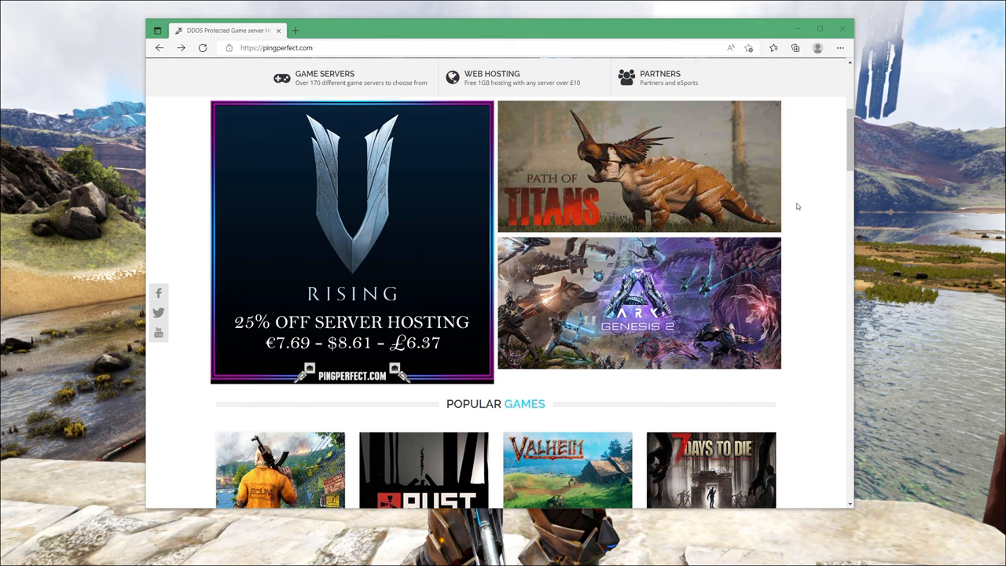
mouse_move(695, 305)
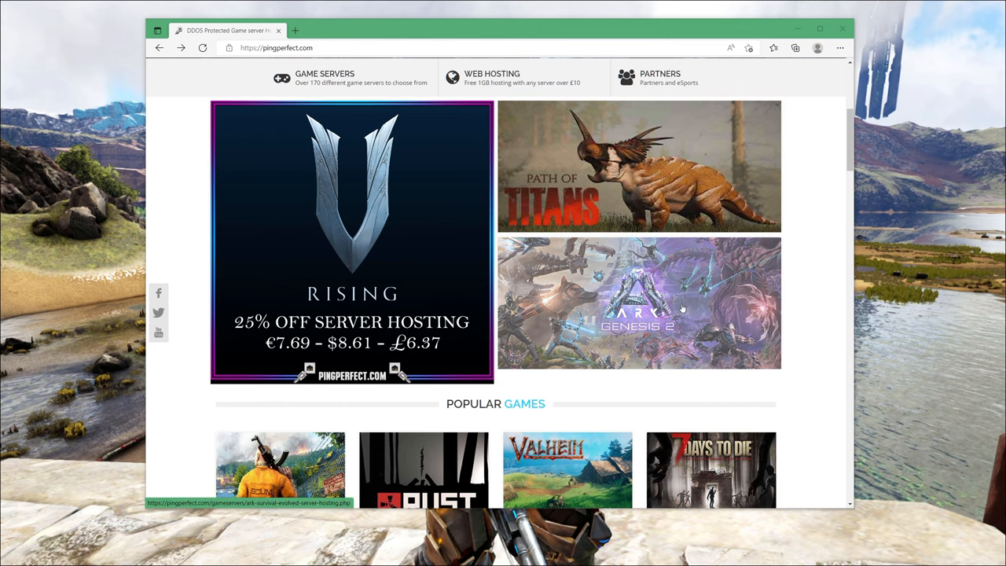
Step: Open the ARK Genesis 2 hosting page and review its pricing and Standard Features
left_click(639, 166)
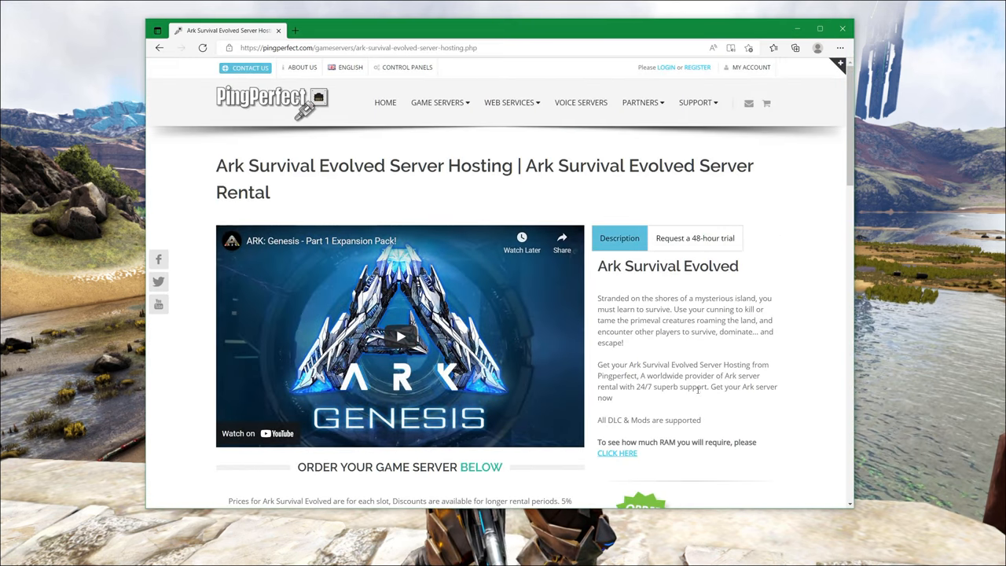
scroll("down", 3)
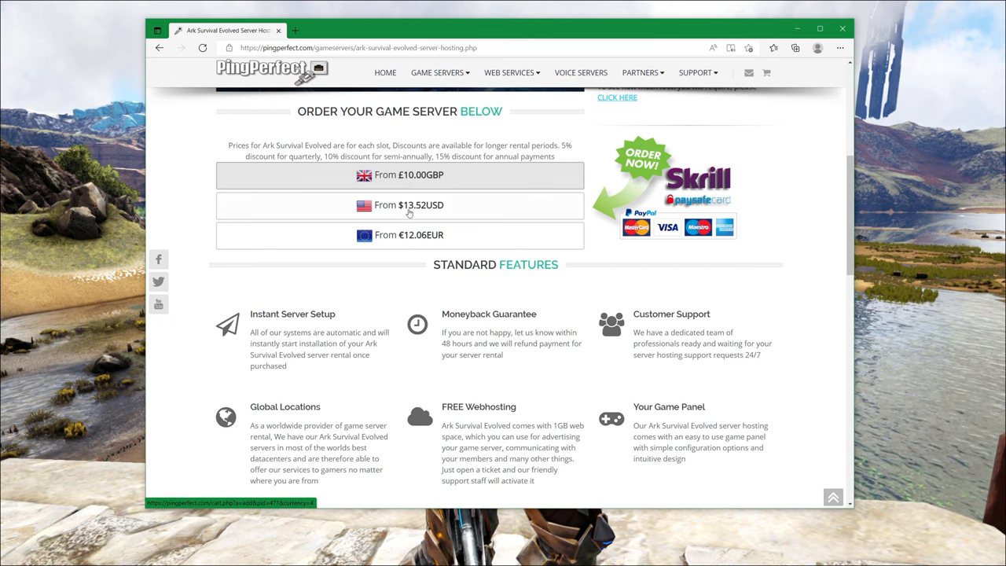
mouse_move(430, 234)
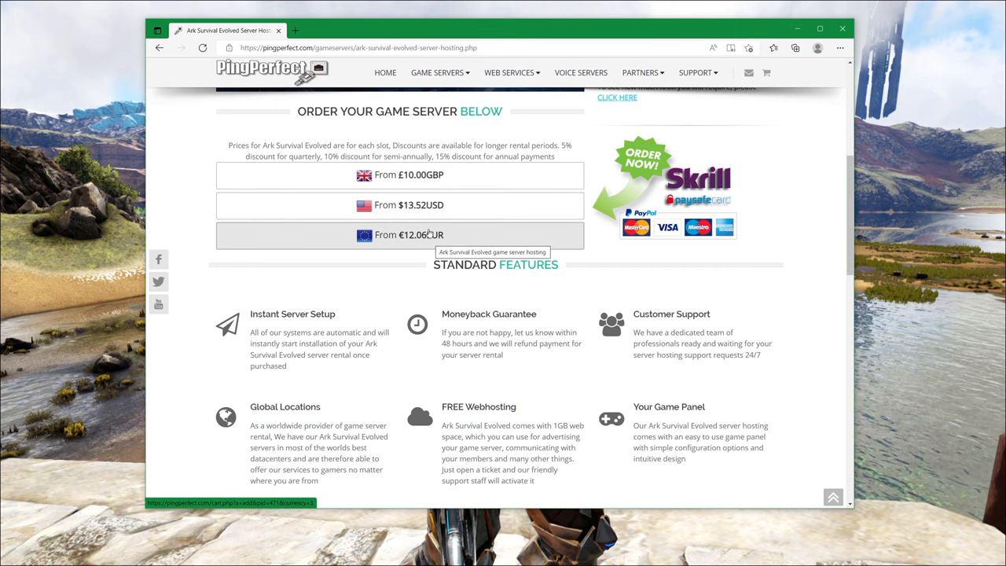
scroll("down", 3)
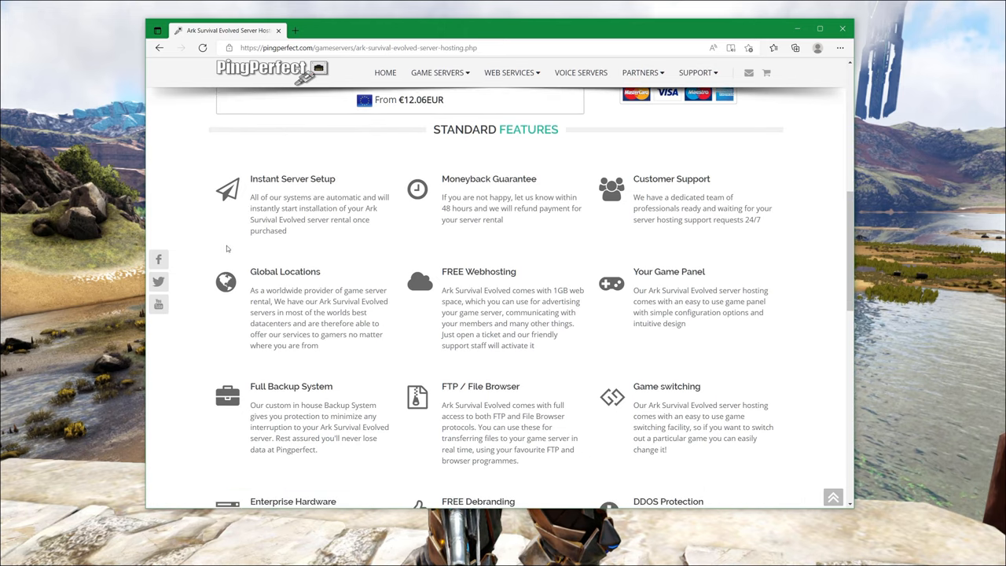
mouse_move(319, 209)
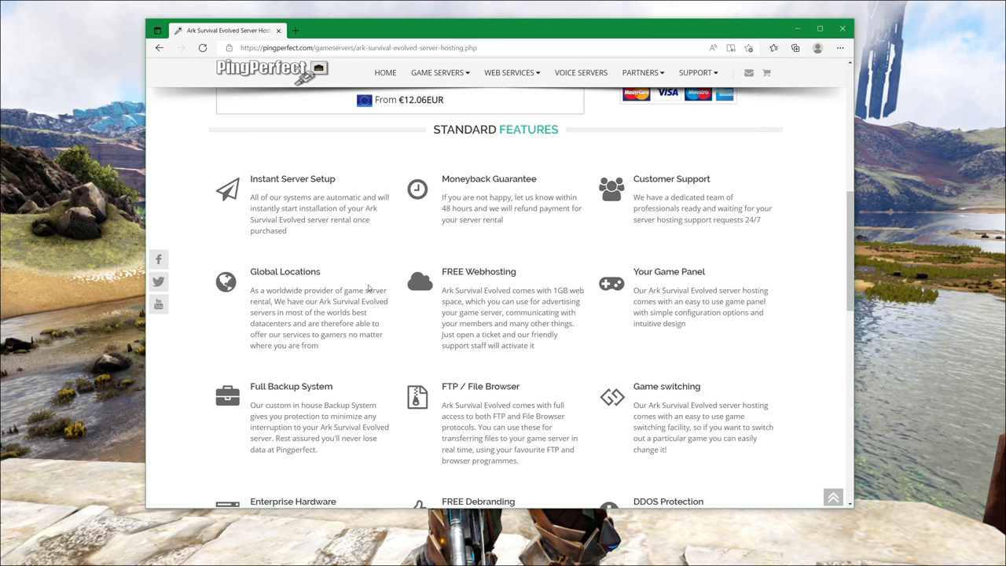
mouse_move(359, 277)
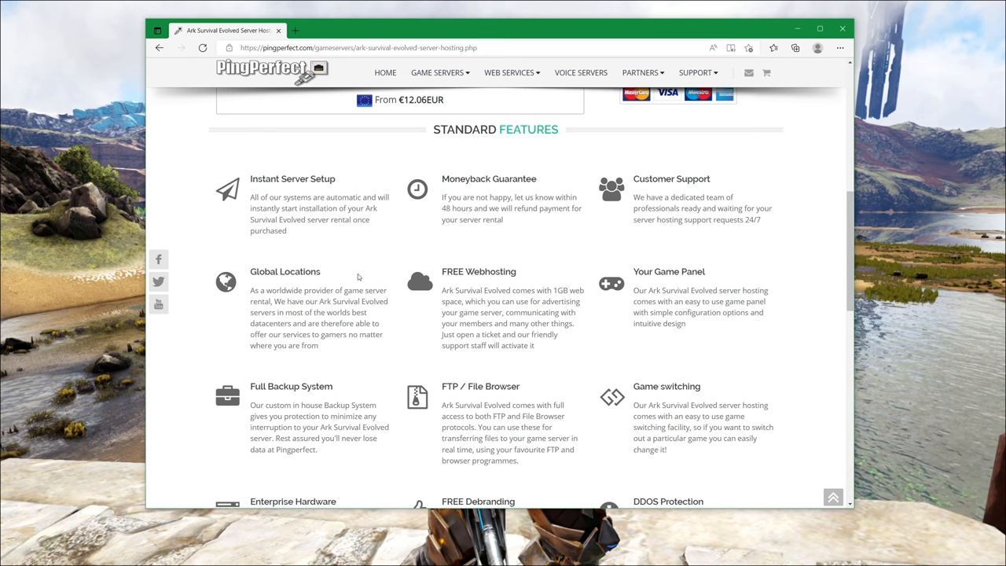
scroll("down", 3)
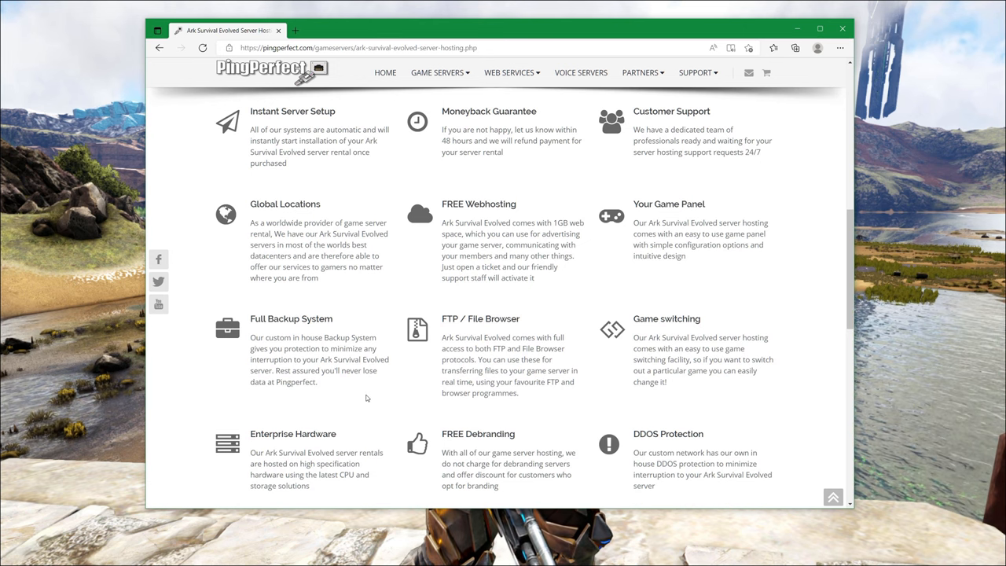
mouse_move(362, 422)
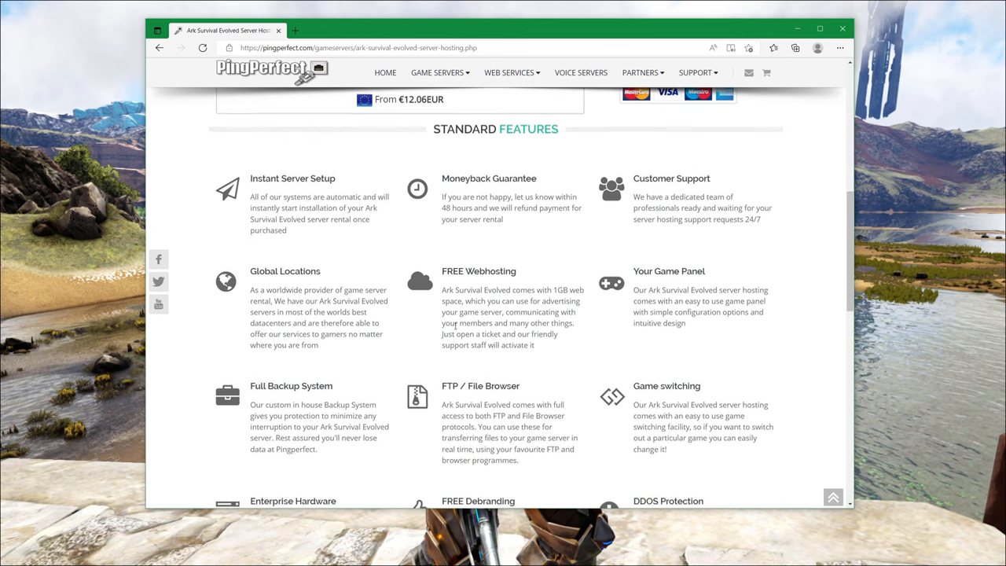
mouse_move(531, 221)
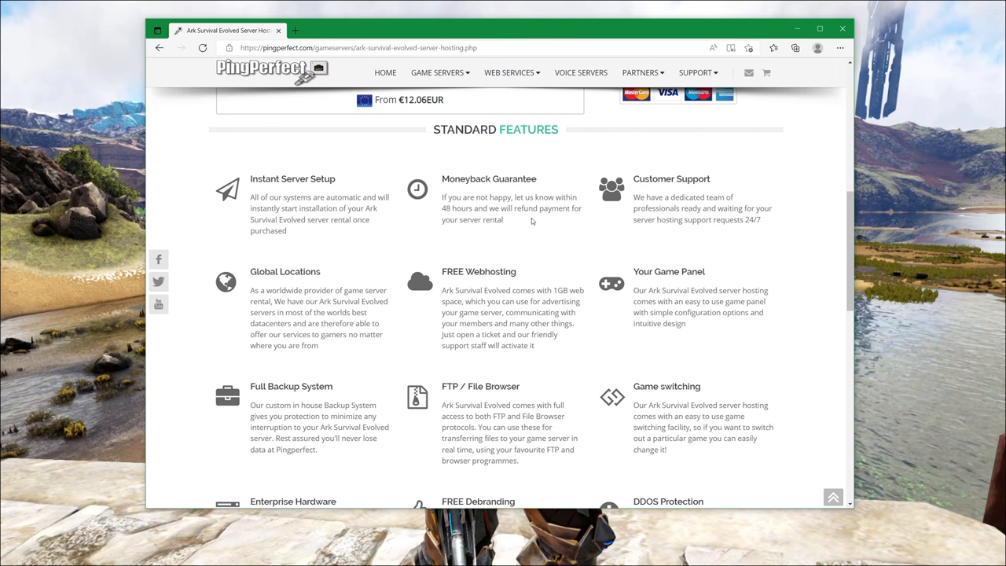
scroll("down", 3)
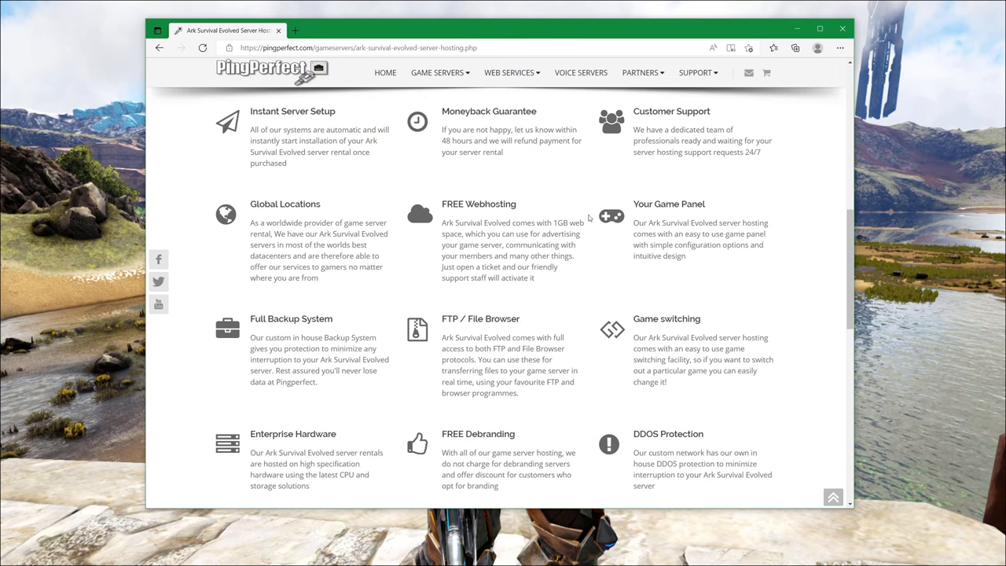
mouse_move(503, 216)
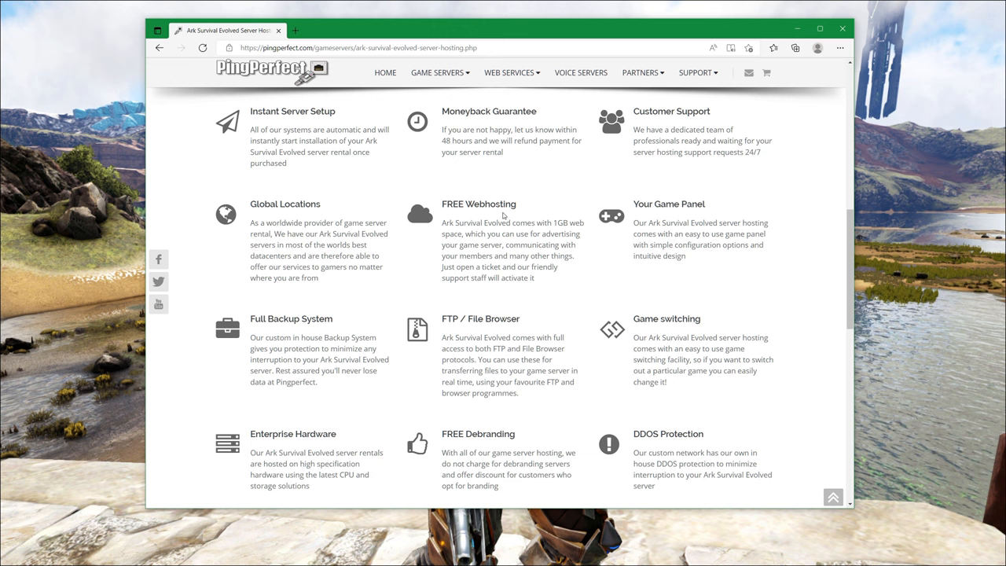
mouse_move(466, 346)
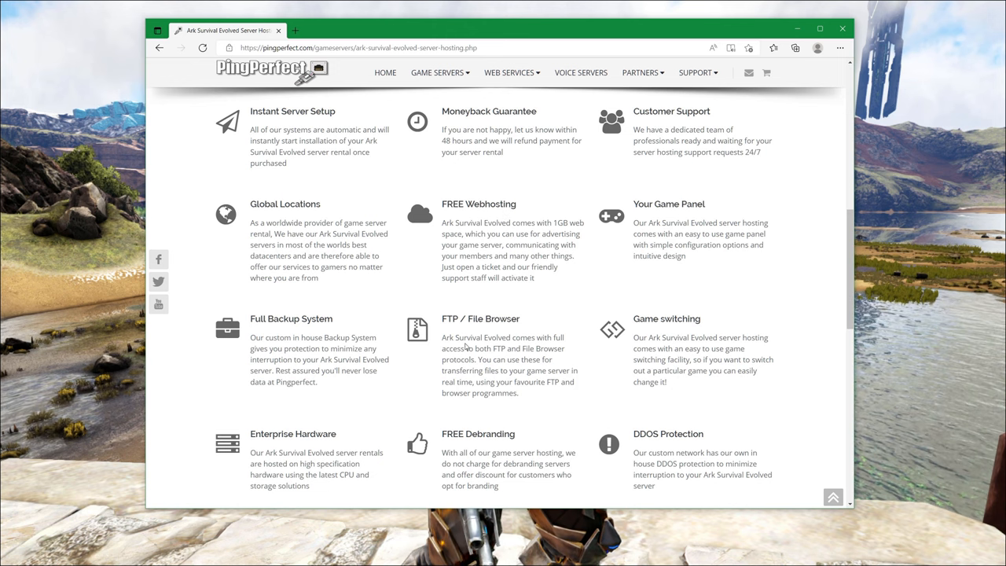
mouse_move(502, 464)
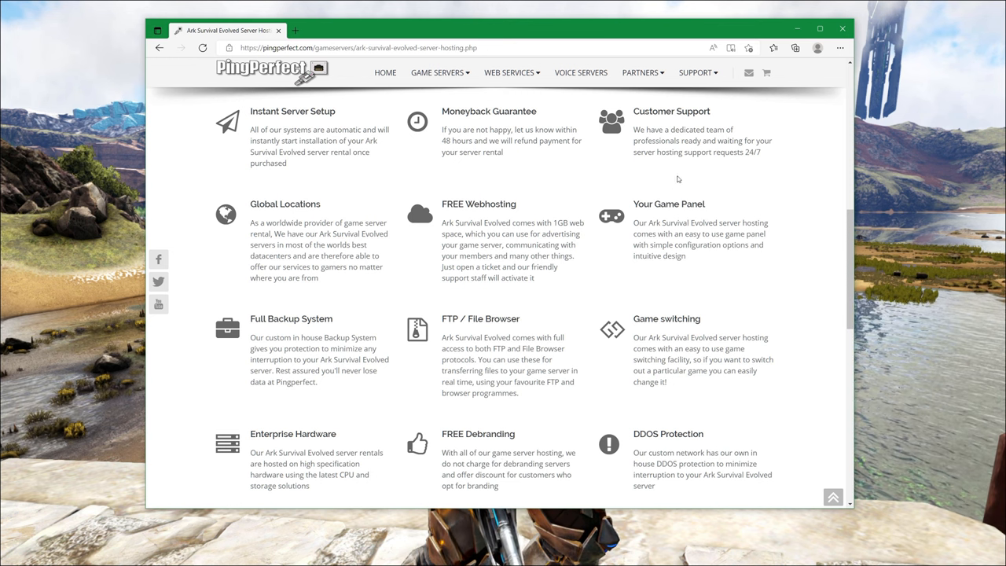
mouse_move(700, 149)
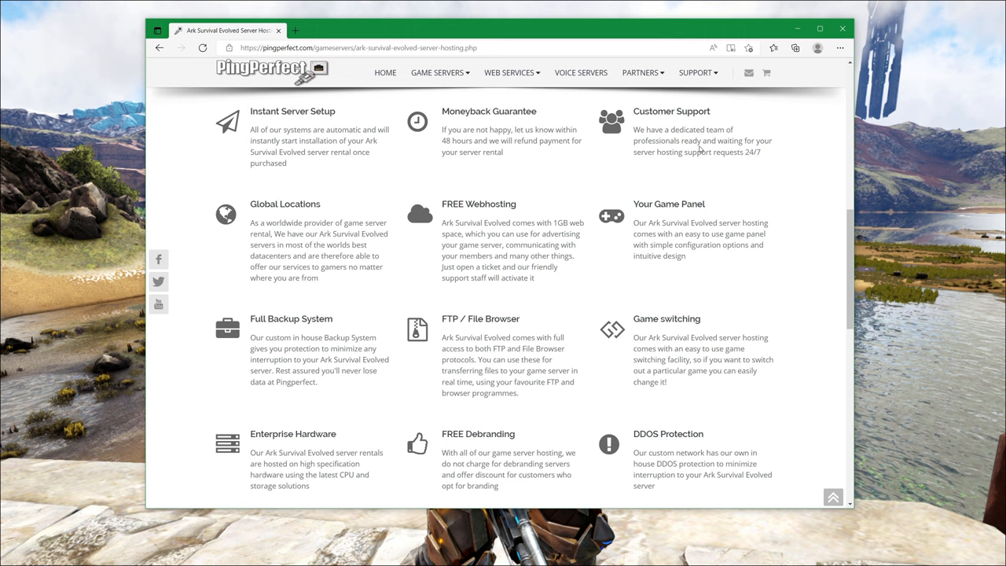
mouse_move(725, 243)
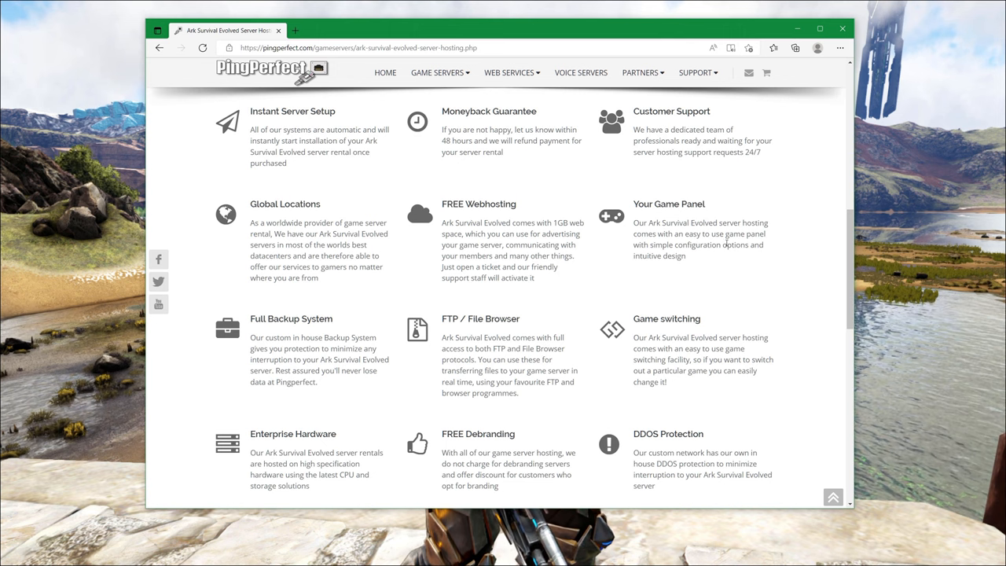
mouse_move(633, 244)
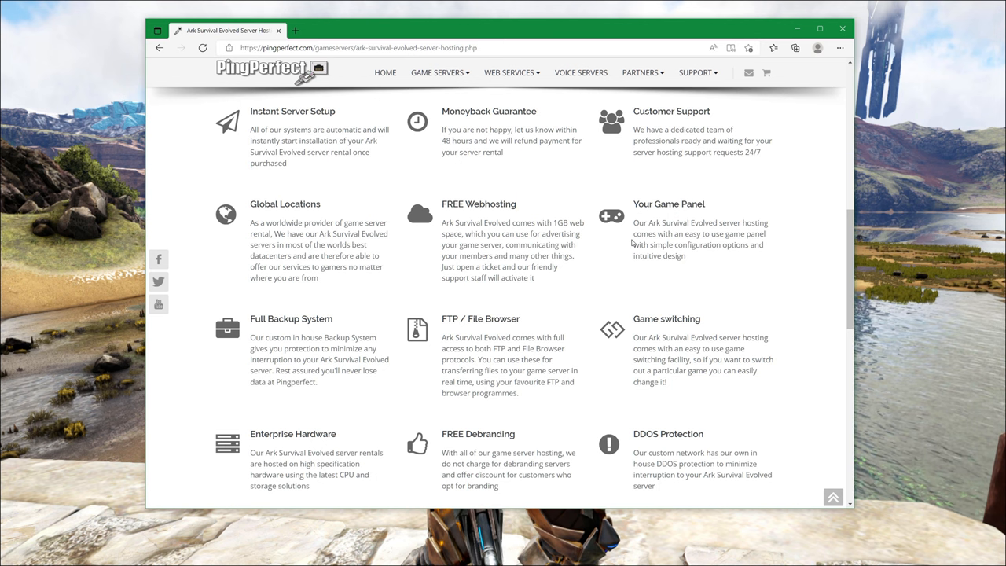
mouse_move(714, 320)
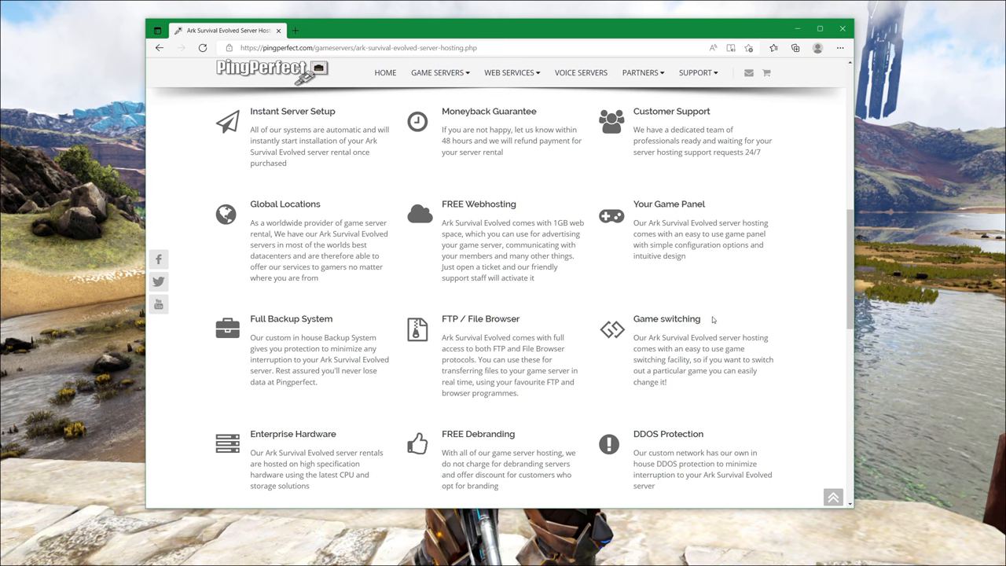
scroll("down", 3)
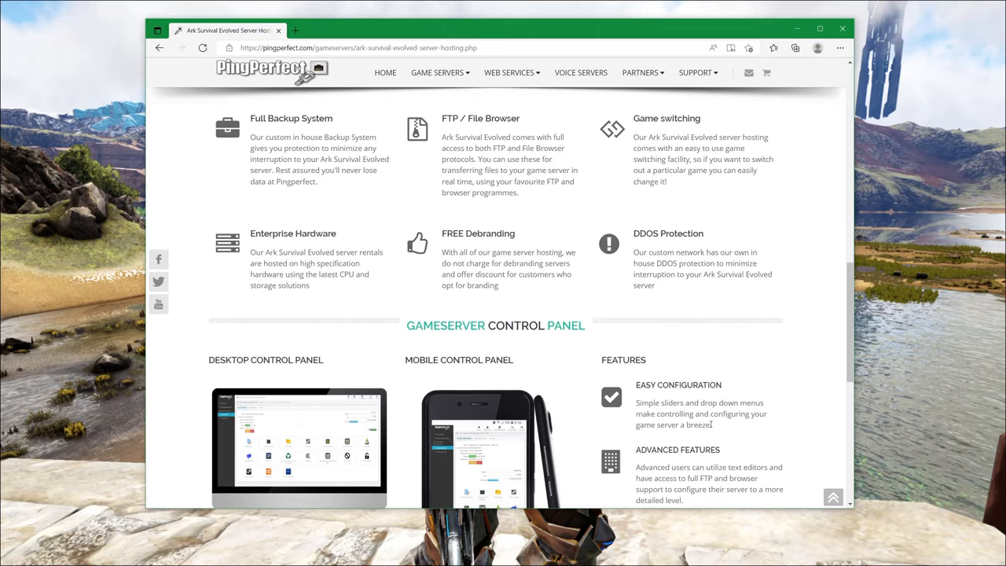
scroll("down", 3)
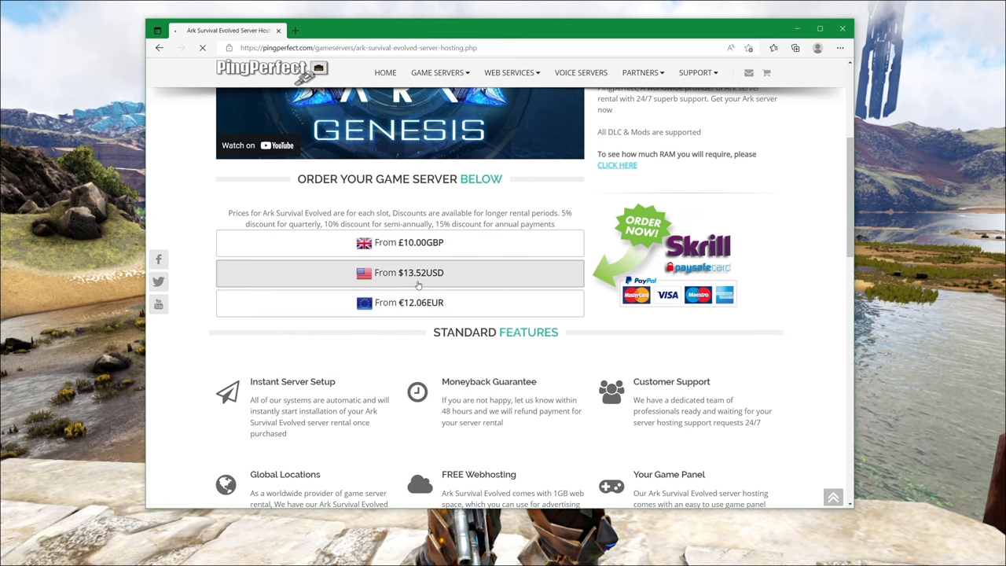
Step: Add the ARK server to the cart at 'From $13.52USD'
left_click(399, 273)
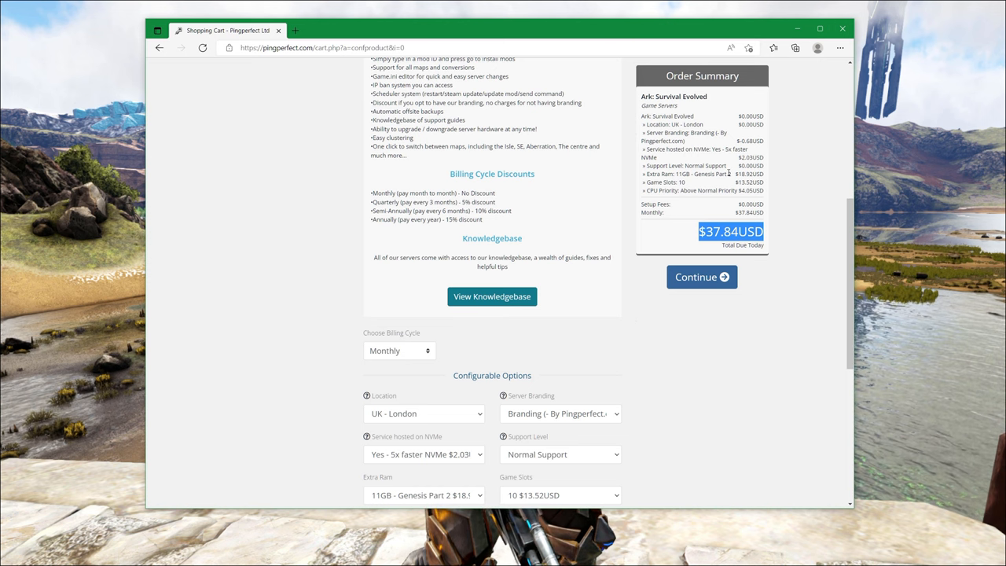
mouse_move(476, 228)
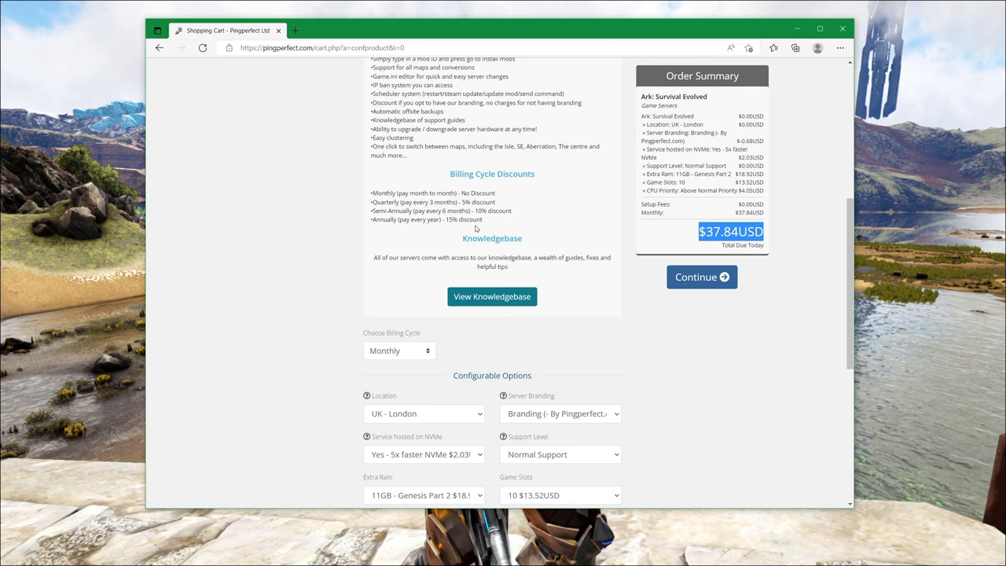
mouse_move(475, 226)
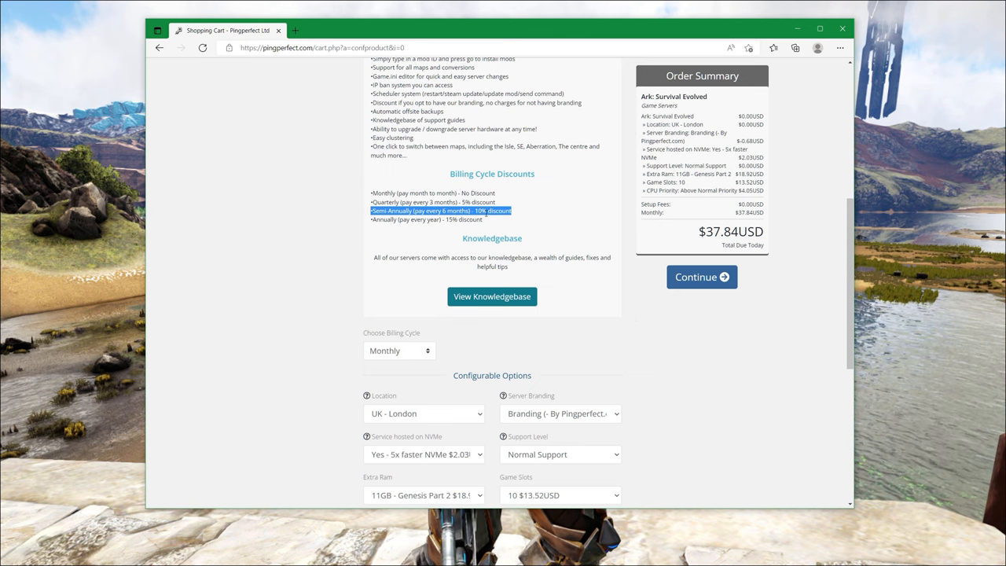
mouse_move(528, 213)
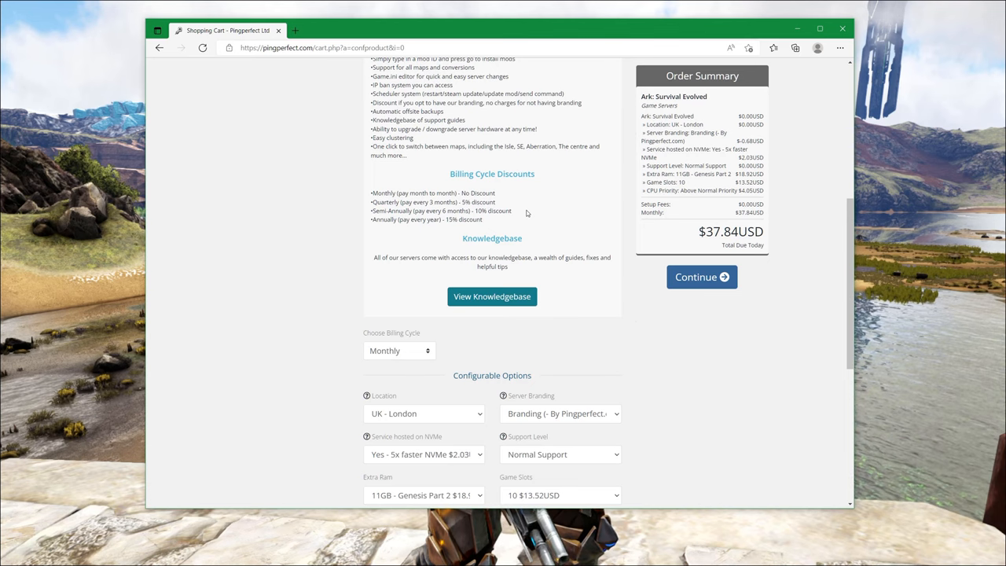
Step: Keep Monthly billing, choose USA - Chicago, and host on SSD instead of NVMe
left_click(398, 216)
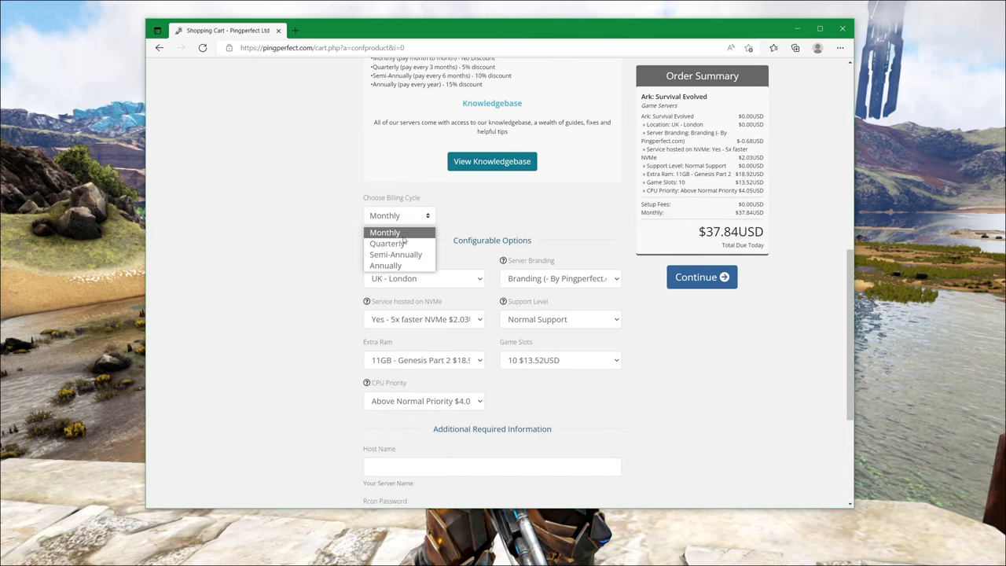
left_click(400, 215)
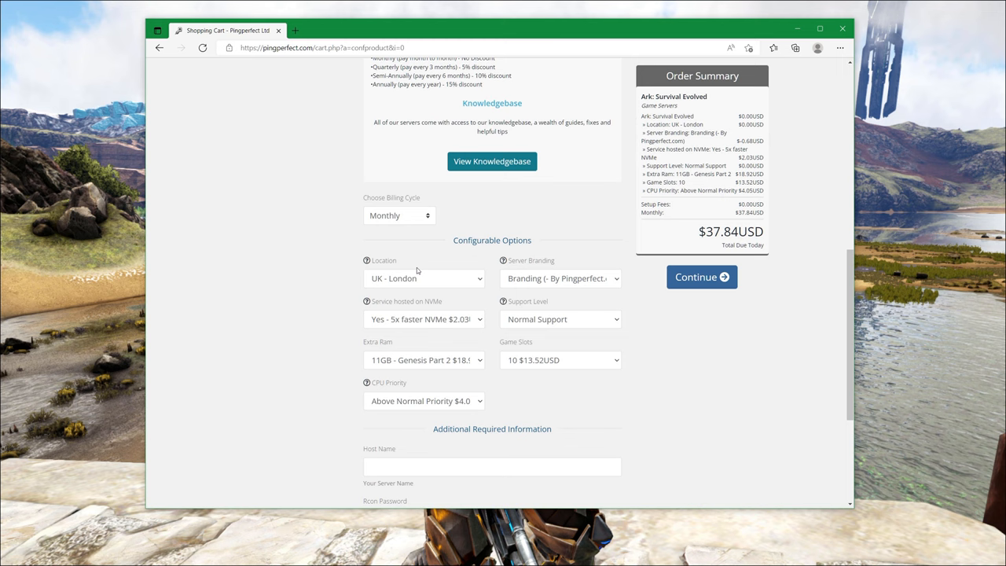
left_click(424, 279)
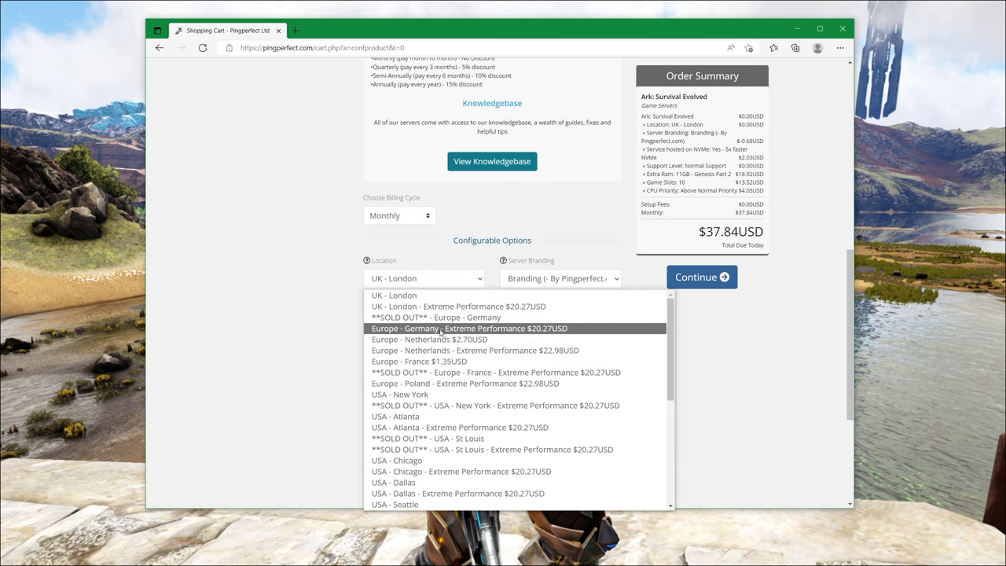
scroll("down", 3)
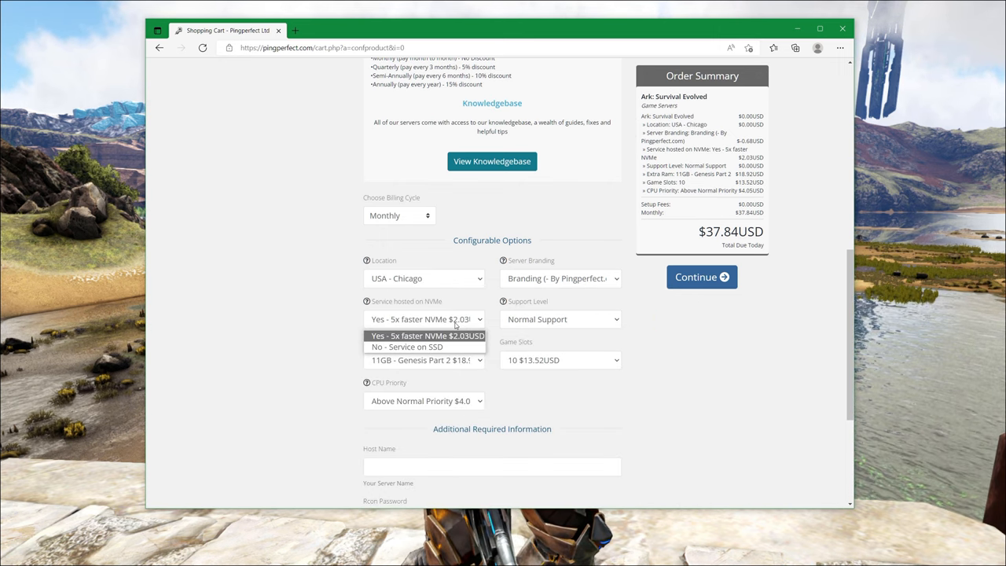
mouse_move(459, 343)
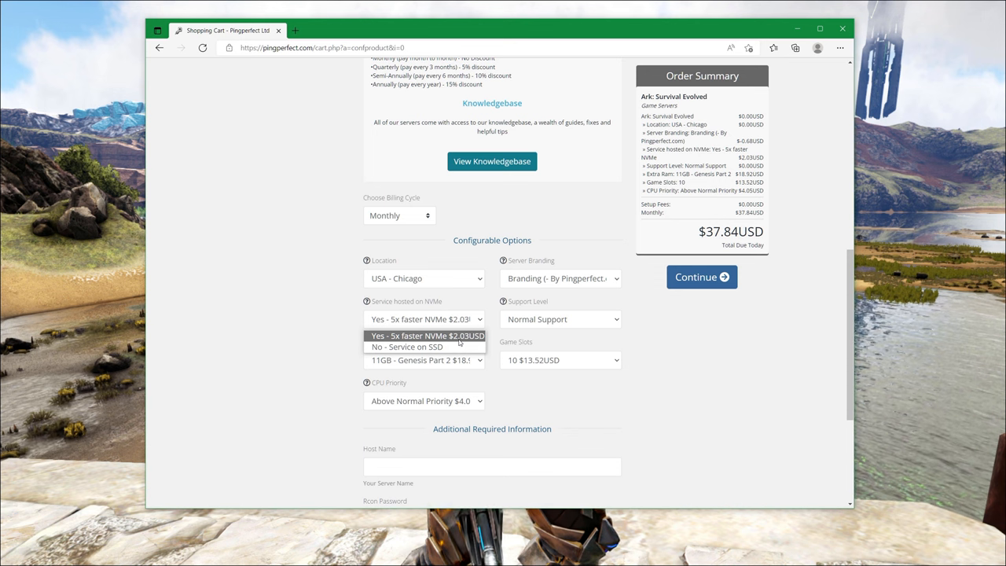
left_click(407, 347)
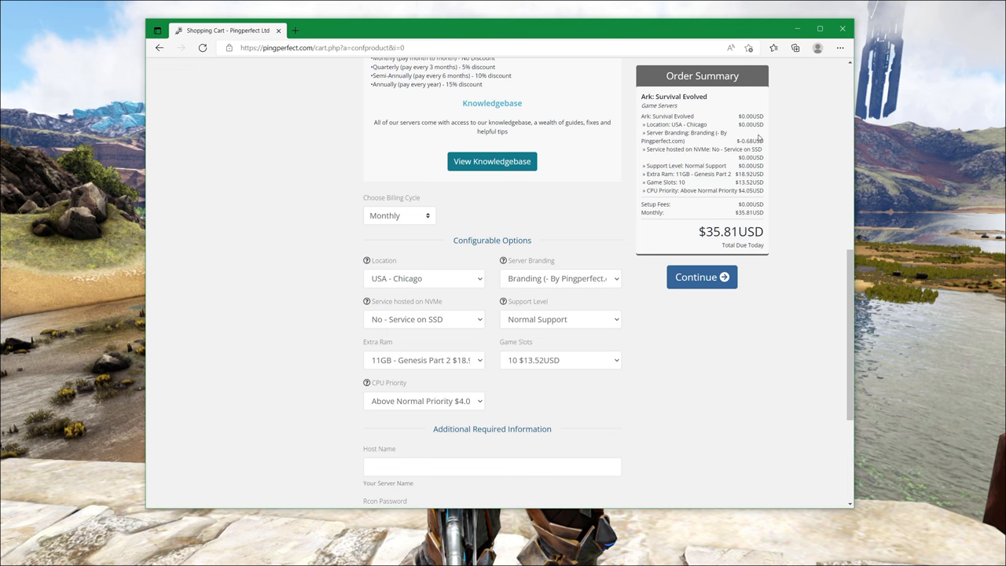
double_click(751, 140)
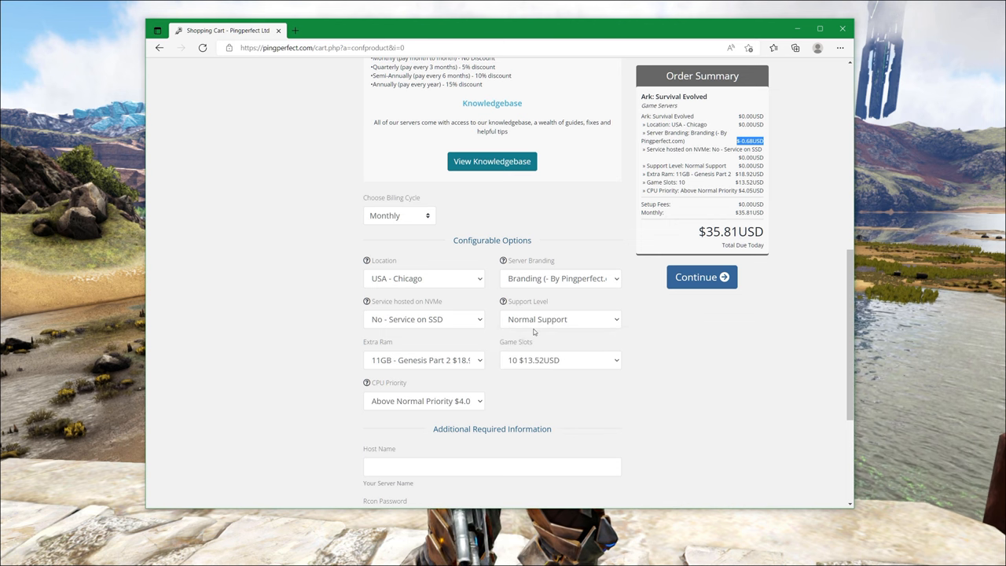
Step: Keep Normal Support and 10 game slots, and set CPU Priority to Normal Priority
left_click(560, 319)
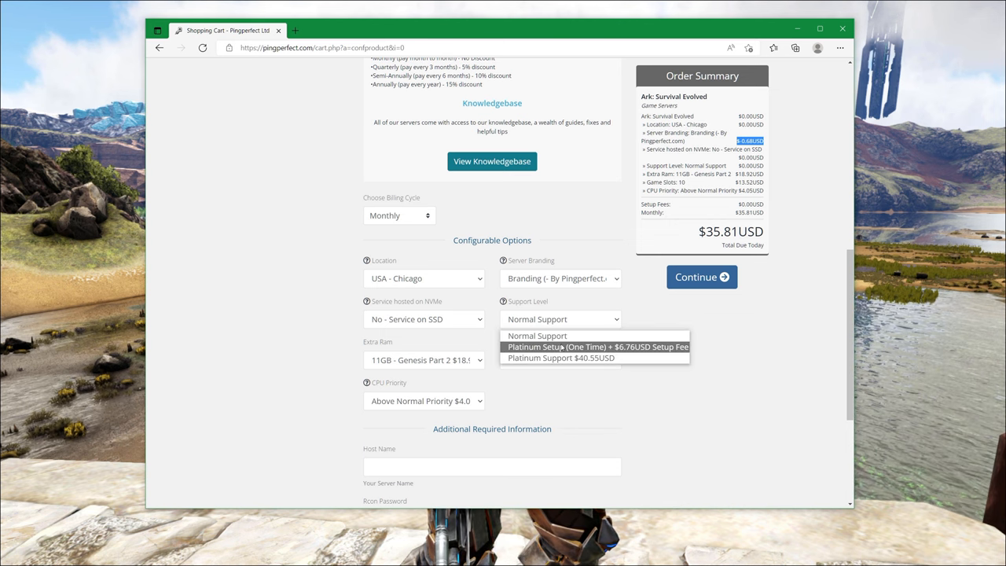
left_click(538, 336)
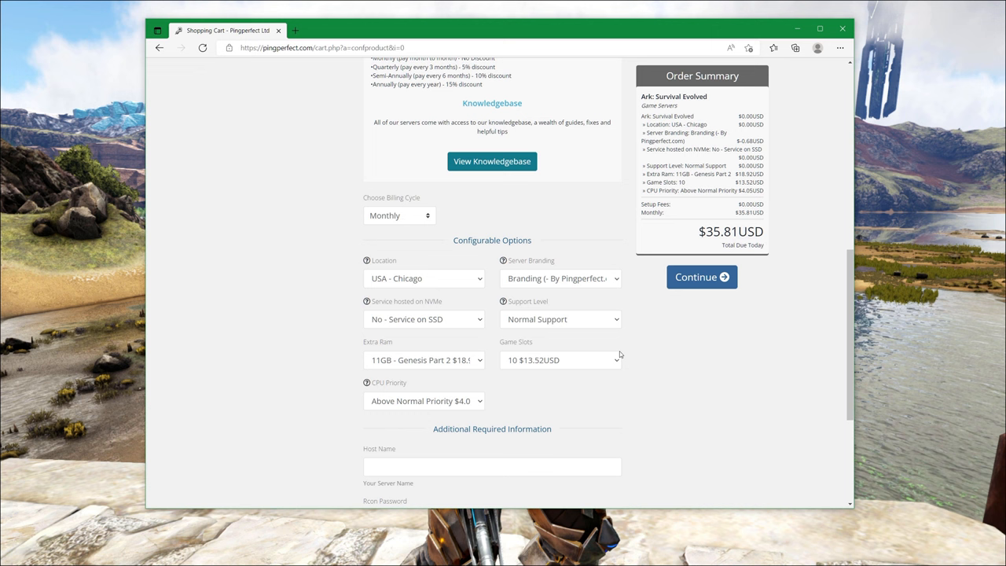
left_click(559, 360)
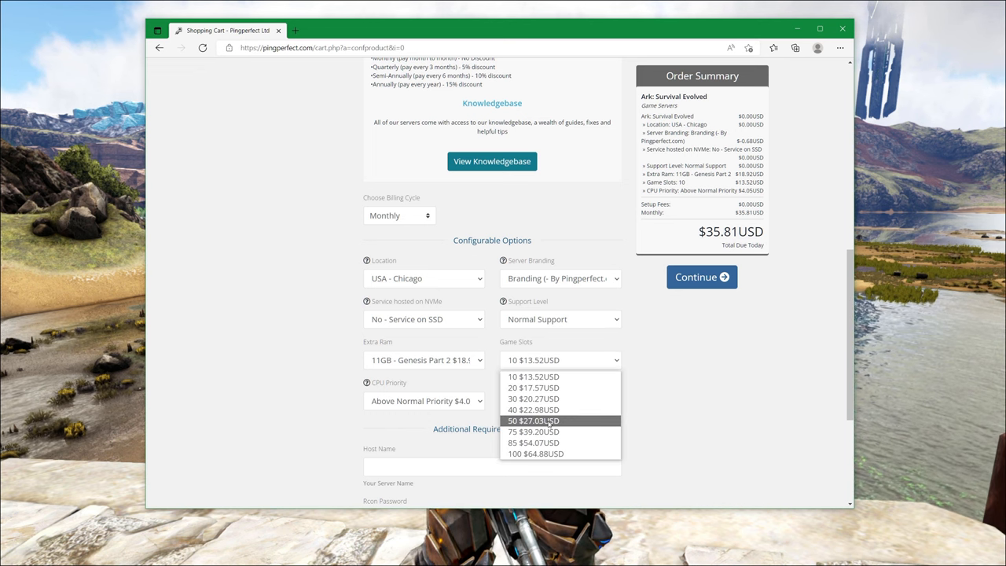
mouse_move(534, 377)
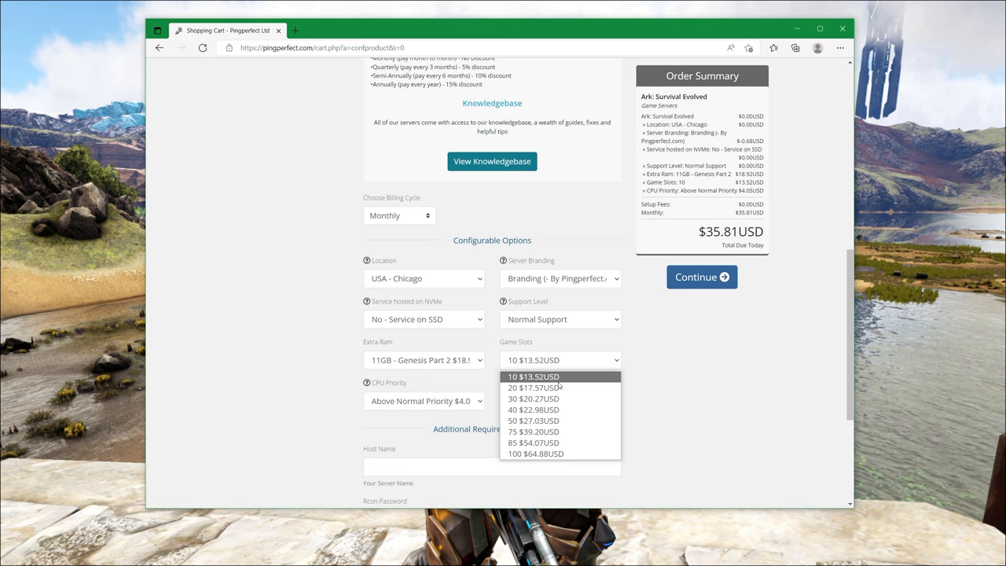
mouse_move(535, 387)
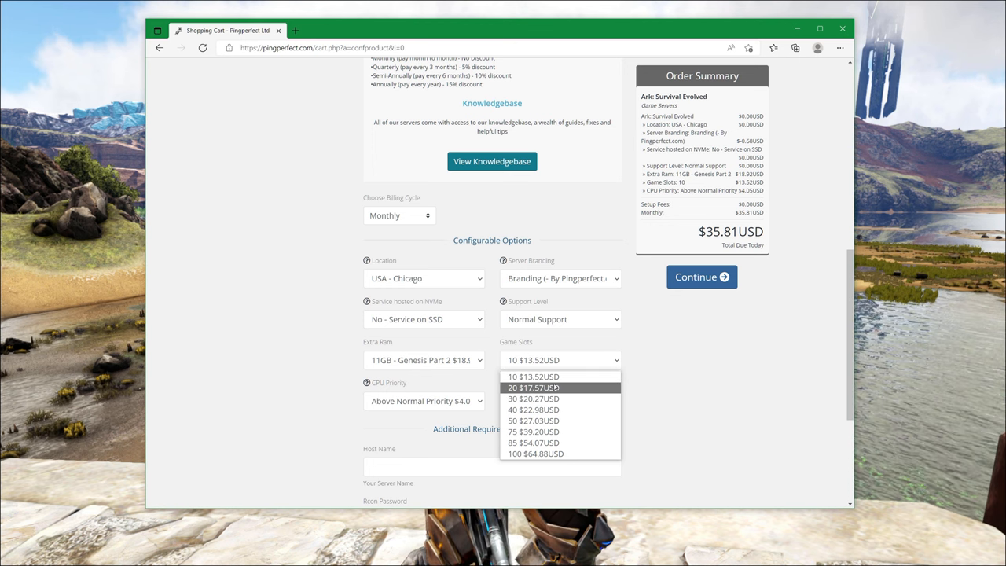
left_click(533, 375)
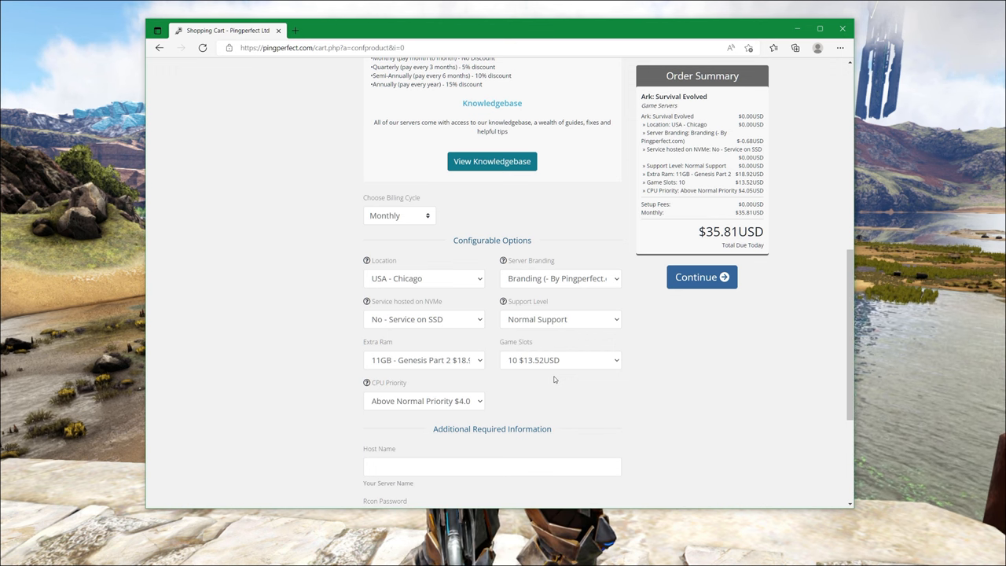
mouse_move(366, 383)
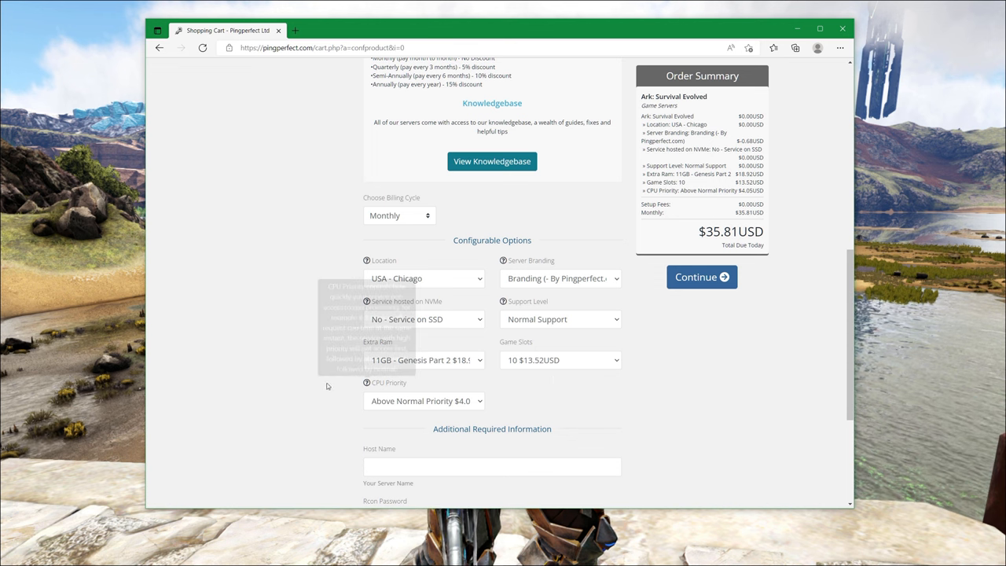
left_click(423, 401)
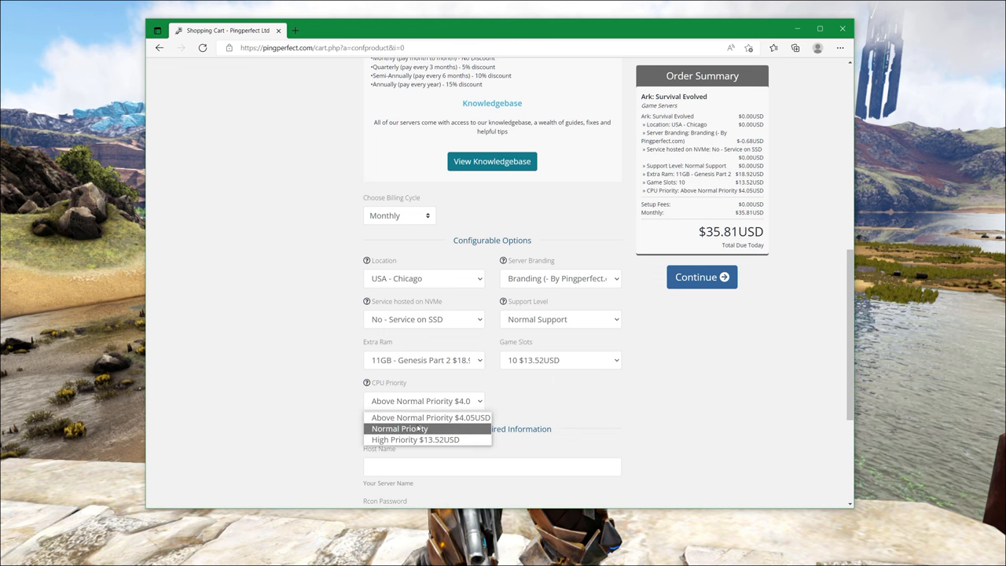
left_click(399, 428)
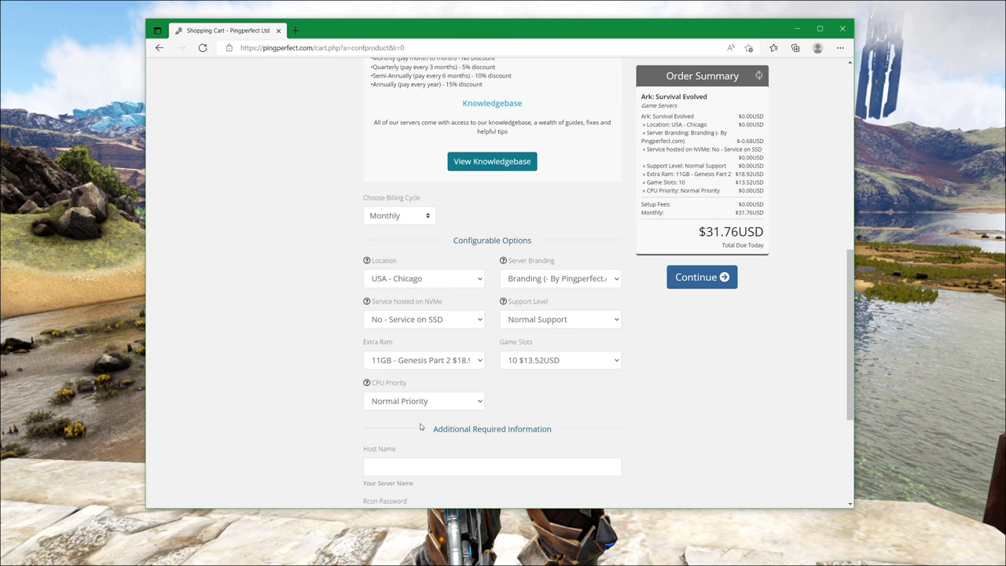
mouse_move(437, 368)
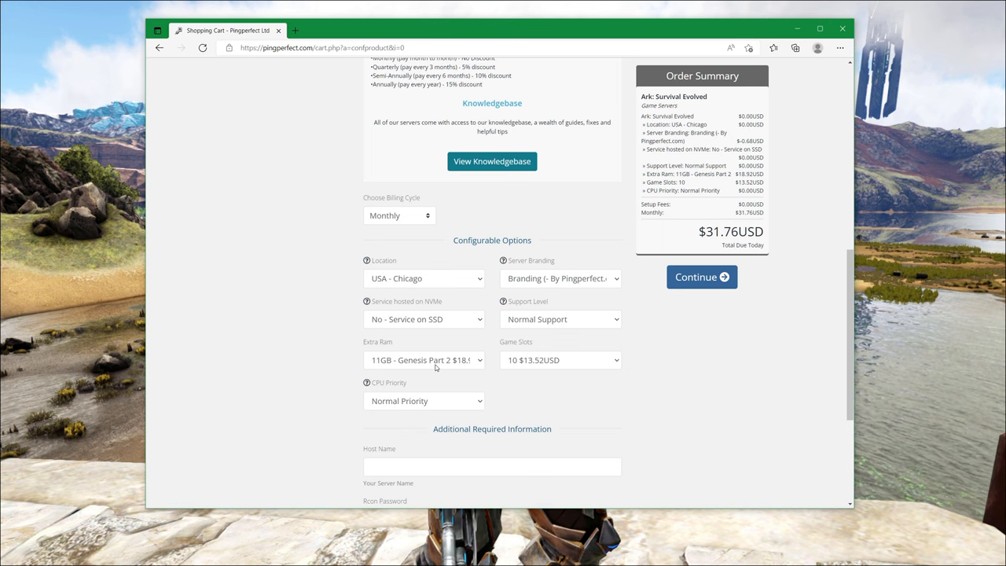
Step: Try 7GB Extra RAM, then return to 11GB Genesis Part 2
left_click(424, 360)
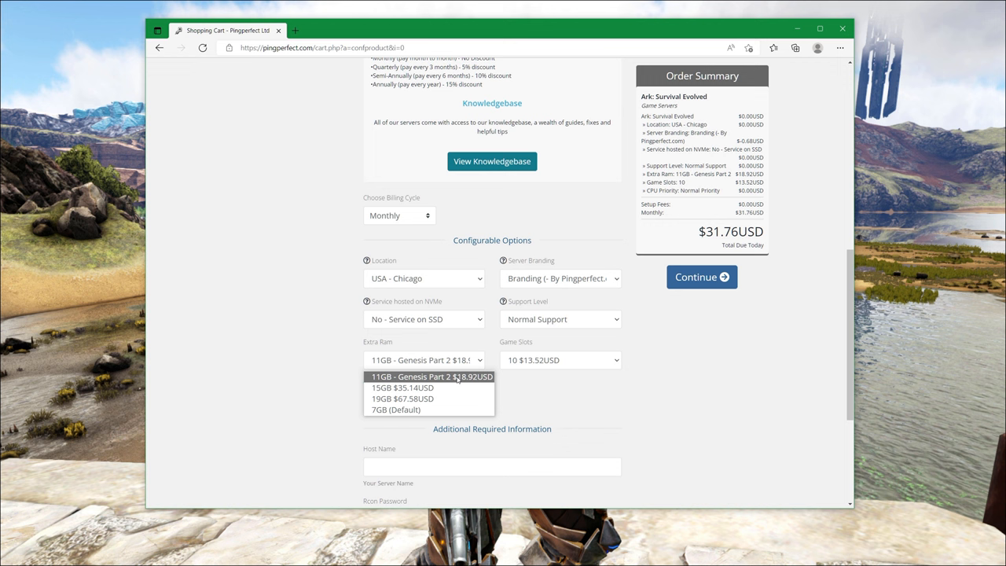
mouse_move(402, 388)
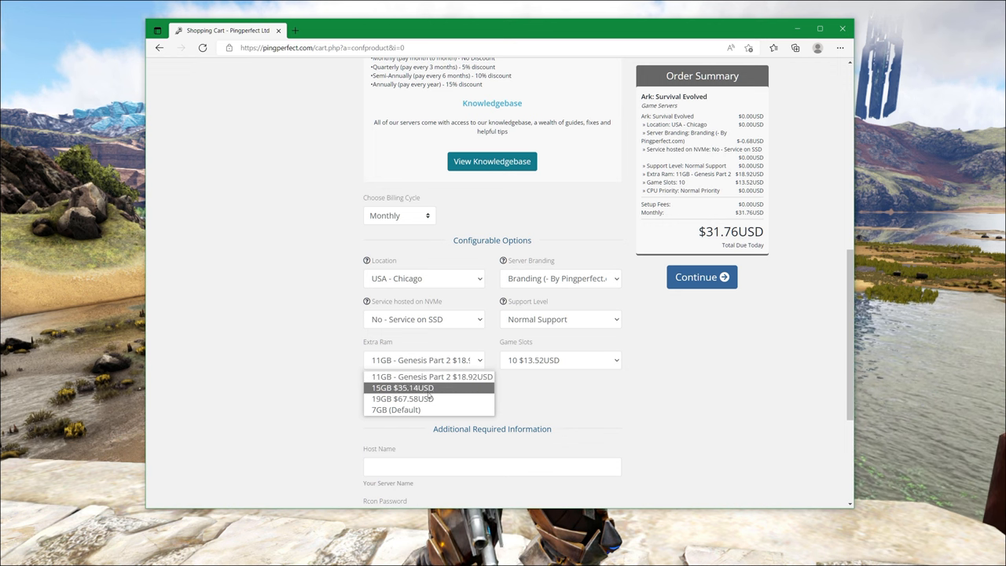
left_click(395, 410)
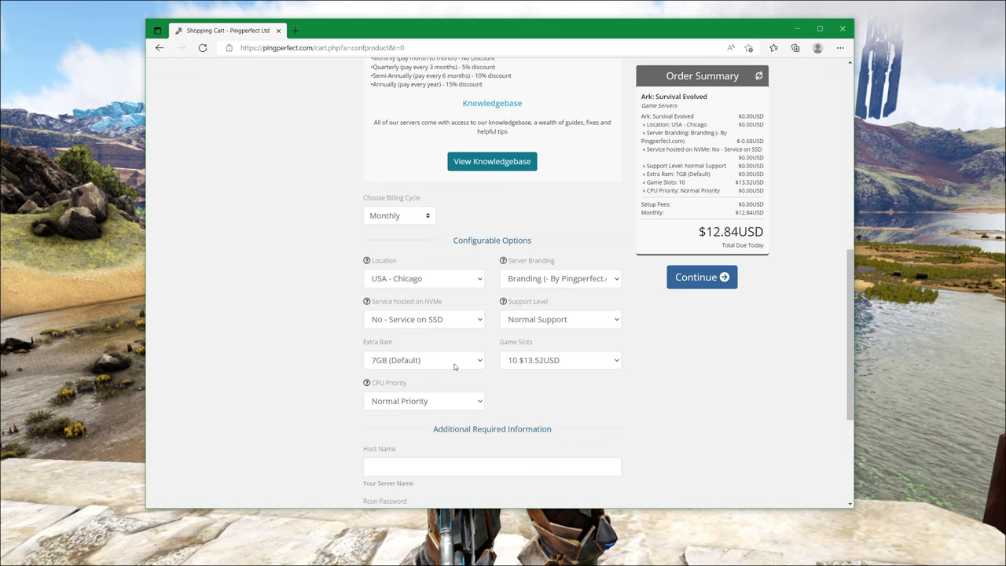
mouse_move(411, 361)
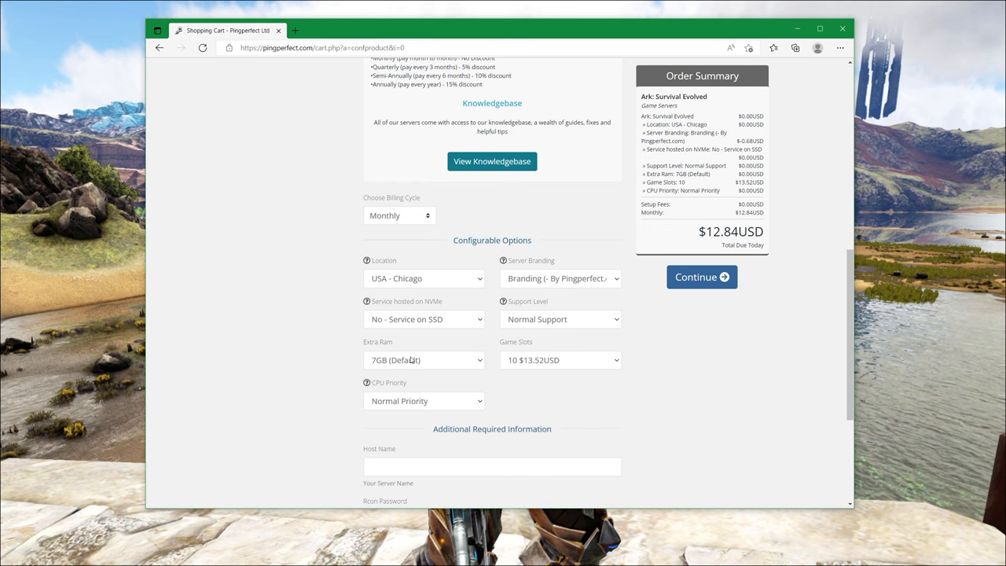
left_click(424, 360)
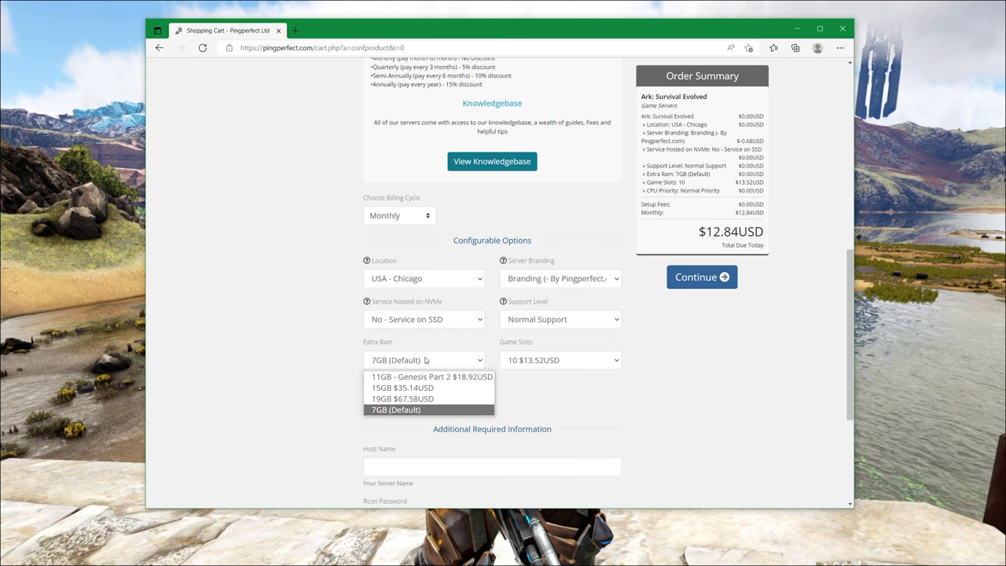
mouse_move(402, 399)
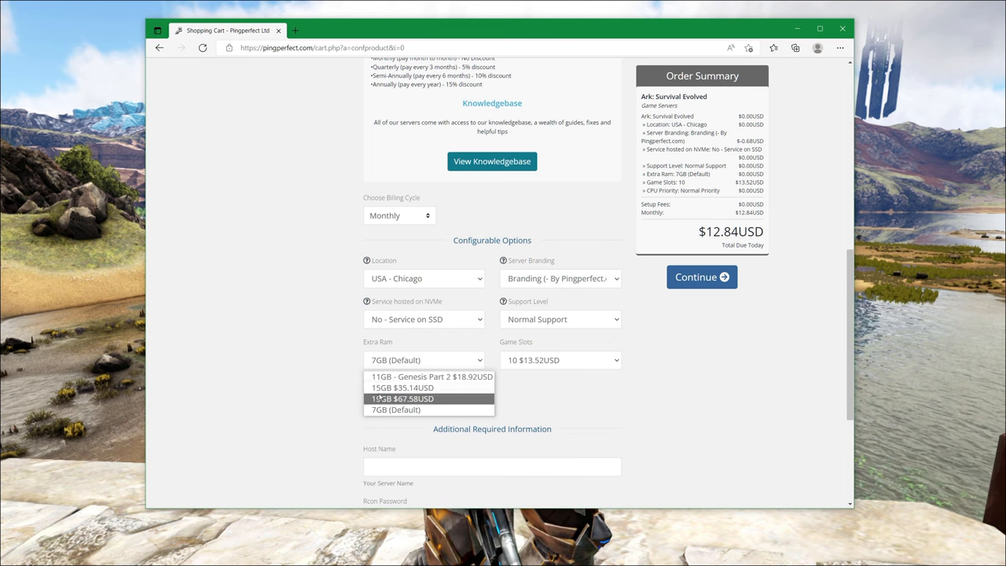
mouse_move(396, 410)
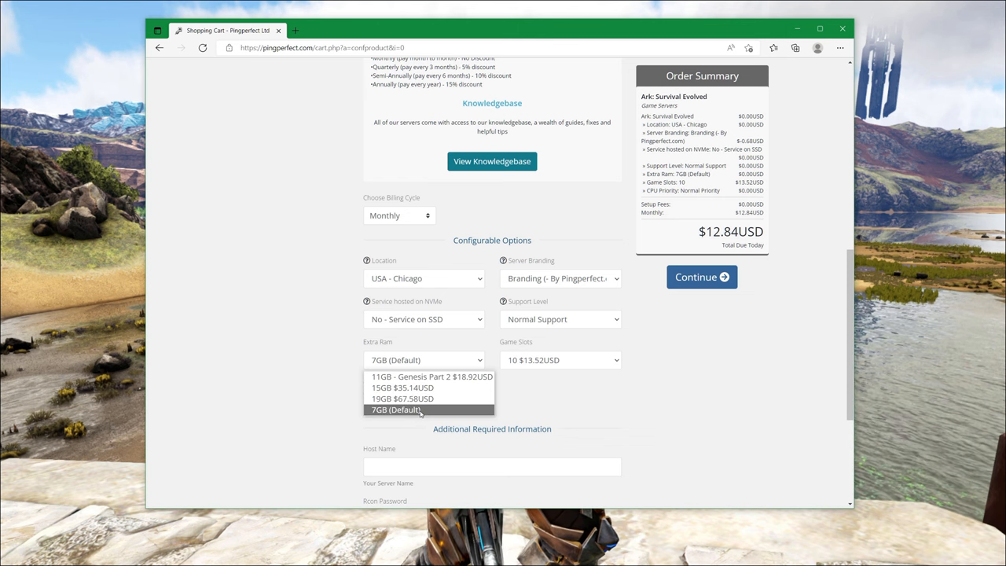
mouse_move(431, 377)
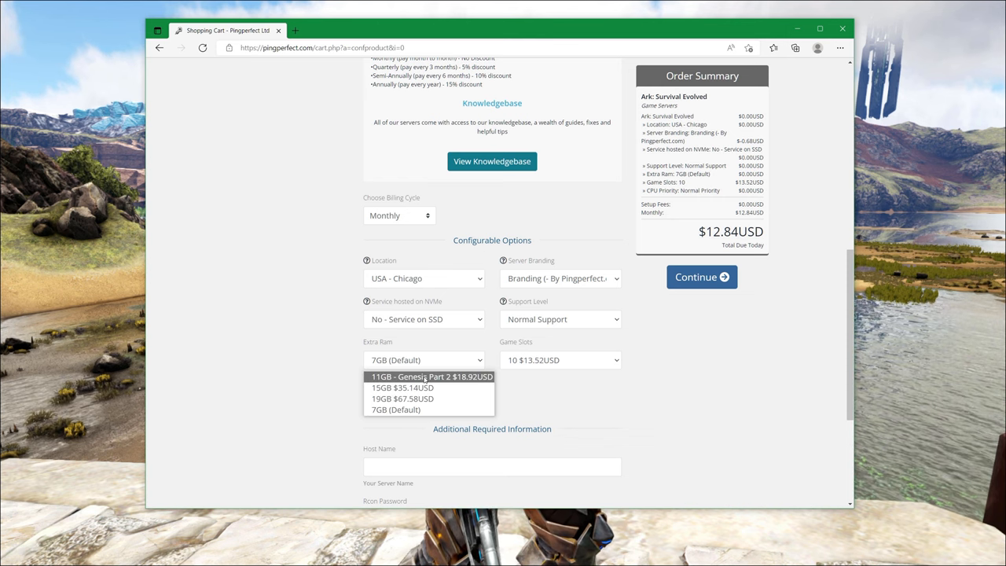
left_click(431, 377)
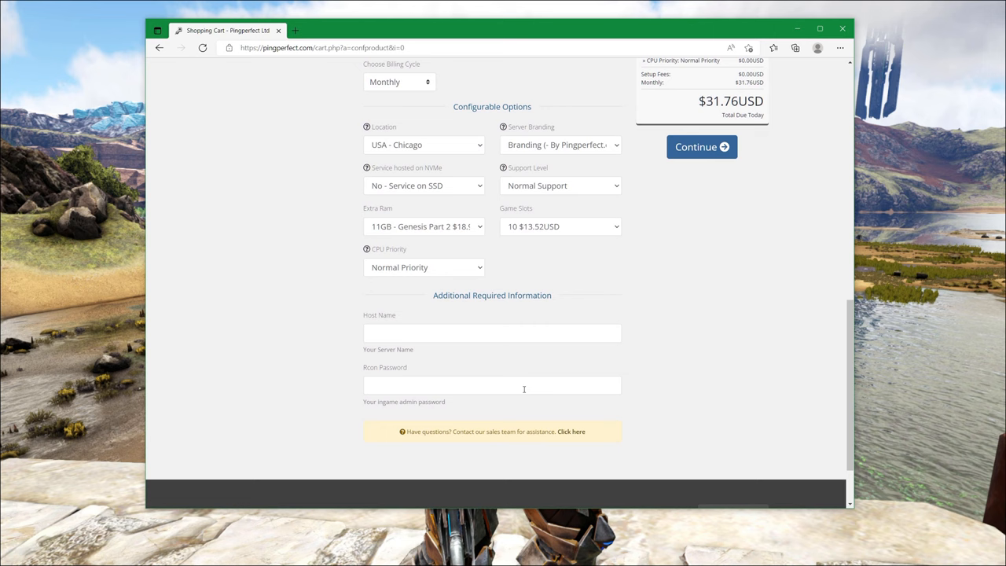
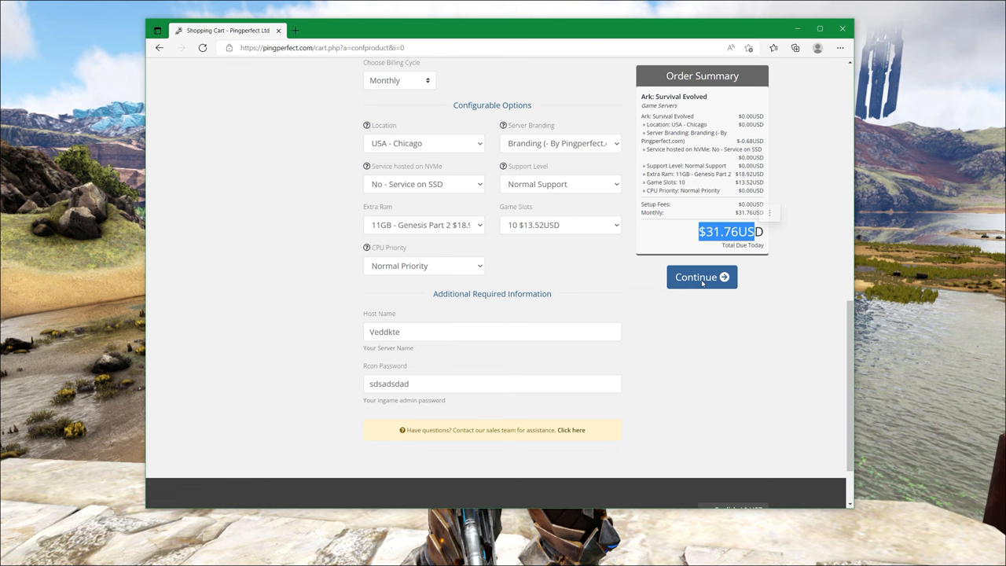
left_click(697, 277)
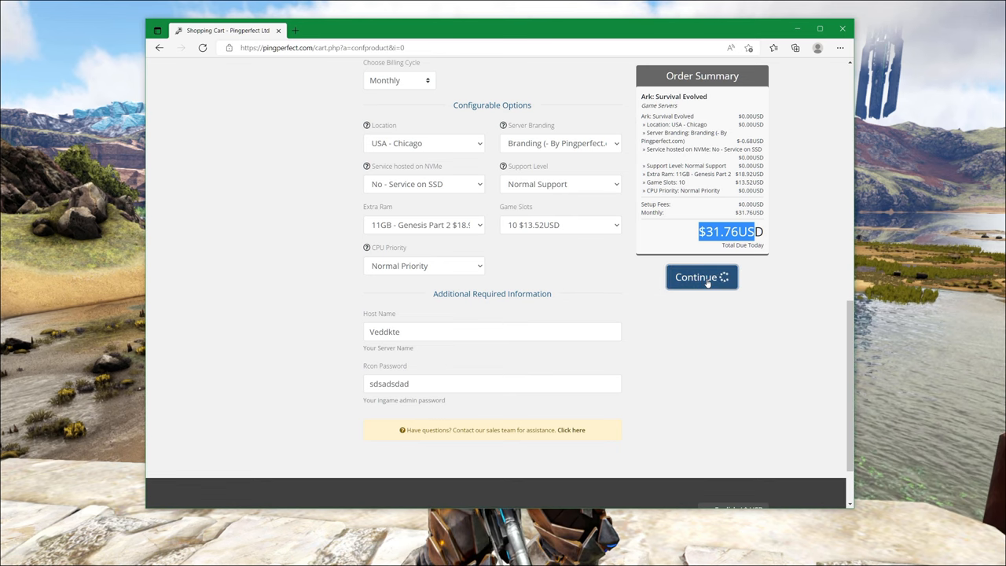
Step: Continue to the cart review and look over the item's option details
left_click(702, 277)
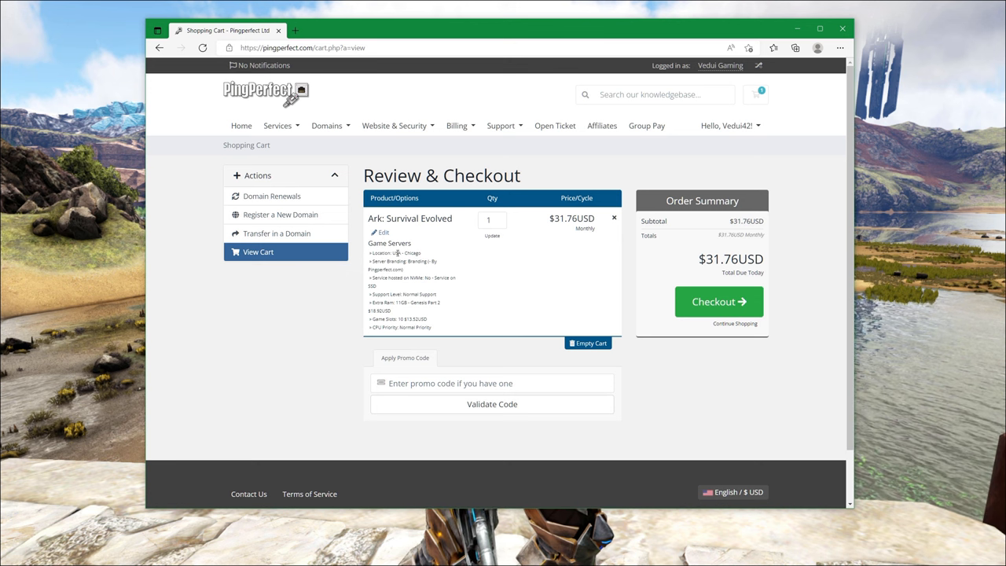
double_click(403, 261)
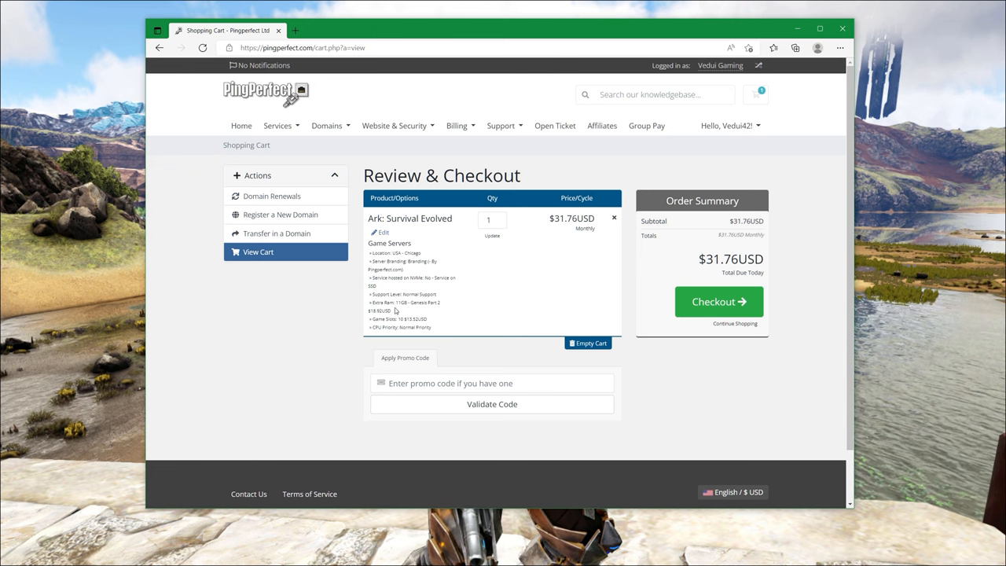
left_click_drag(370, 302, 440, 309)
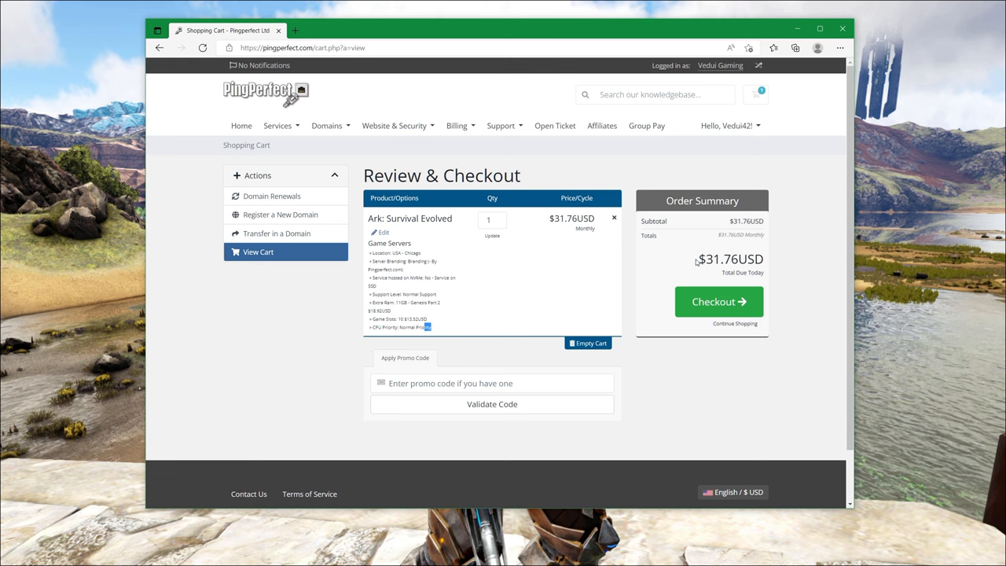
Step: Apply the saved promo code for a 10% recurring discount, totalling $28.58
left_click(493, 383)
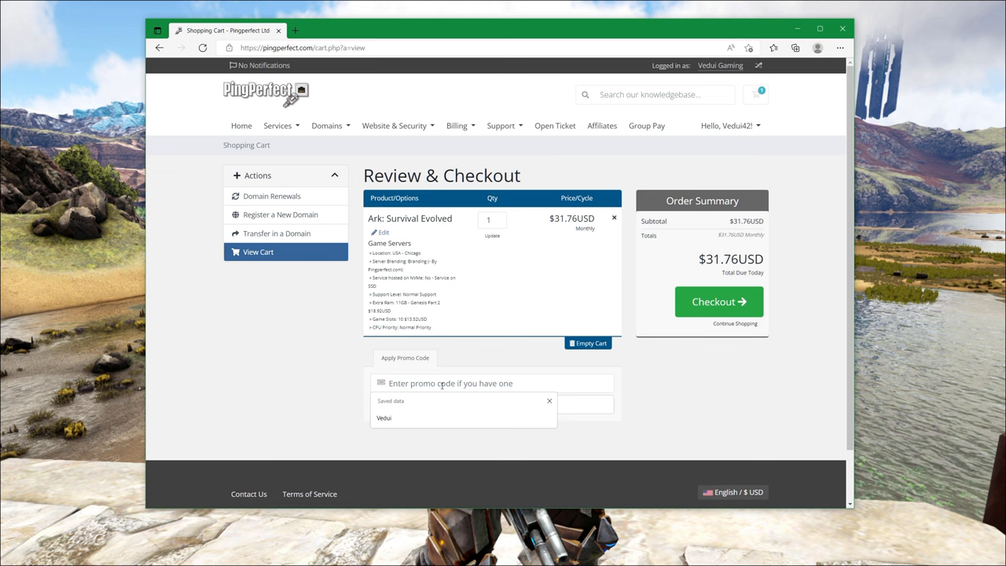
left_click(385, 418)
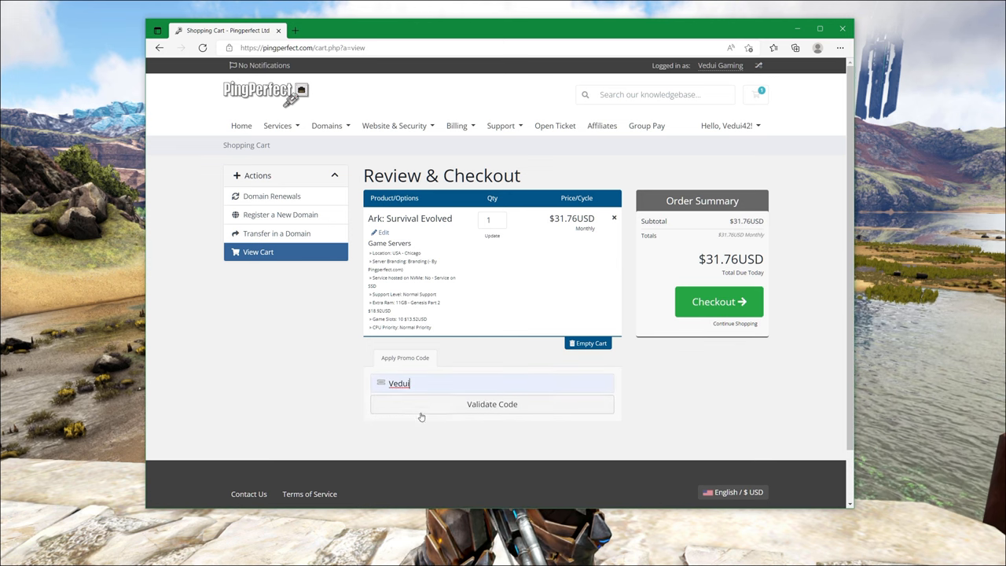
left_click(492, 404)
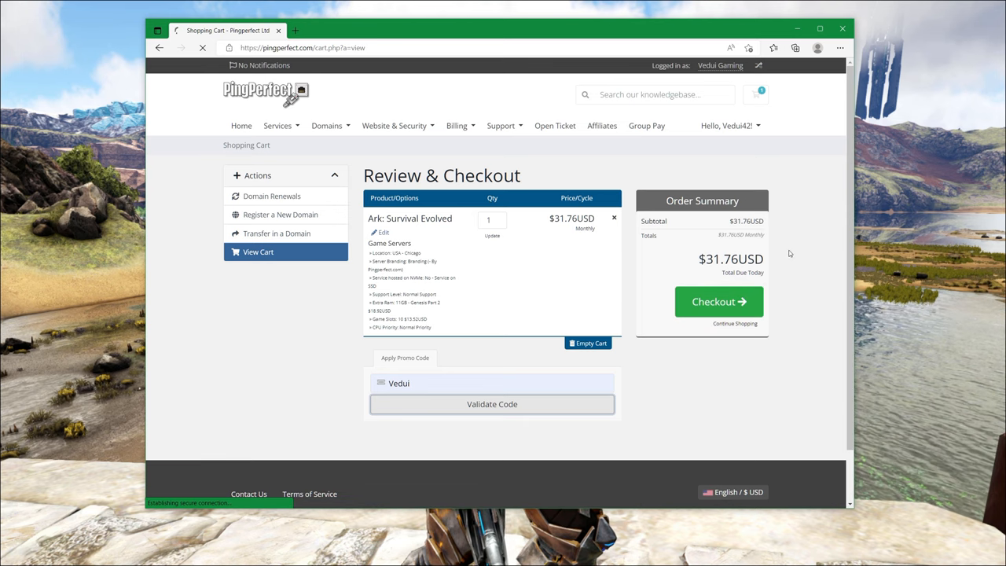
left_click(492, 403)
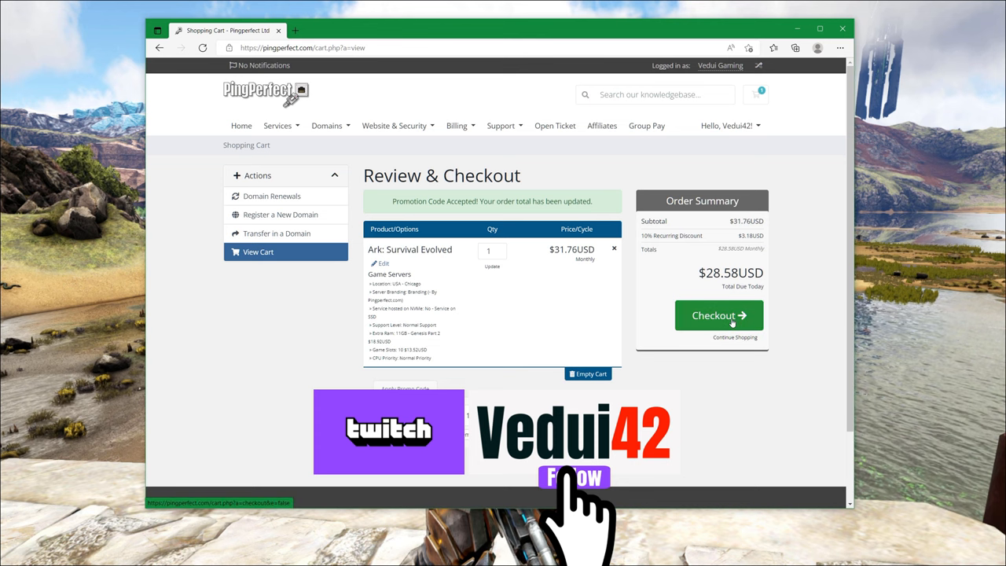
Step: Proceed to checkout using the existing account
left_click(718, 315)
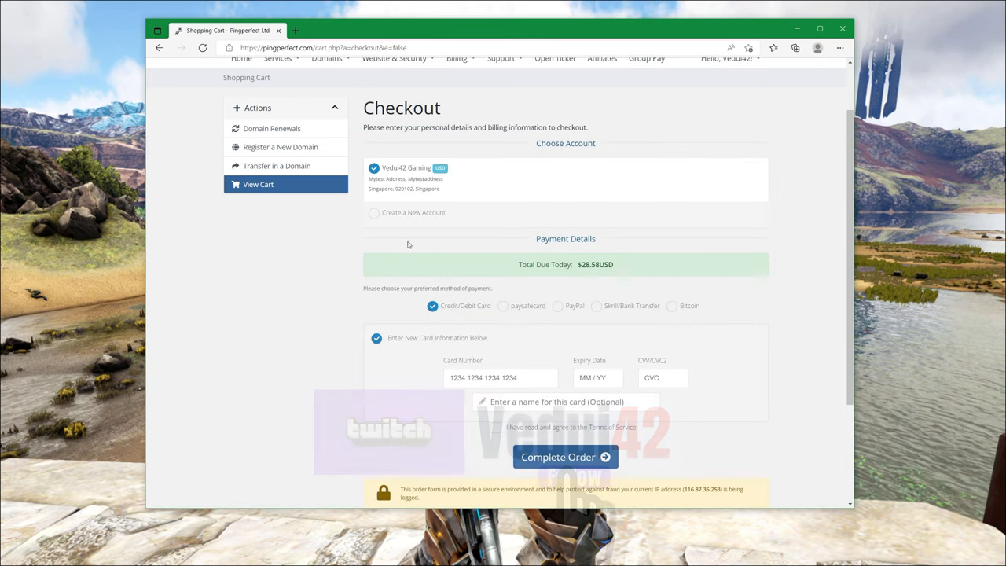
left_click(375, 212)
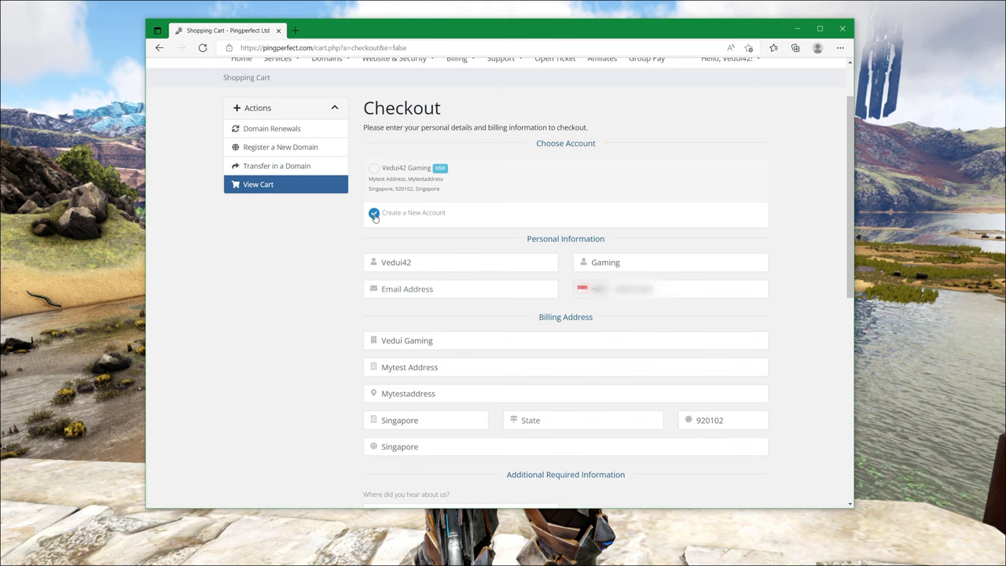
left_click(374, 168)
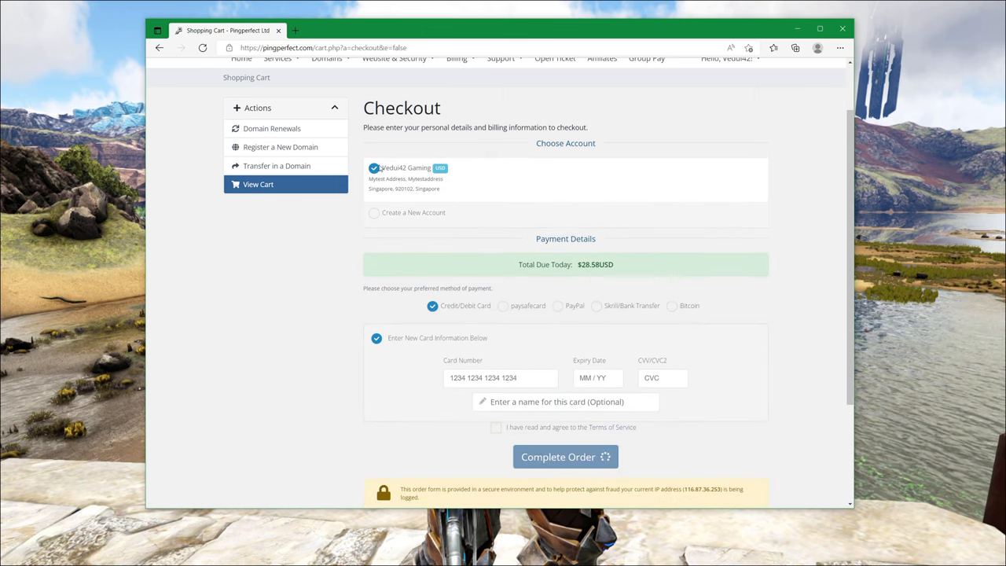
scroll("down", 3)
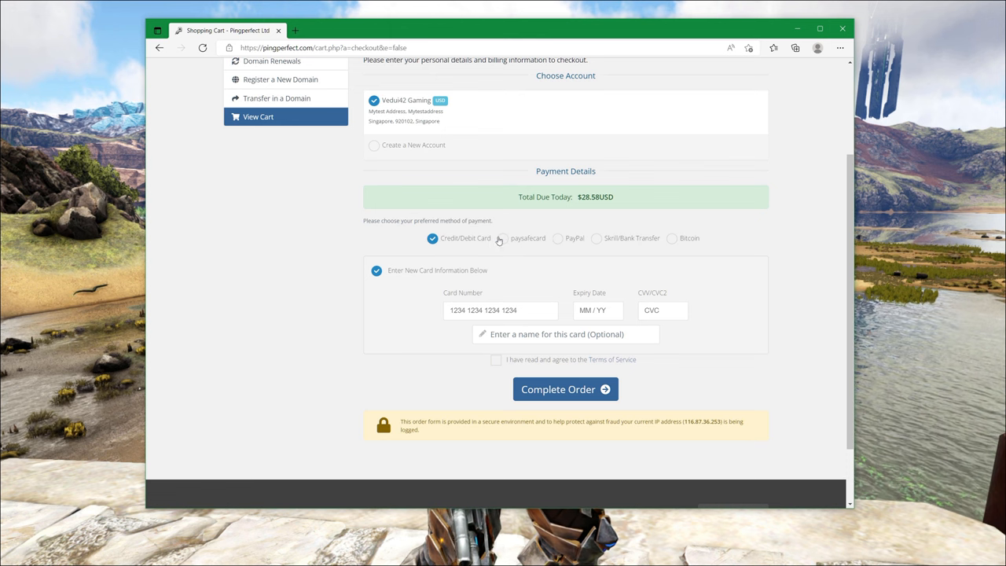
Step: Pay with PayPal, accept the Terms of Service, and complete the order
left_click(558, 238)
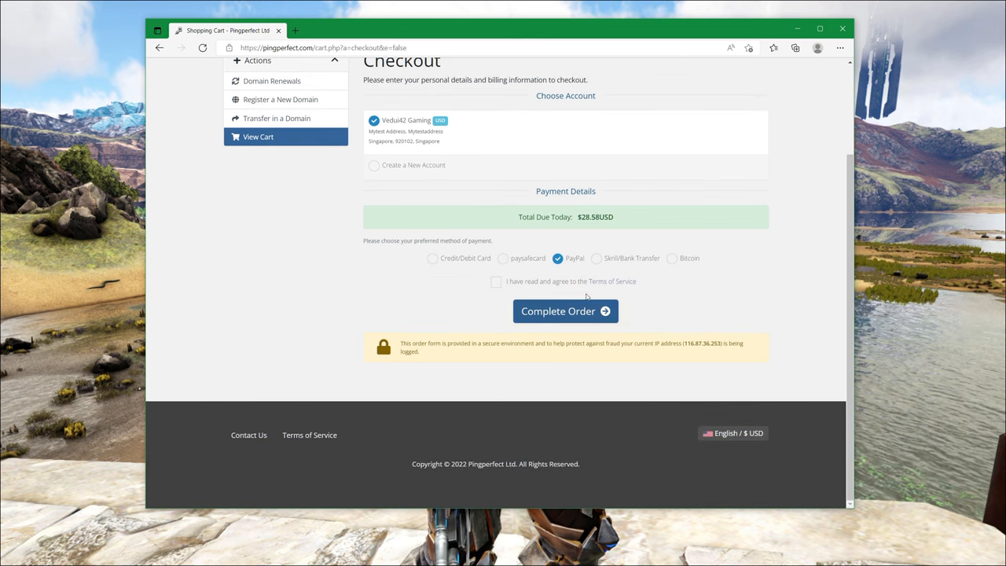
left_click(496, 281)
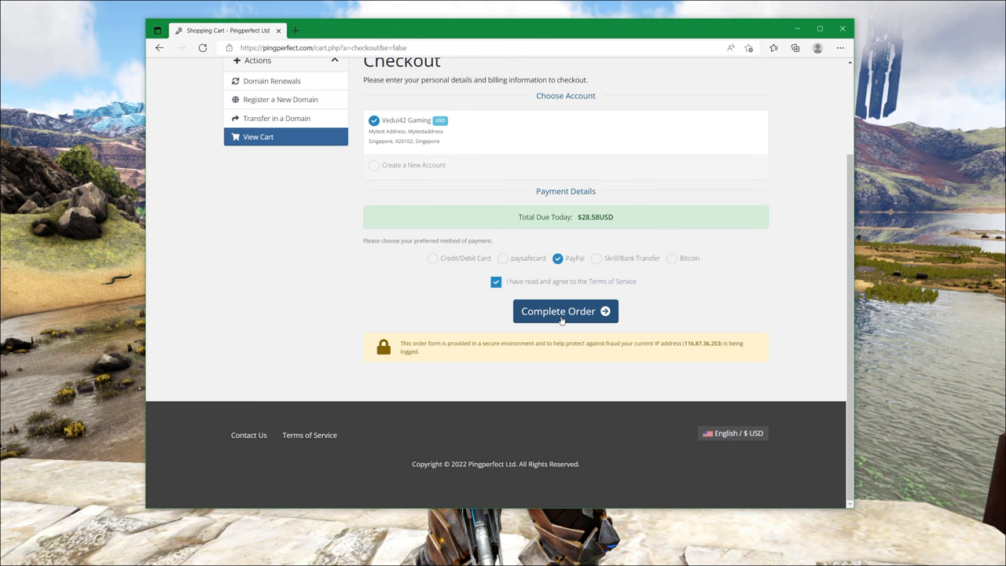
left_click(565, 311)
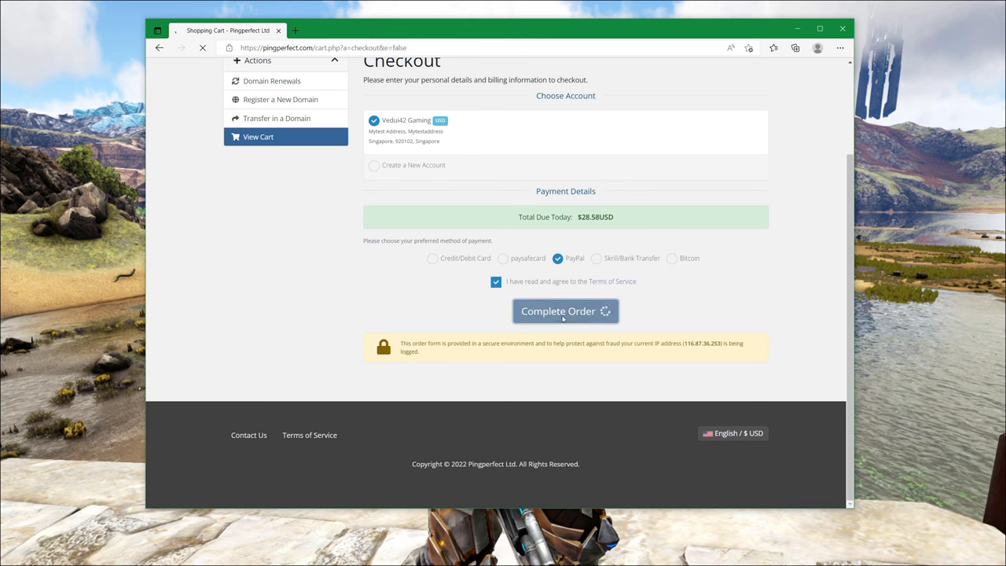
left_click(566, 311)
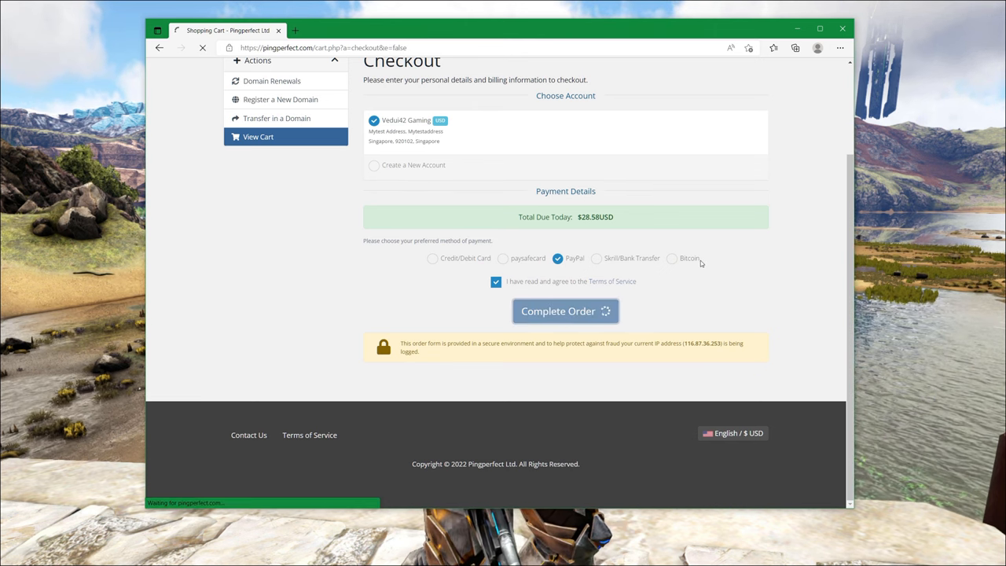
left_click(566, 311)
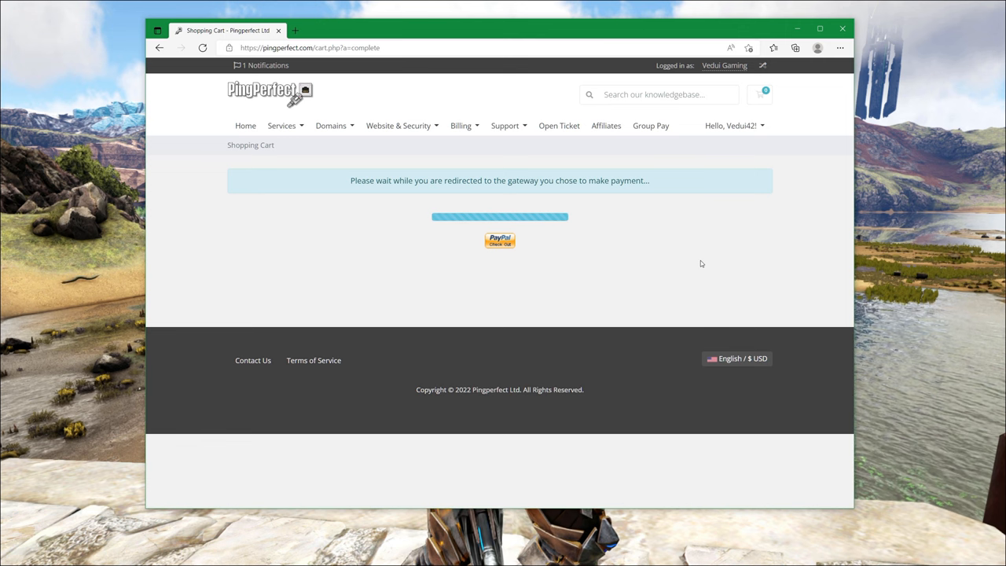
mouse_move(611, 189)
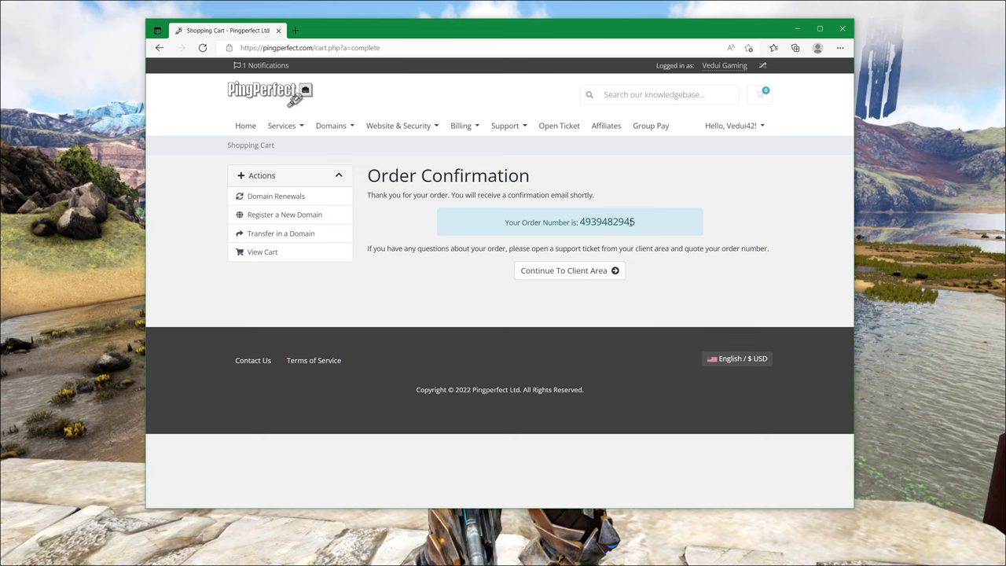
Step: Finish PayPal payment and highlight the order number on the confirmation page
left_click_drag(461, 194, 595, 194)
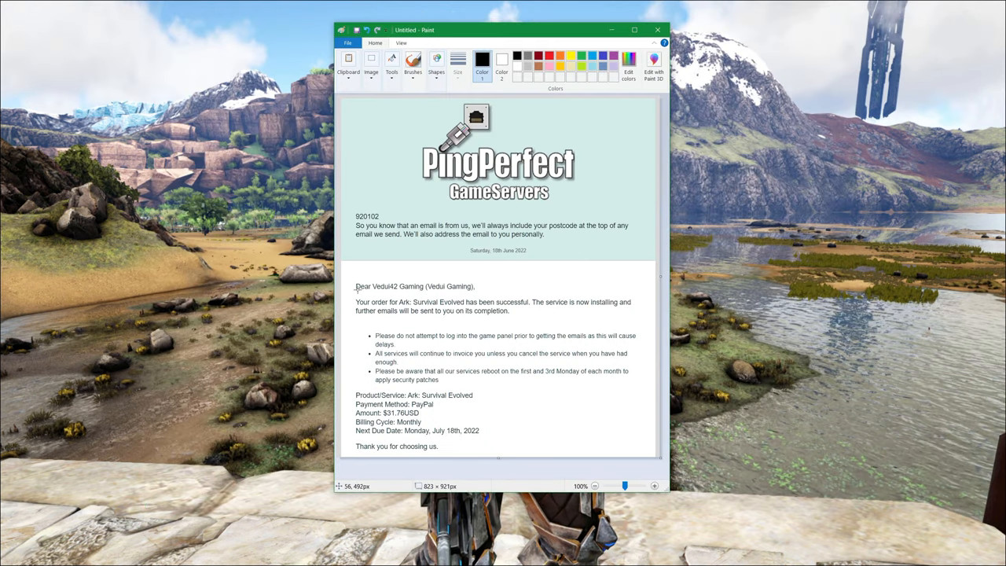
mouse_move(386, 277)
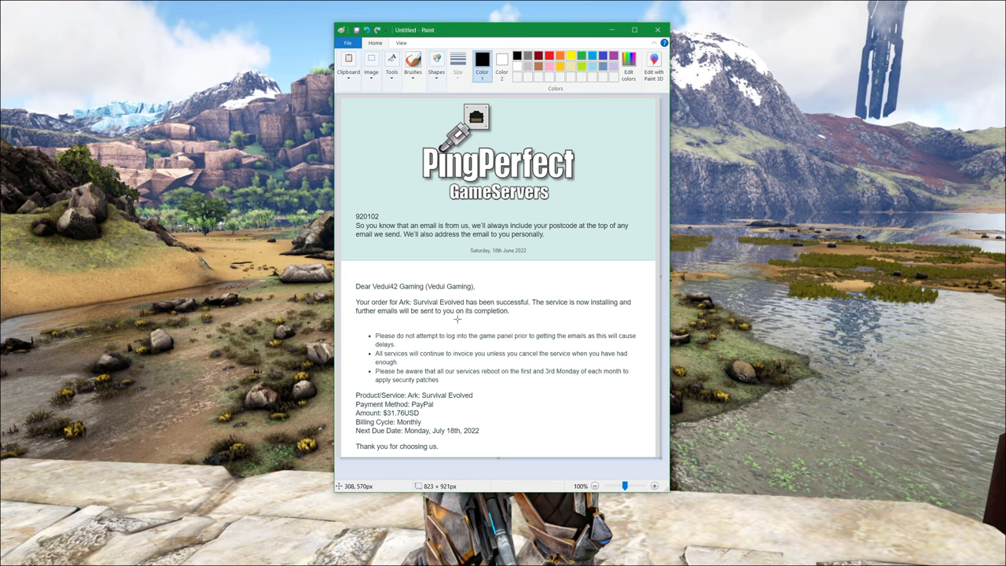
mouse_move(387, 341)
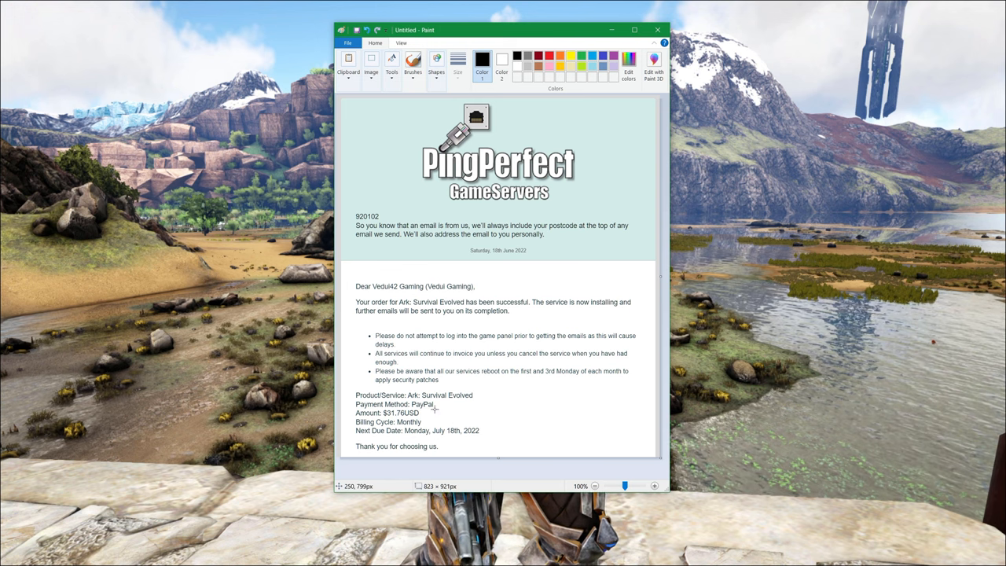
mouse_move(496, 430)
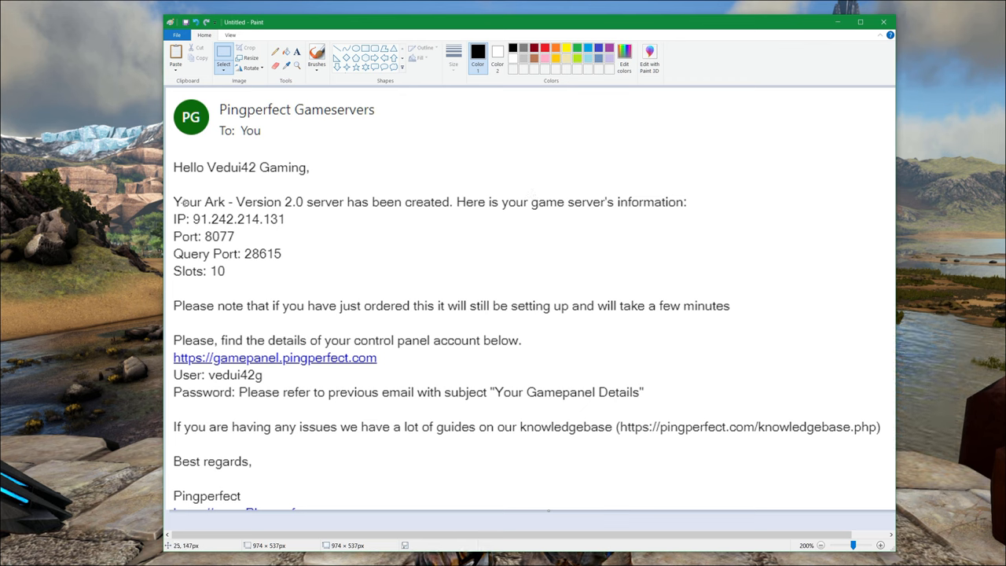
mouse_move(241, 210)
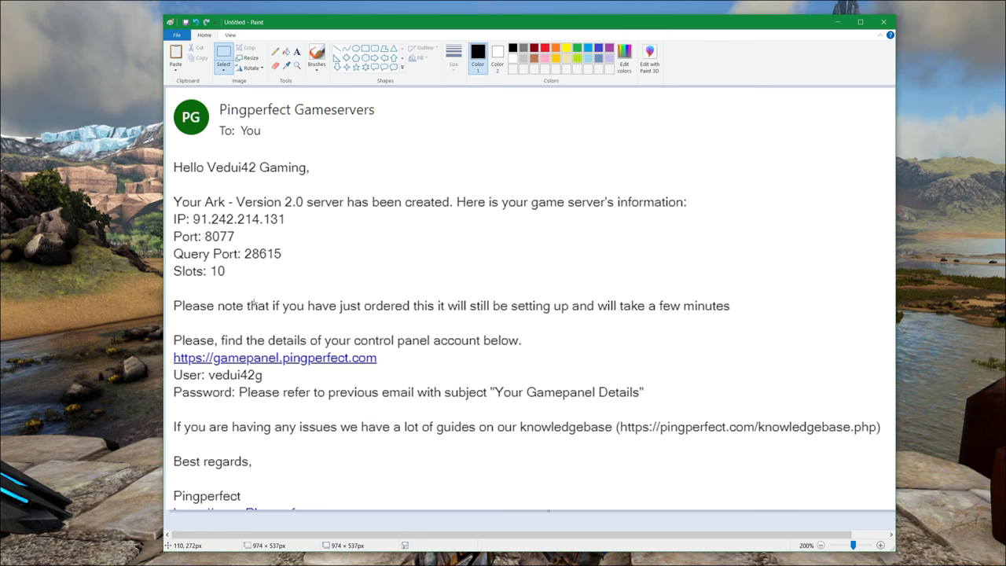
mouse_move(264, 379)
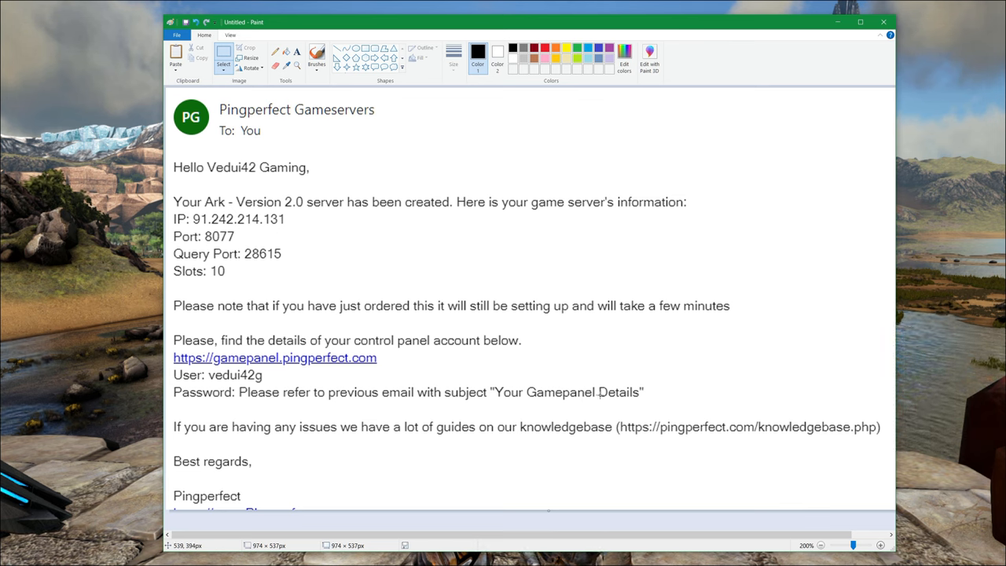
mouse_move(279, 385)
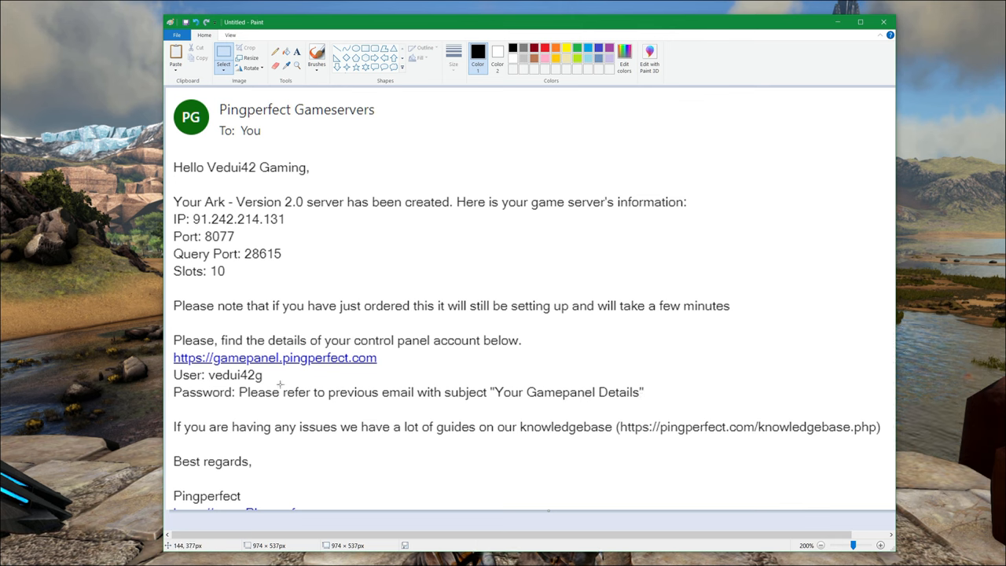
mouse_move(307, 384)
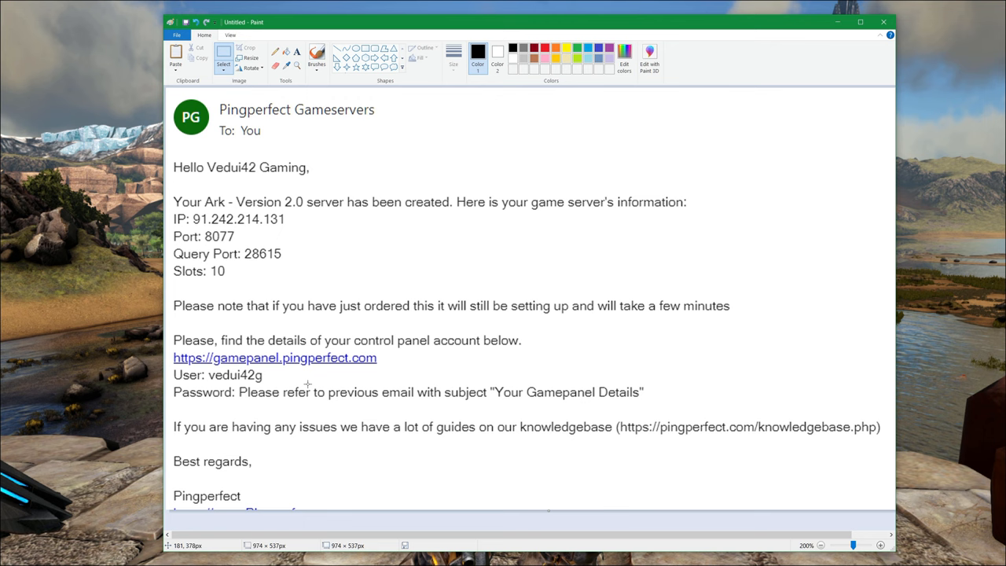
mouse_move(355, 359)
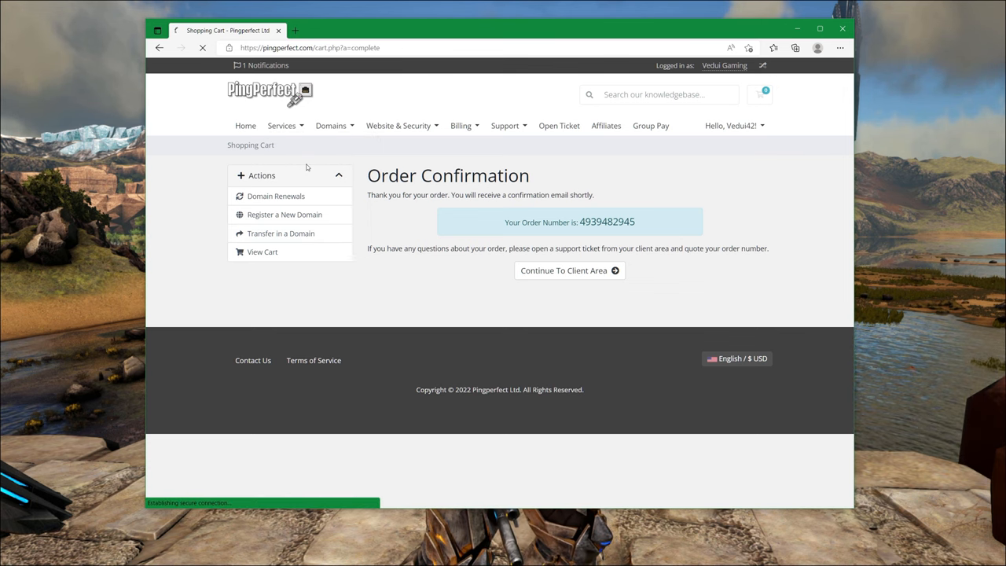
Step: Go to the client area and open the active Ark: Survival Evolved service
left_click(570, 270)
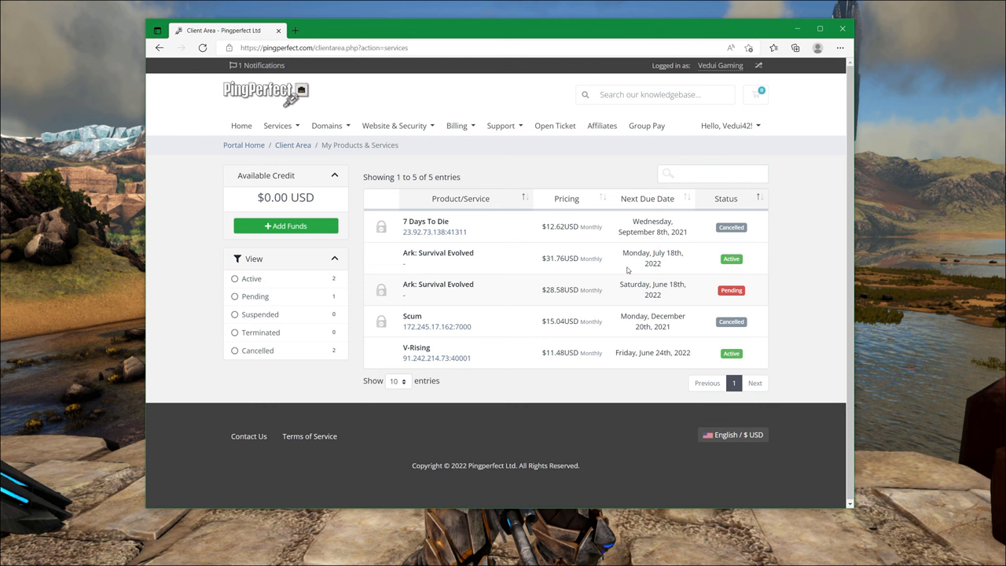
mouse_move(450, 253)
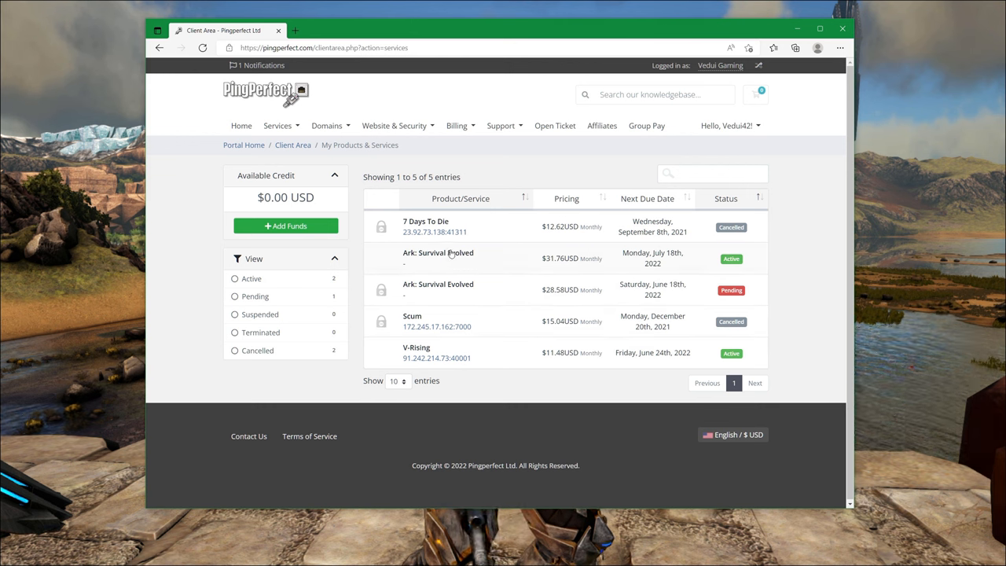
mouse_move(452, 255)
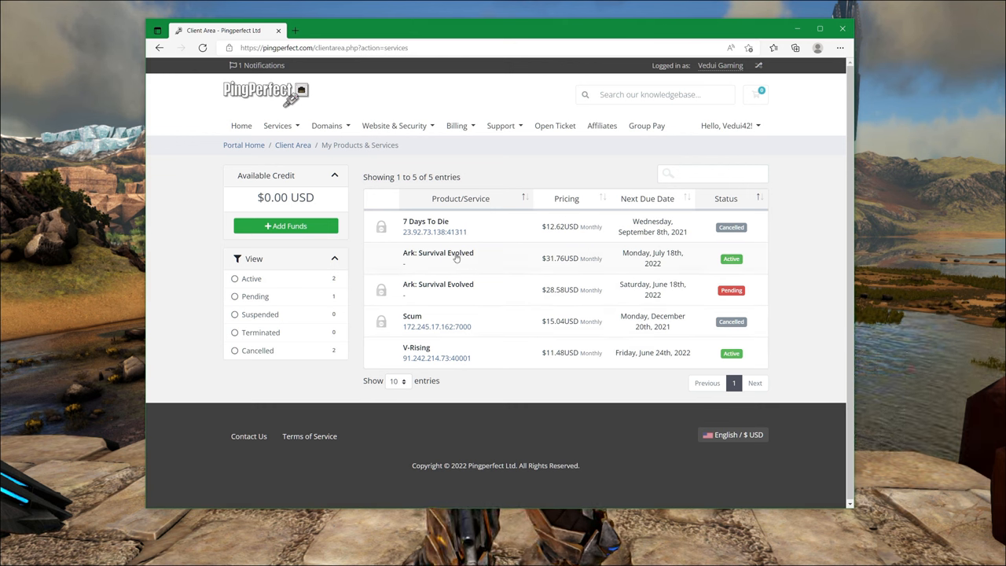
left_click(439, 253)
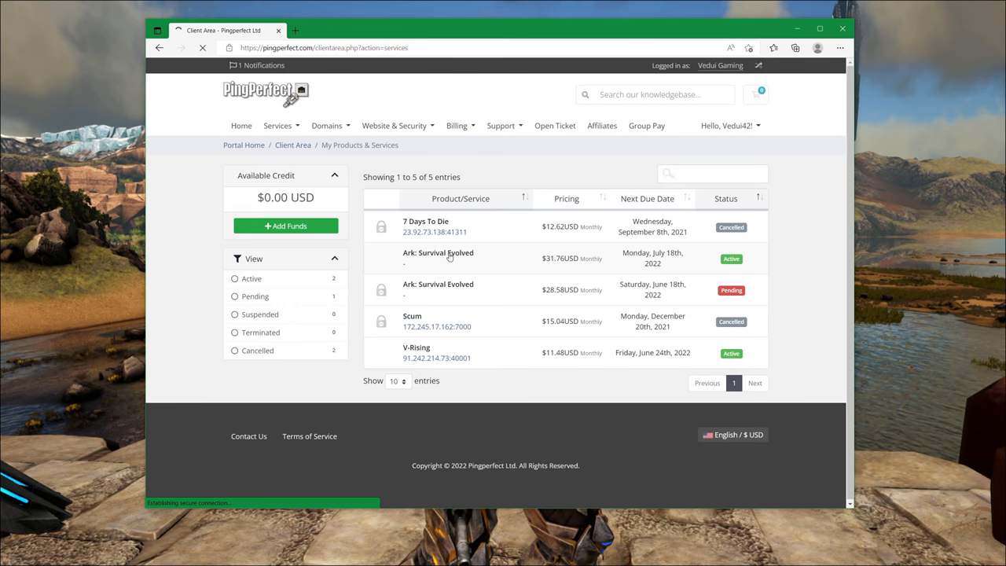
left_click(438, 258)
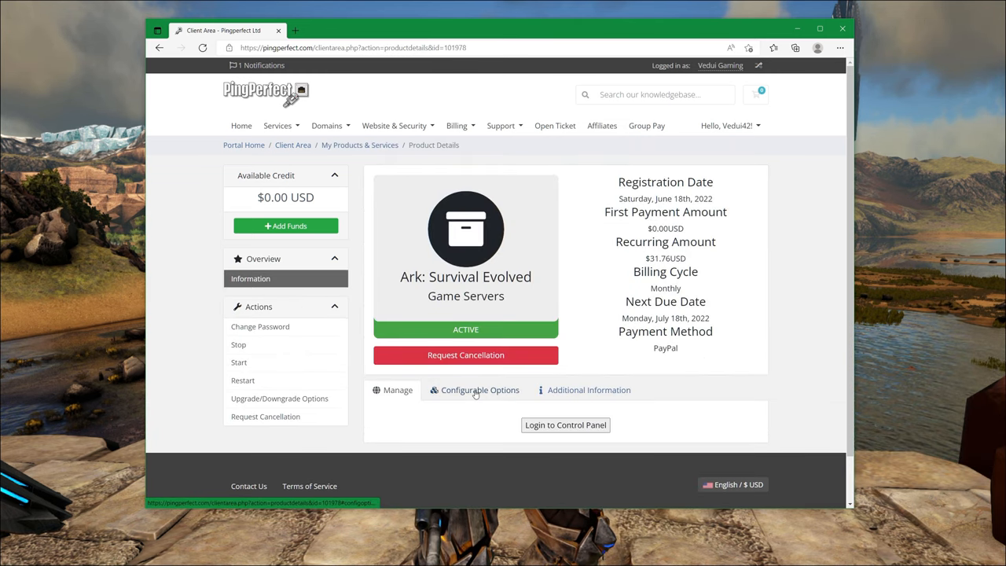
mouse_move(279, 398)
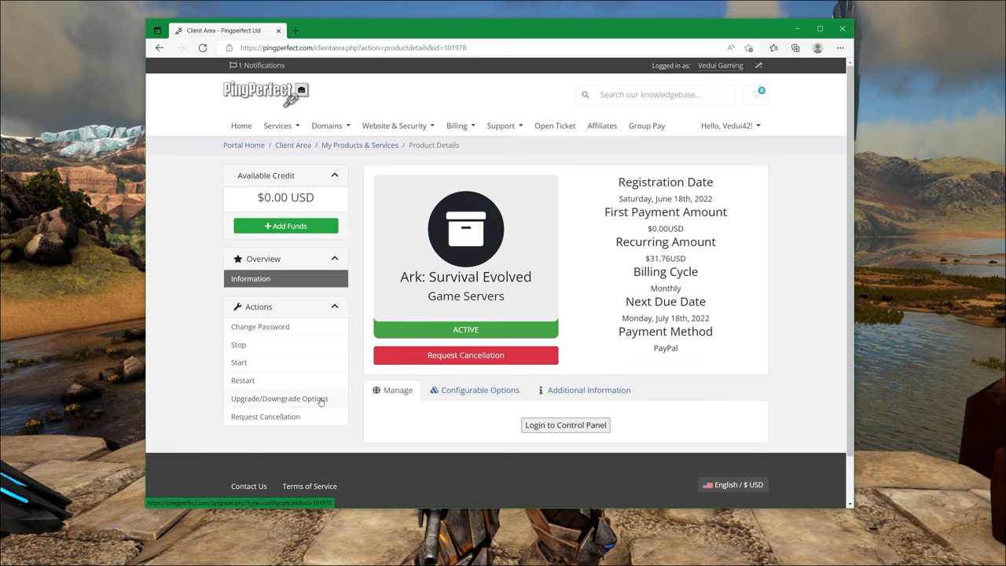
left_click(278, 399)
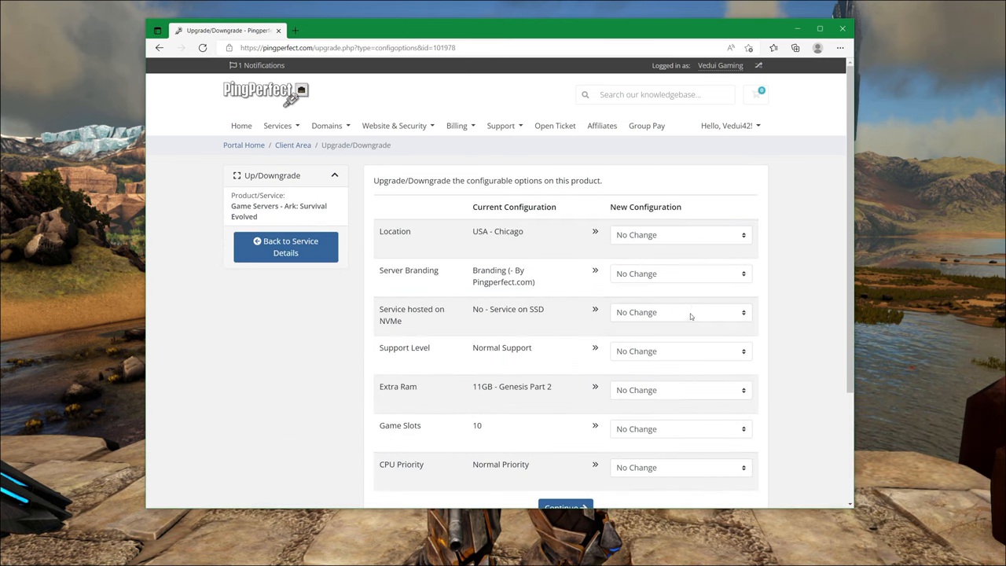
scroll("down", 3)
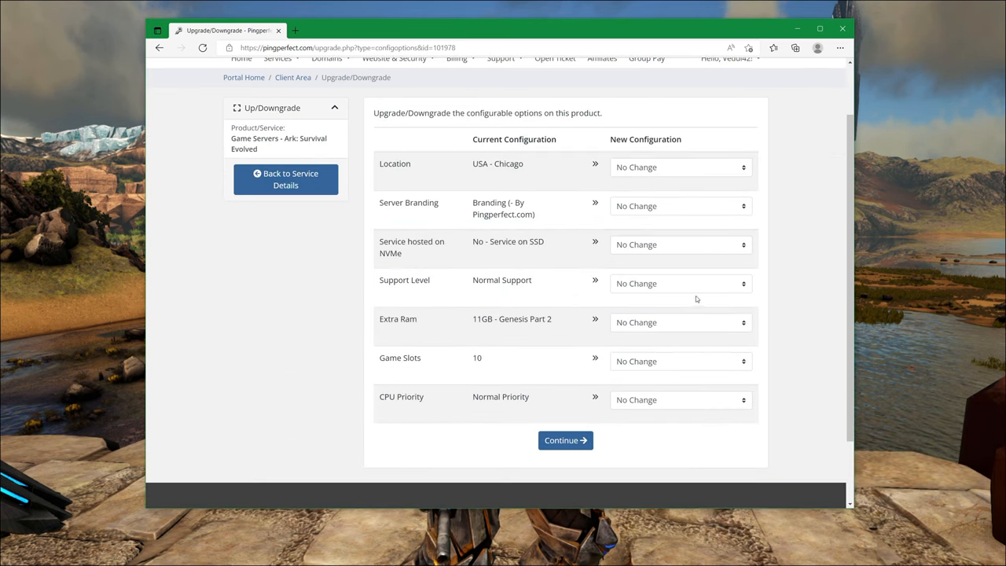
left_click(680, 322)
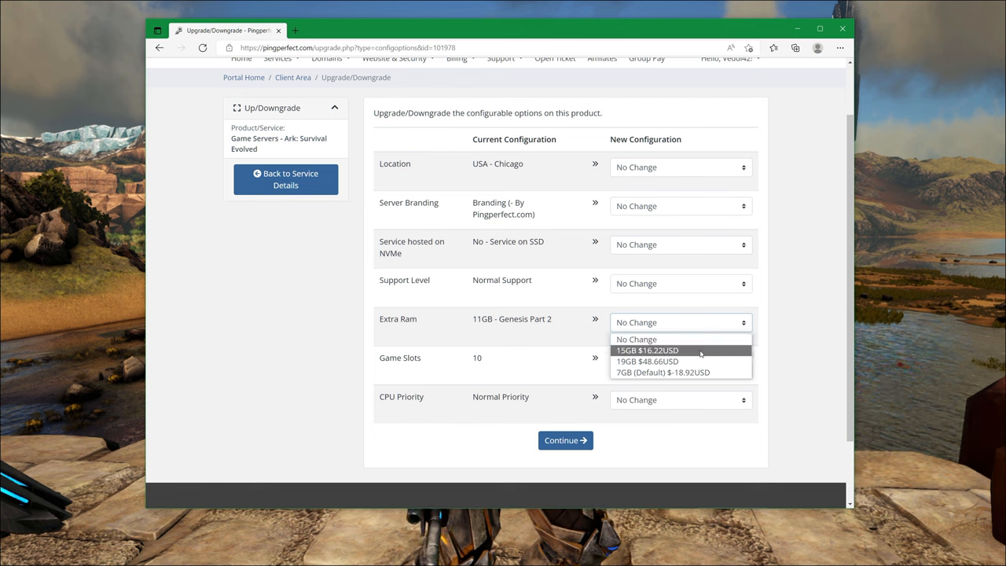
left_click(663, 372)
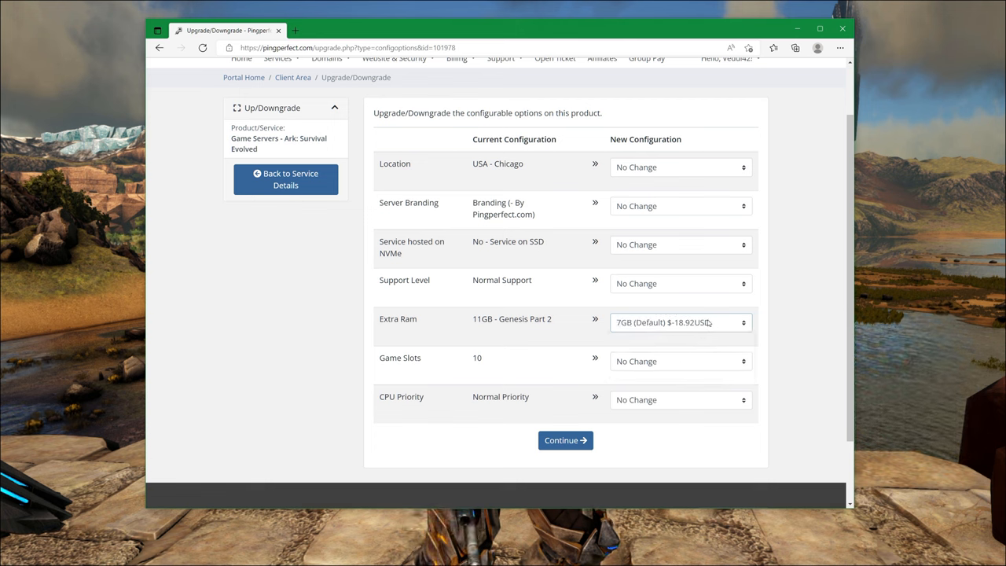
left_click(680, 322)
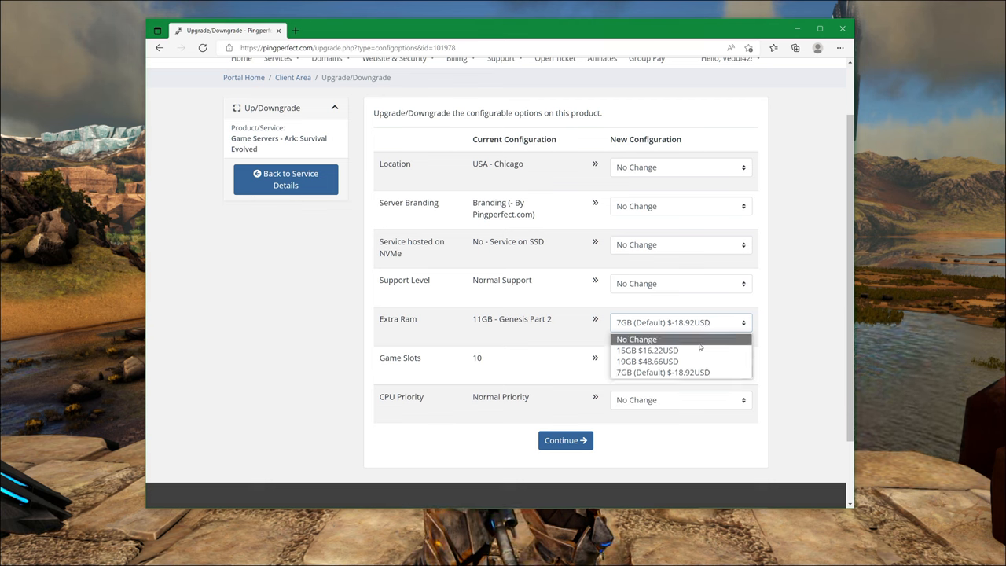
left_click(680, 400)
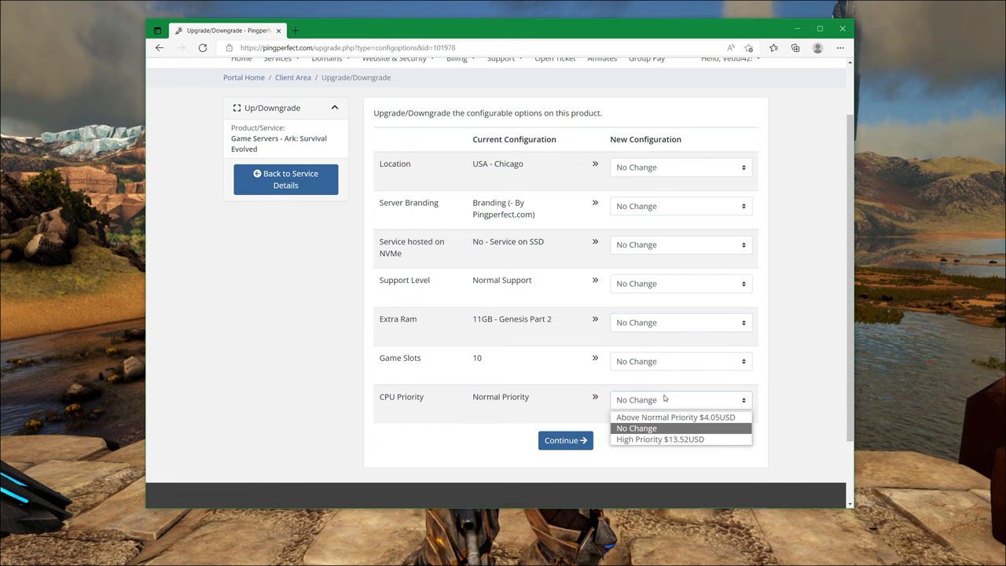
left_click(637, 428)
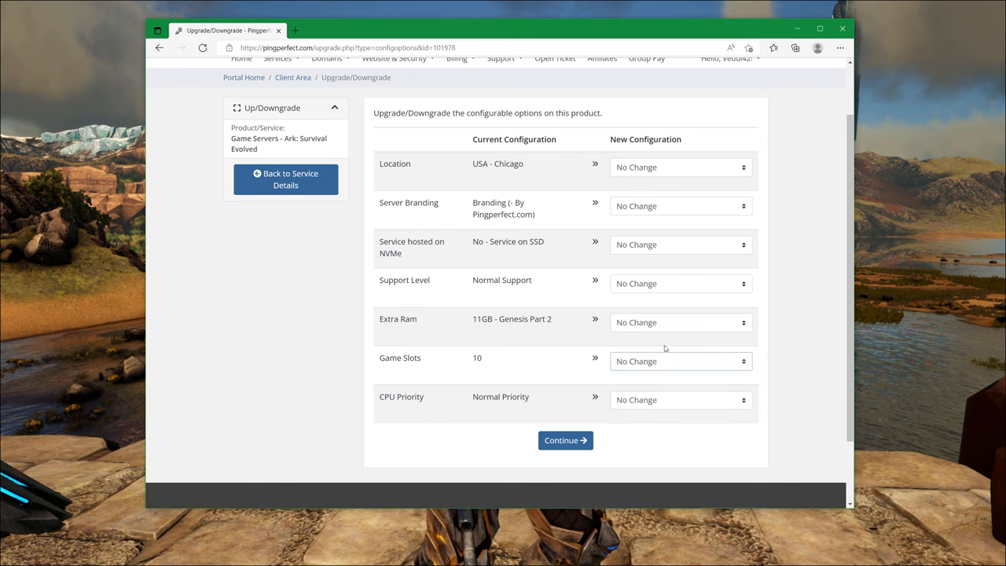
left_click(285, 180)
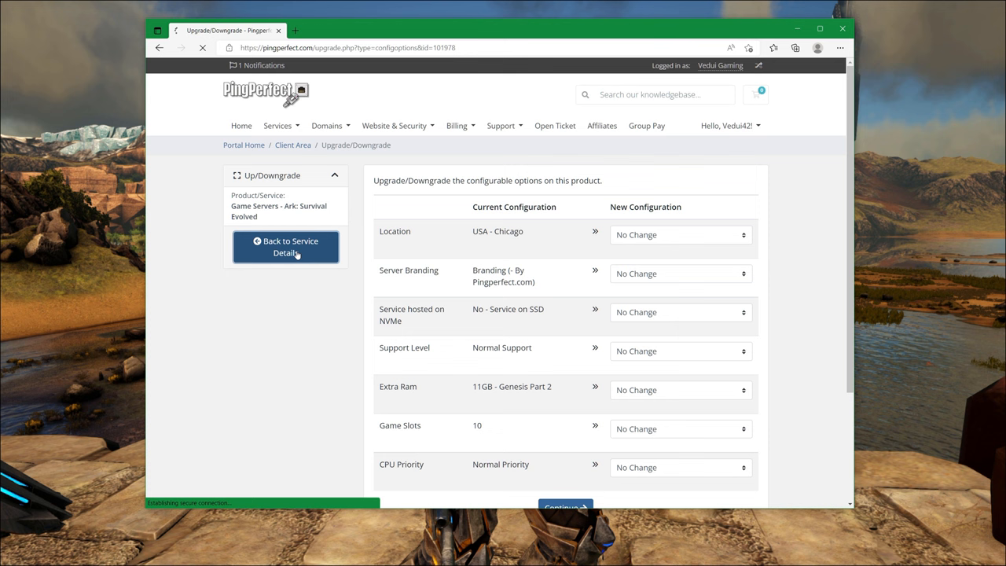
Step: Log into the game server control panel from the service page
left_click(285, 247)
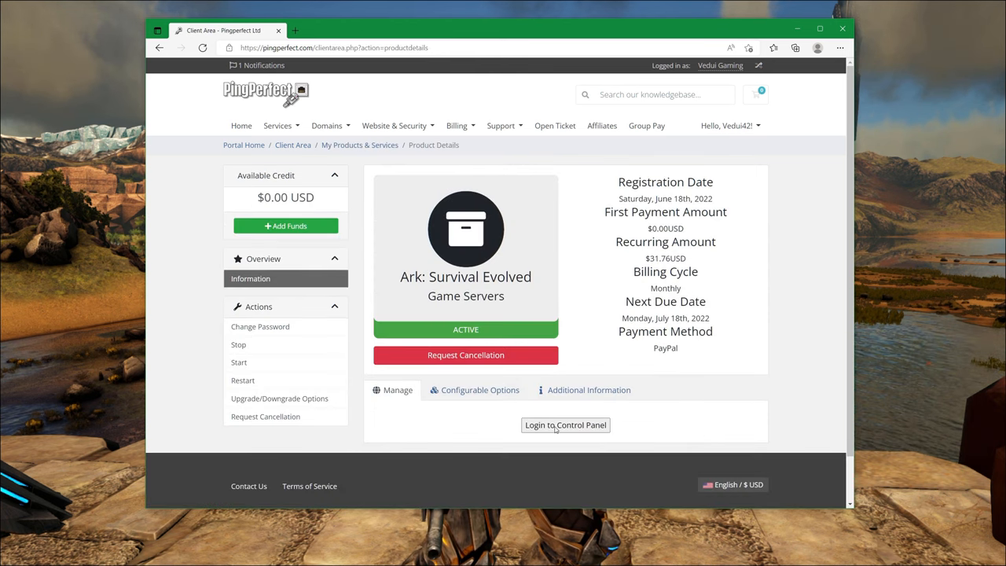
left_click(566, 424)
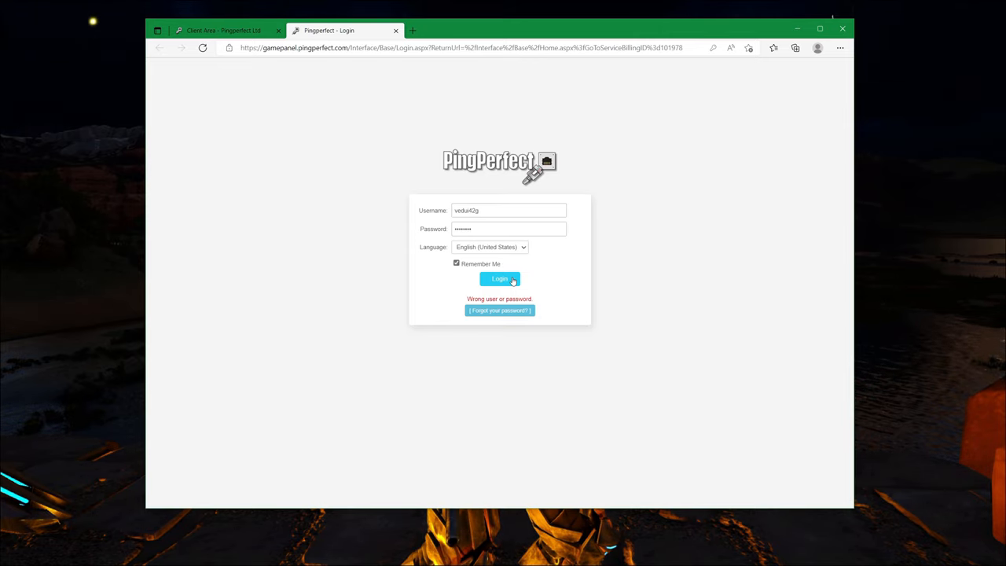
left_click(499, 279)
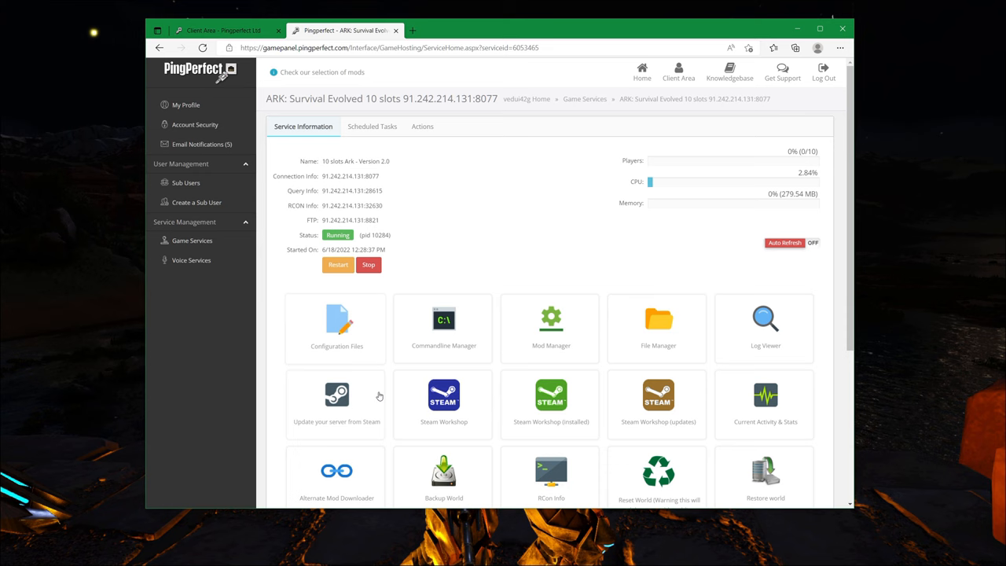
mouse_move(595, 240)
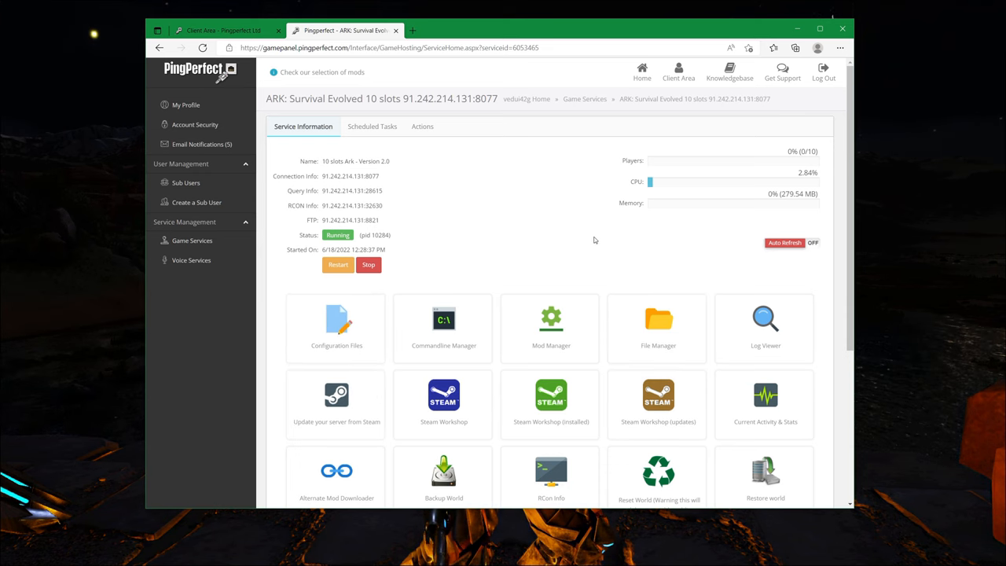
Step: Stop the ARK server and open its Configuration Files list
left_click(551, 322)
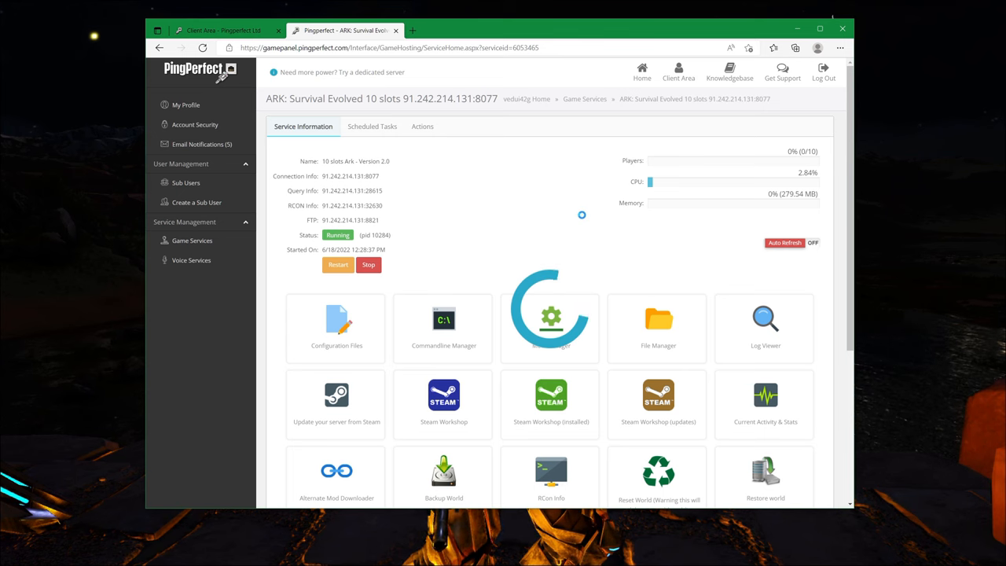
scroll("down", 3)
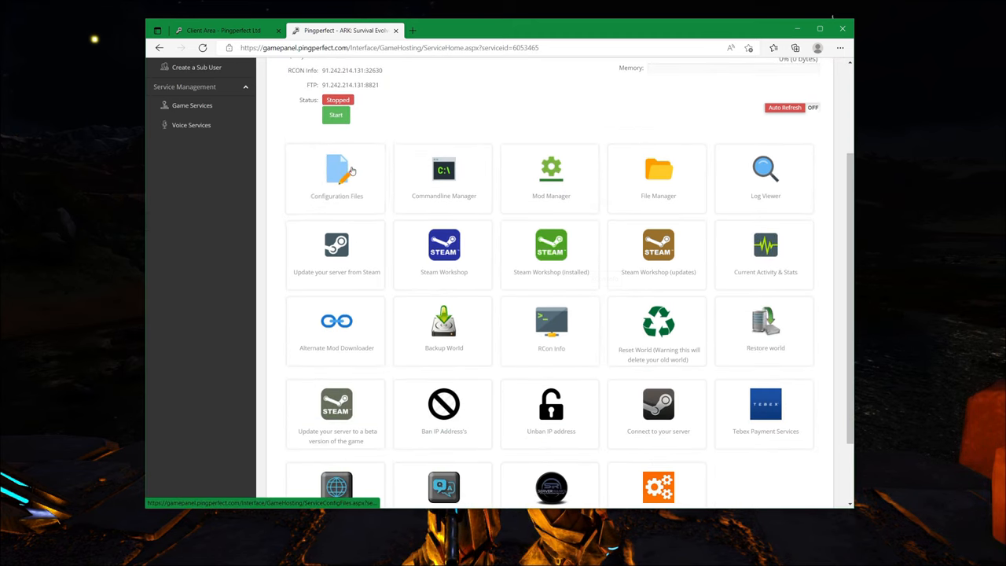
mouse_move(336, 173)
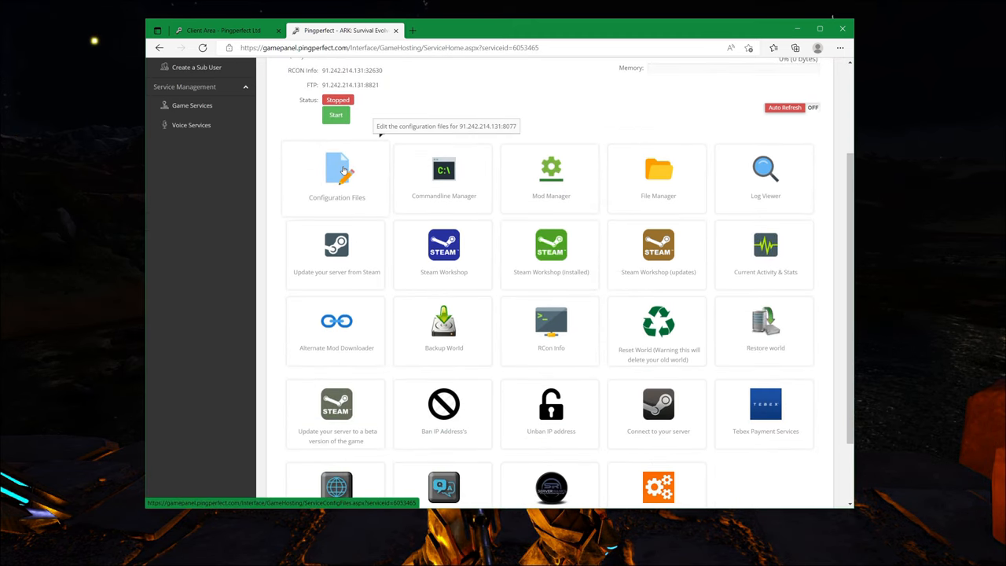
mouse_move(445, 169)
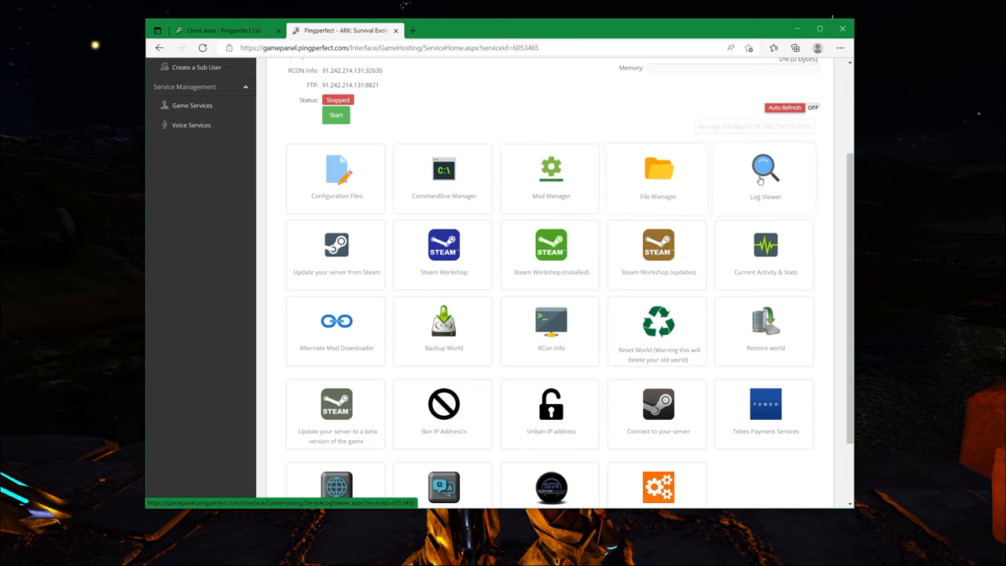
mouse_move(337, 247)
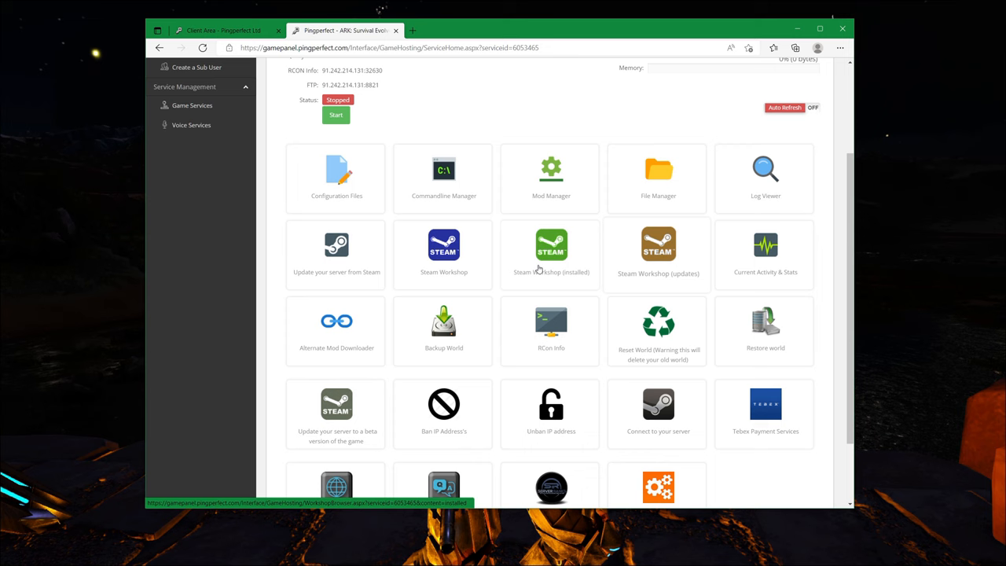
mouse_move(766, 252)
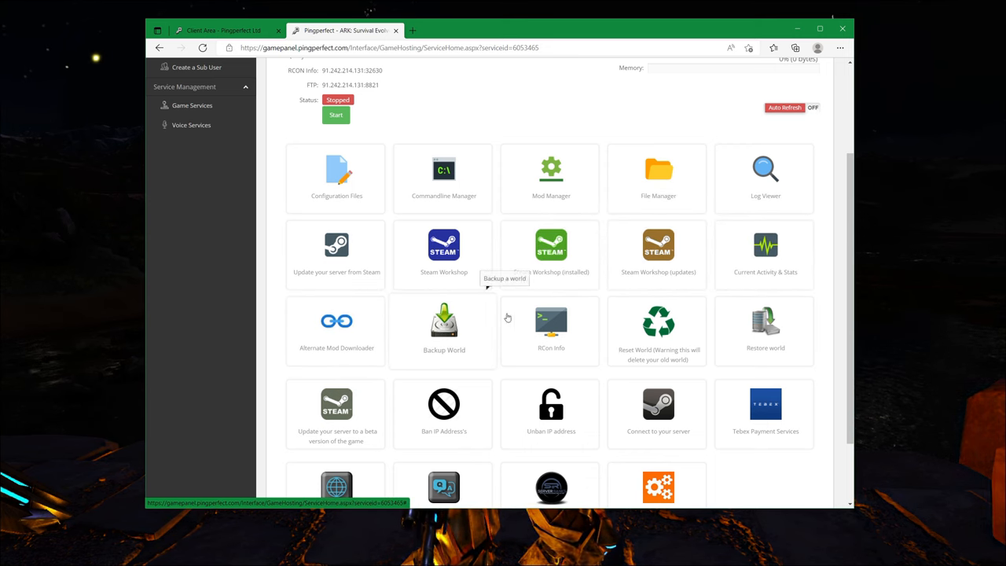
mouse_move(337, 173)
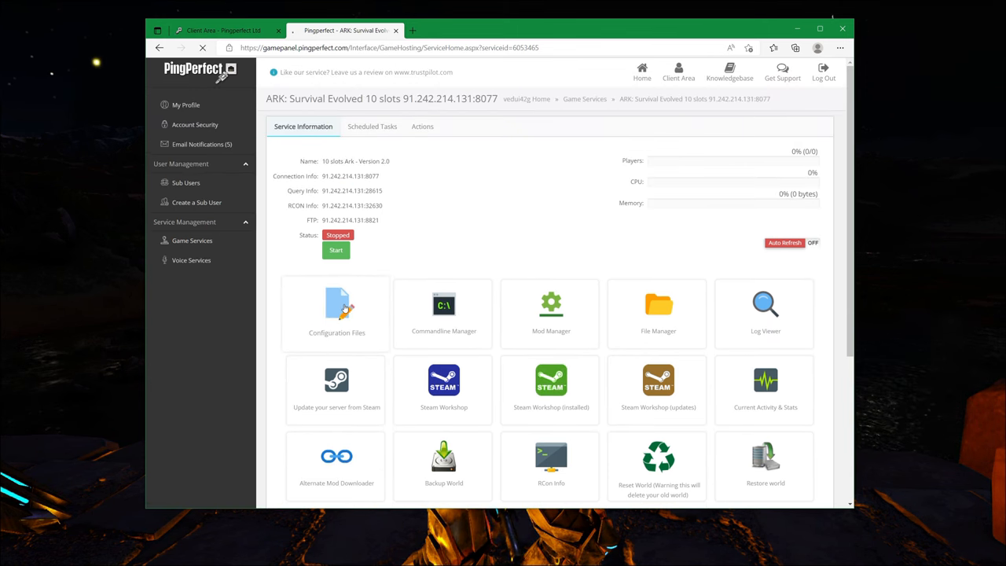
left_click(337, 307)
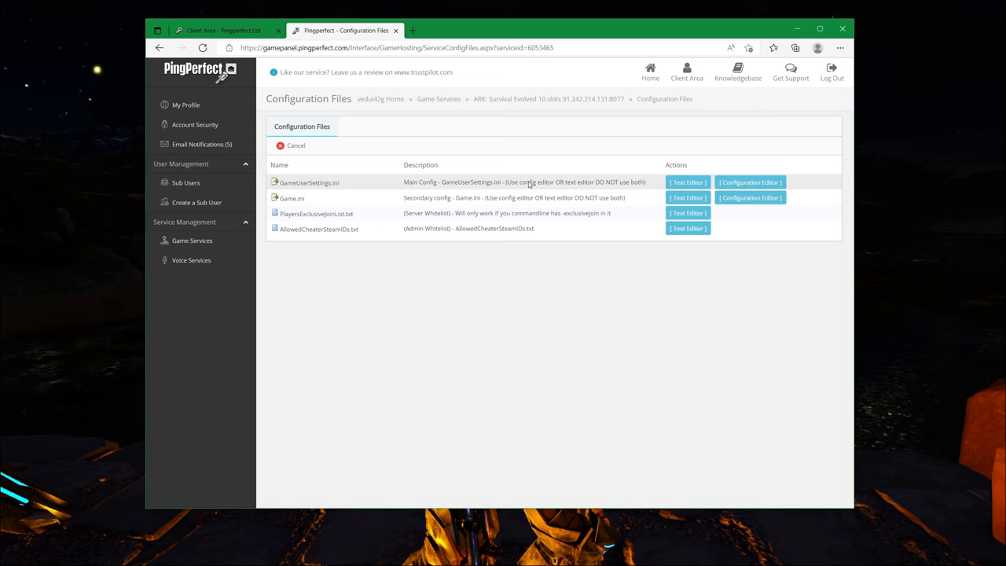
mouse_move(590, 189)
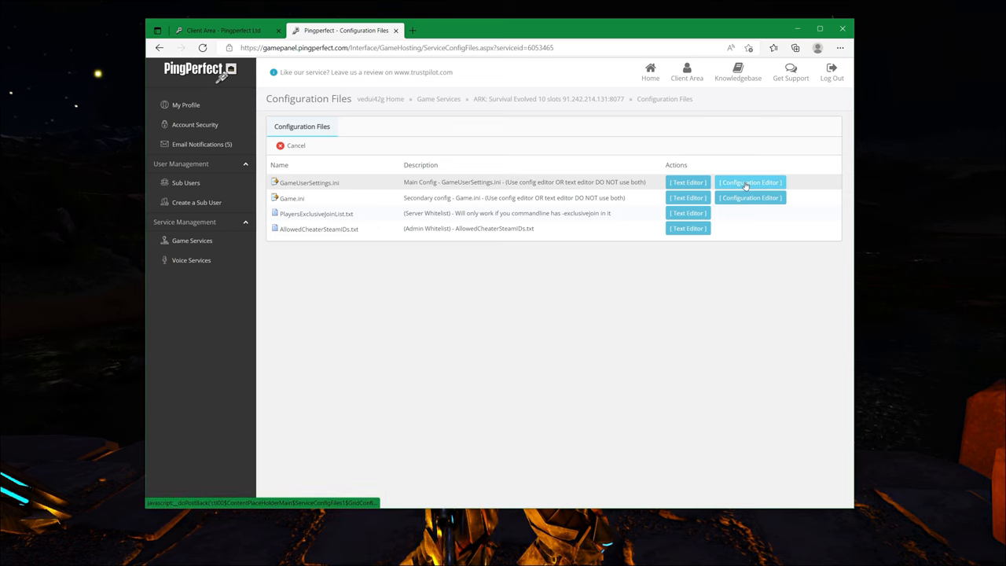
Step: Open the GameUserSettings.ini editor and scroll its settings, leaving crosshairs unchanged
left_click(750, 181)
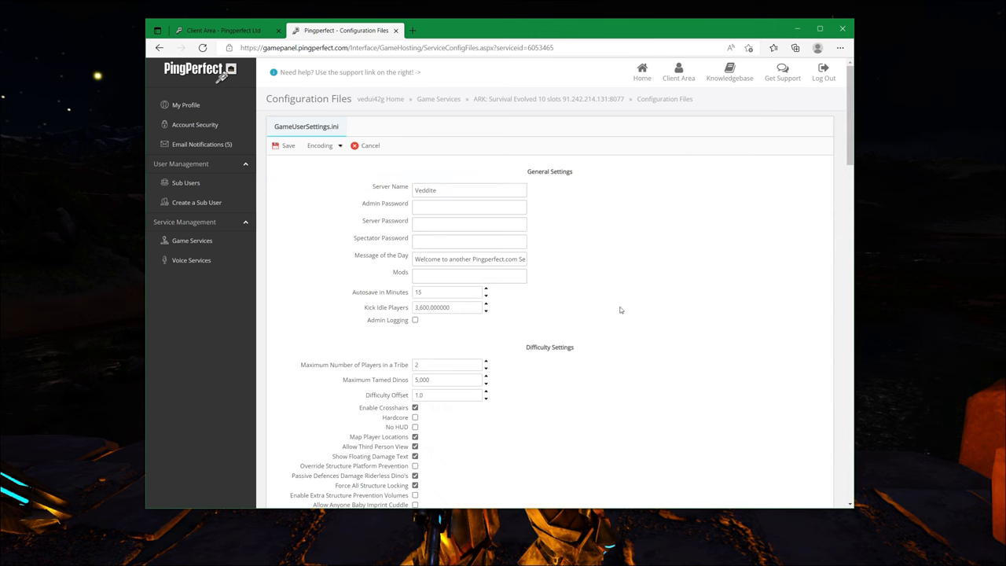
left_click(442, 189)
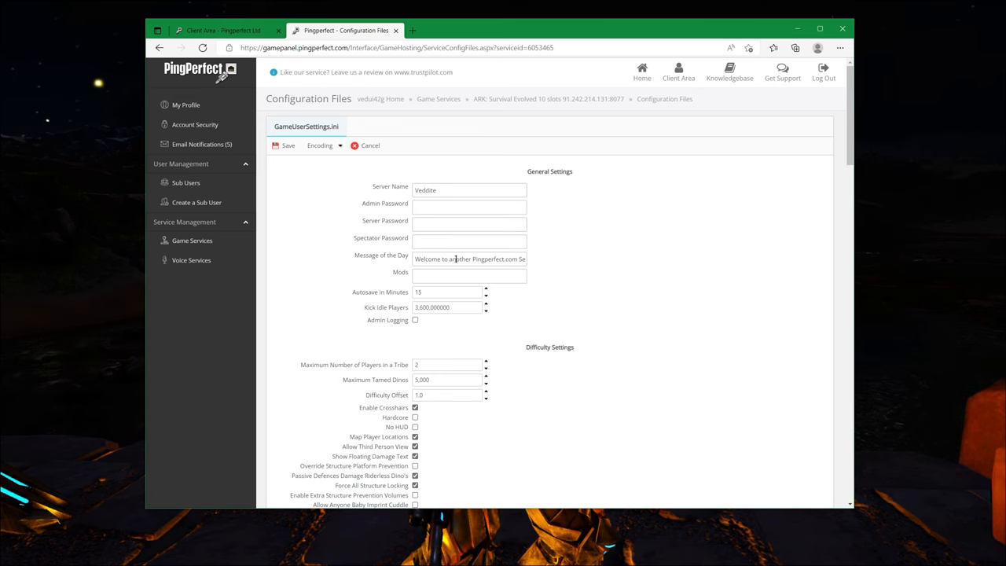
scroll("down", 3)
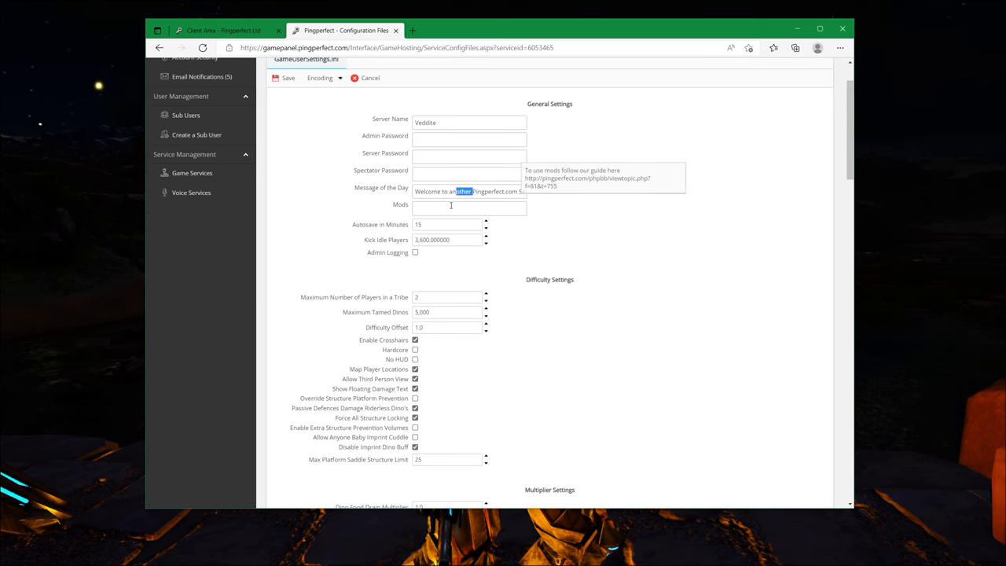
scroll("down", 3)
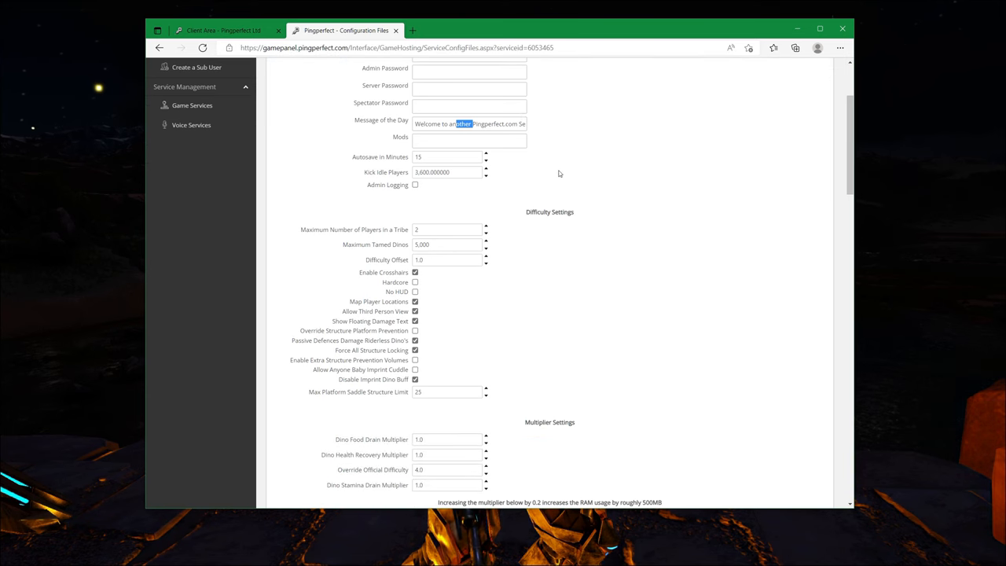
scroll("down", 3)
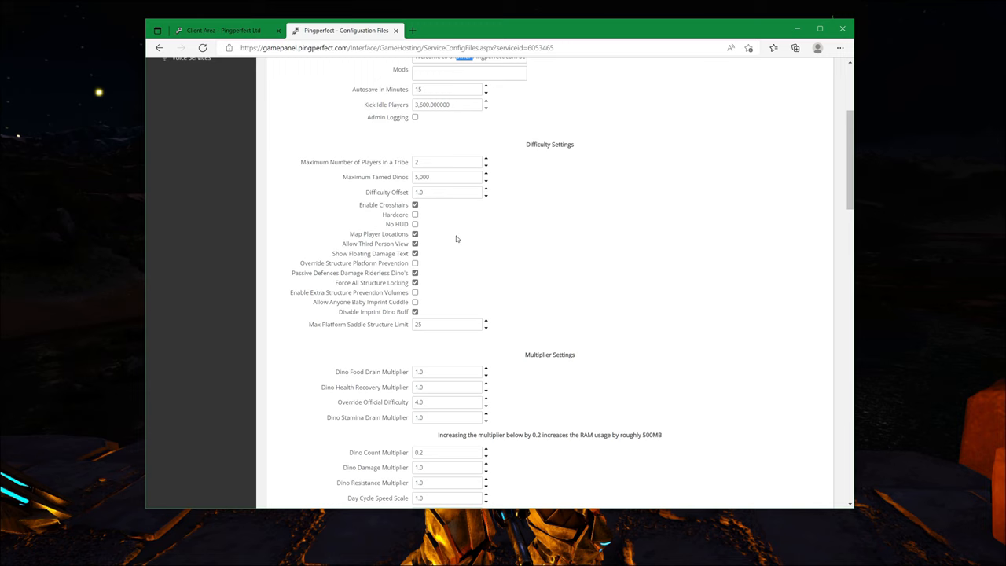
left_click(415, 204)
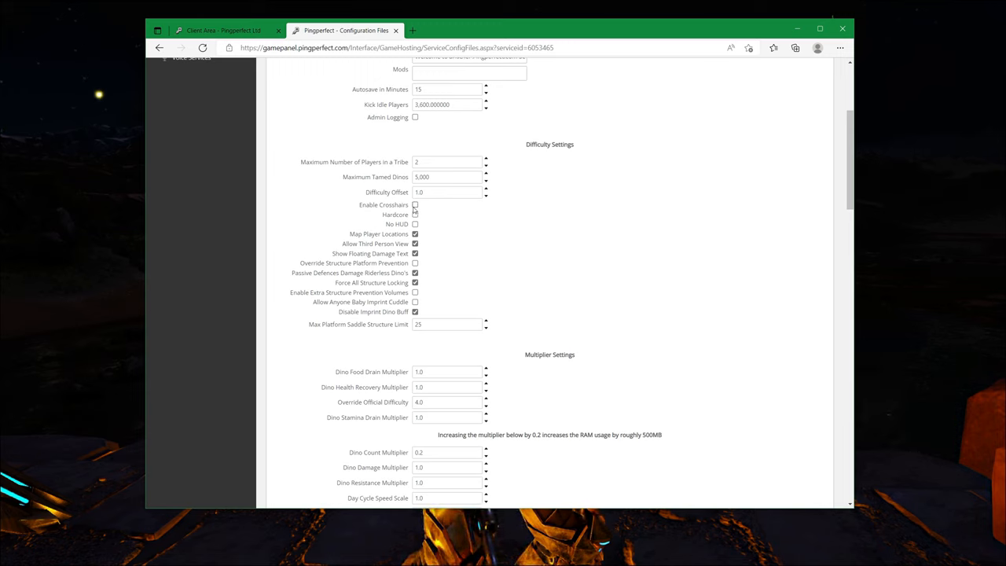
left_click(415, 204)
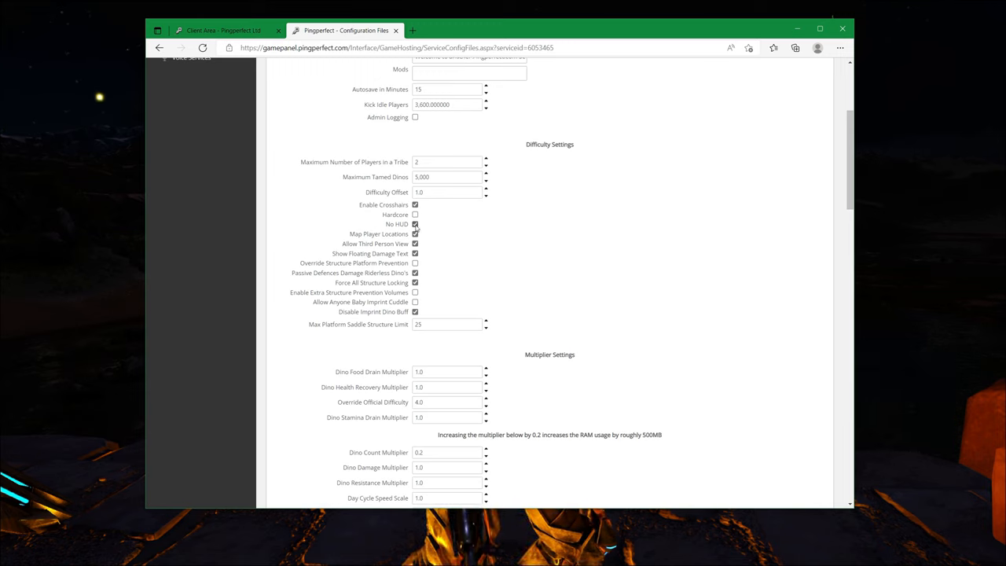
scroll("down", 3)
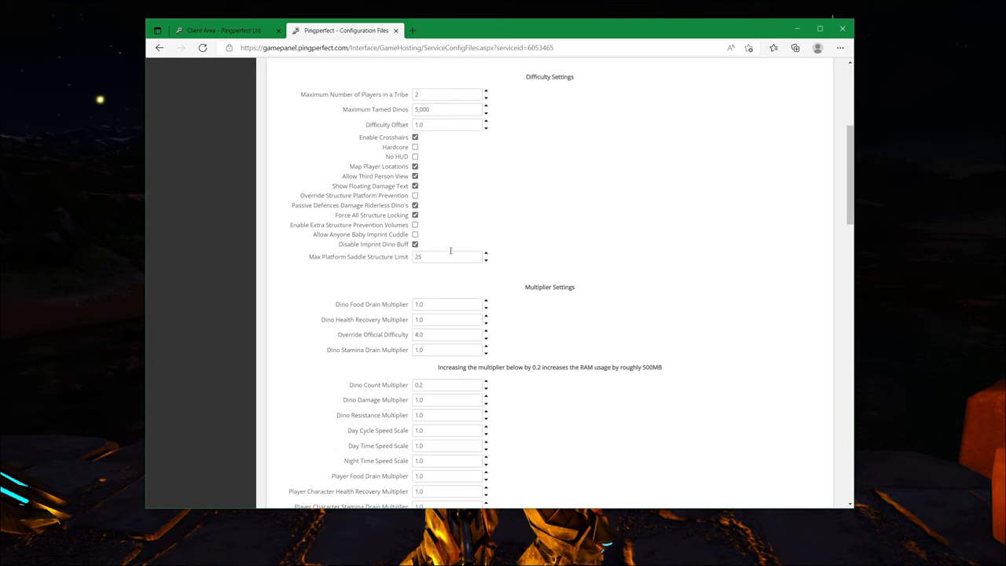
scroll("down", 3)
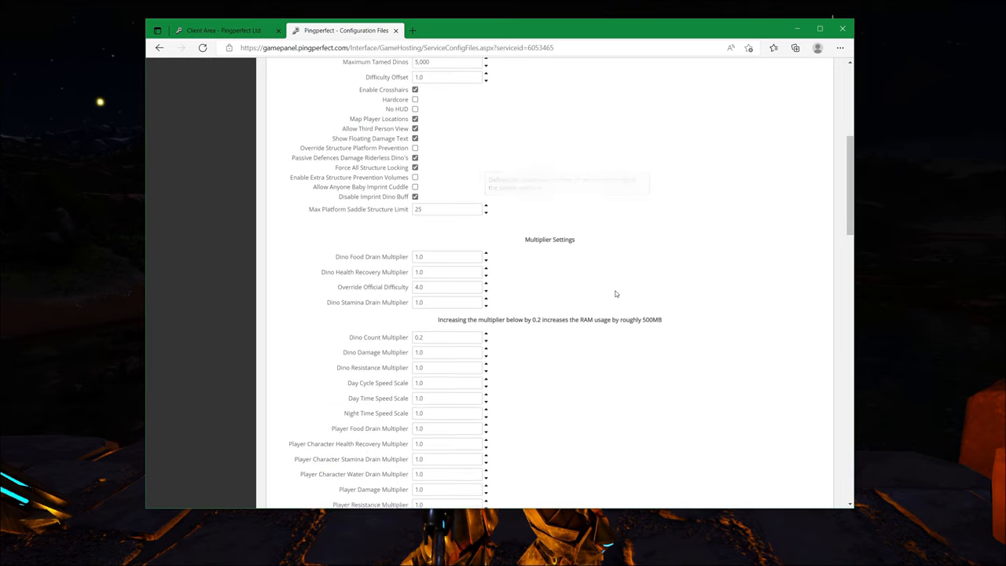
scroll("down", 3)
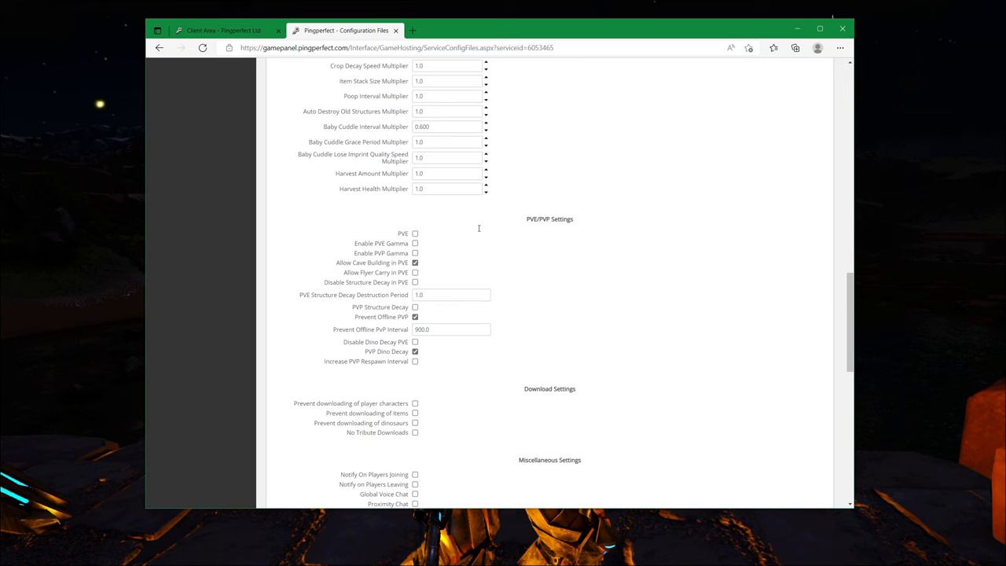
scroll("down", 3)
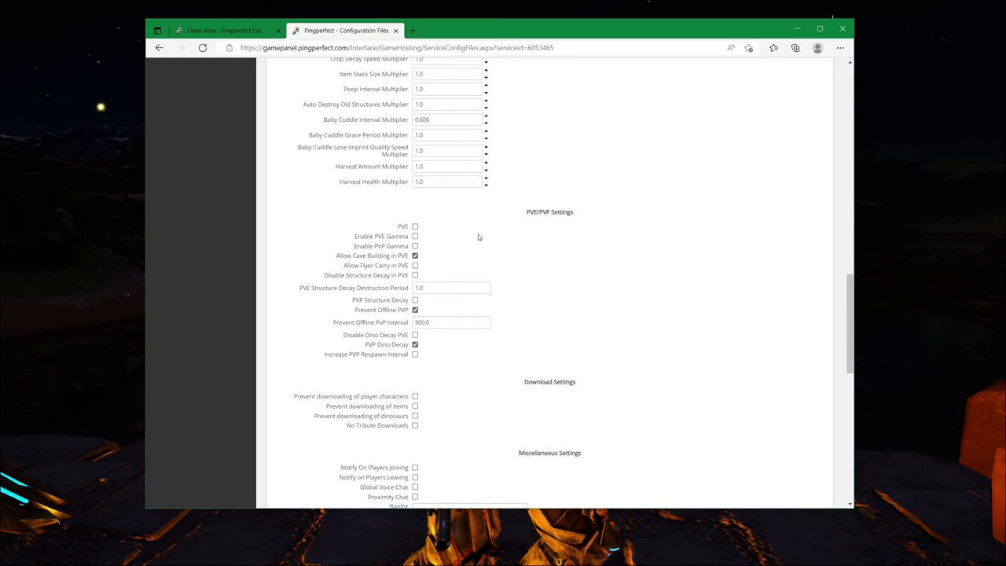
mouse_move(415, 226)
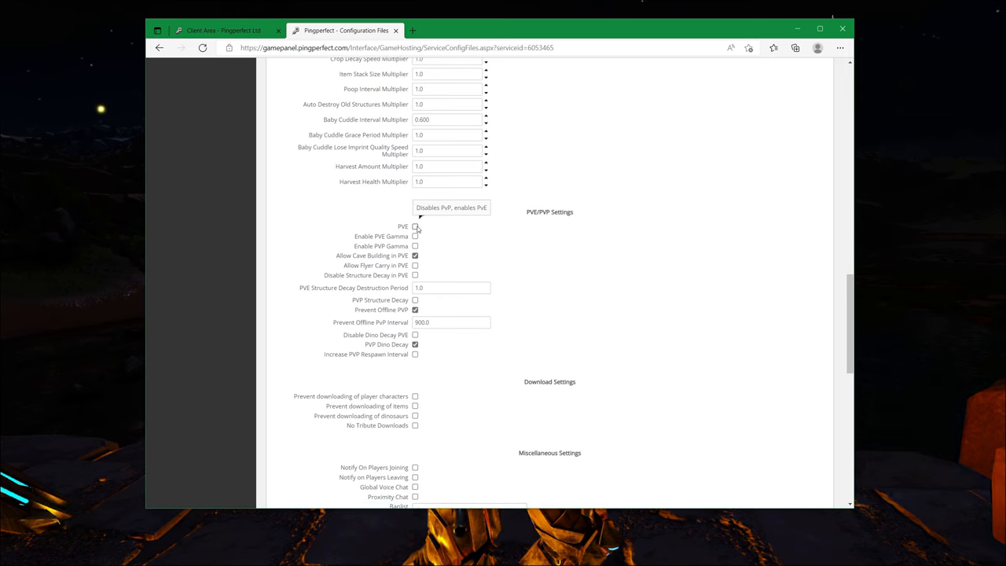
Step: Enable PVE, enter a server password, and save GameUserSettings.ini
left_click(415, 226)
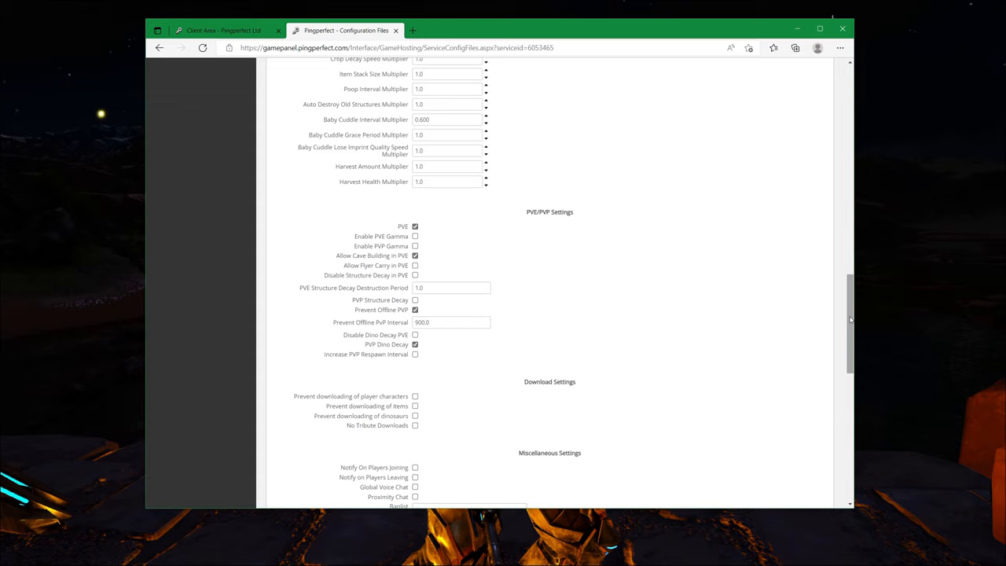
scroll("down", 3)
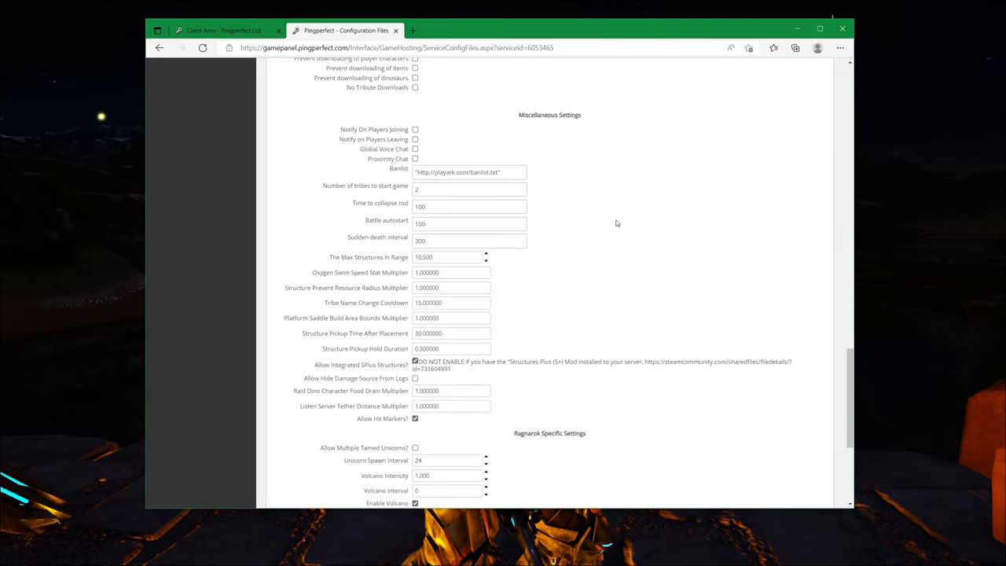
scroll("down", 3)
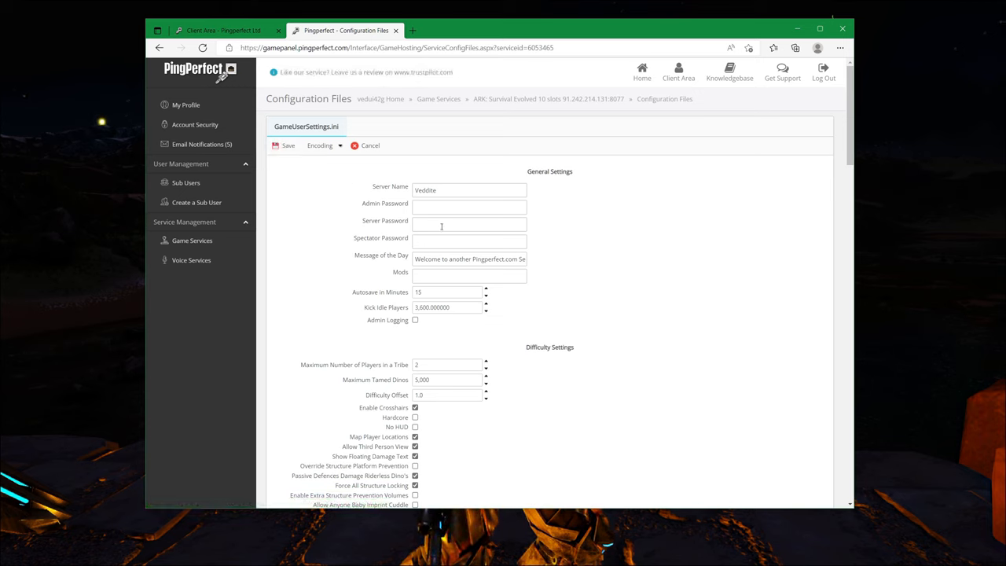
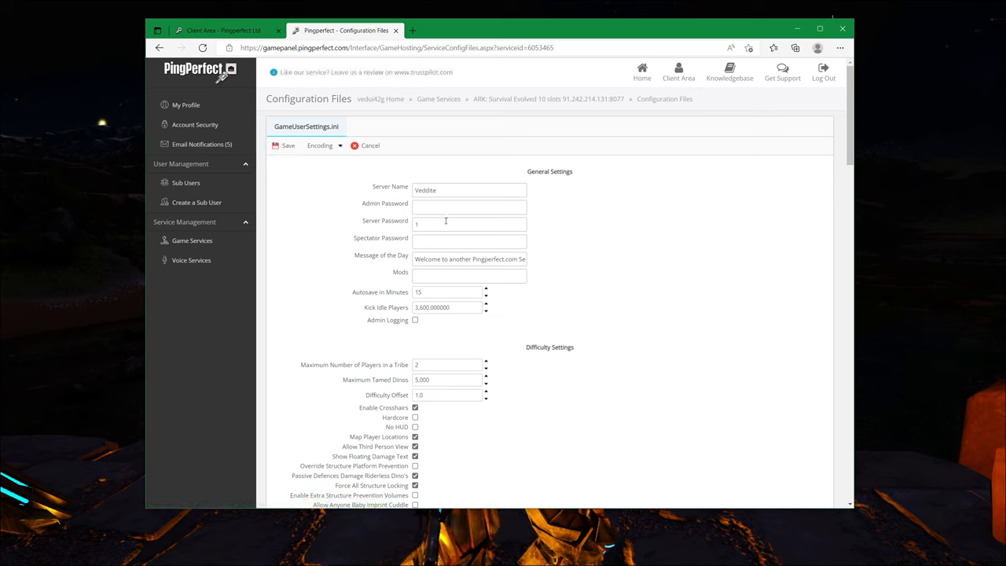
left_click(285, 146)
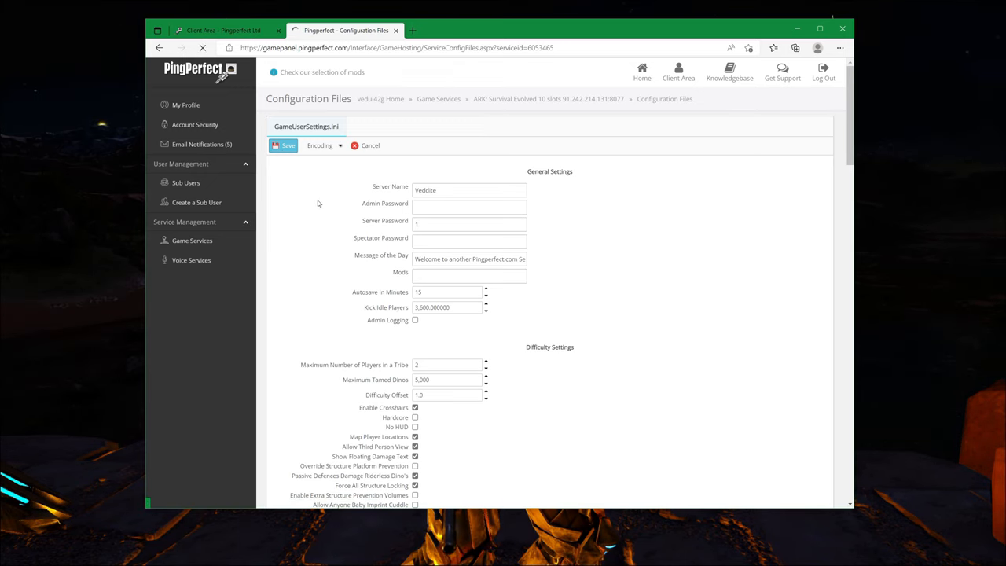
Step: Set the Game.ini Hair Growth Multiplier slider to 20 and save the file
left_click(284, 146)
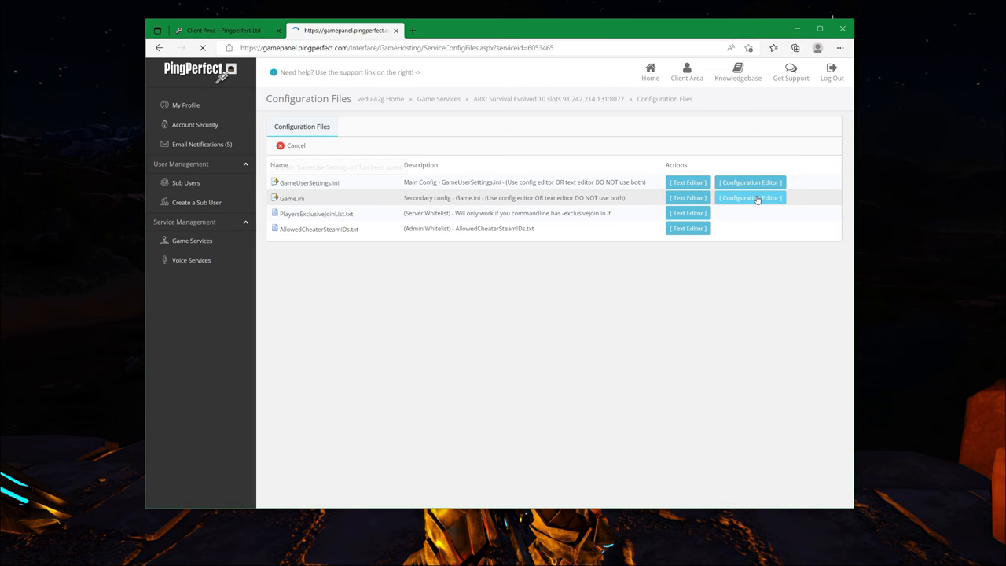
left_click(748, 198)
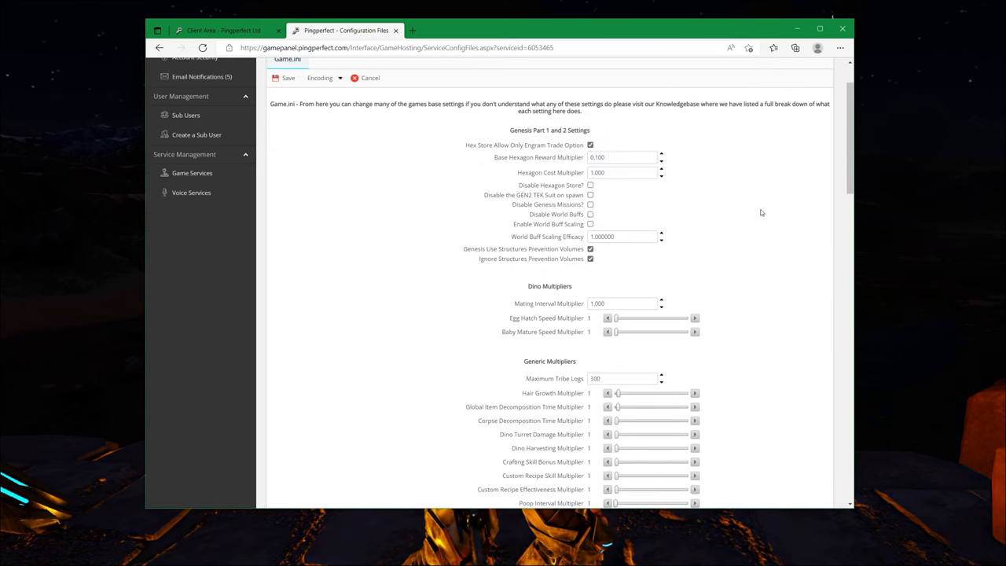
mouse_move(714, 258)
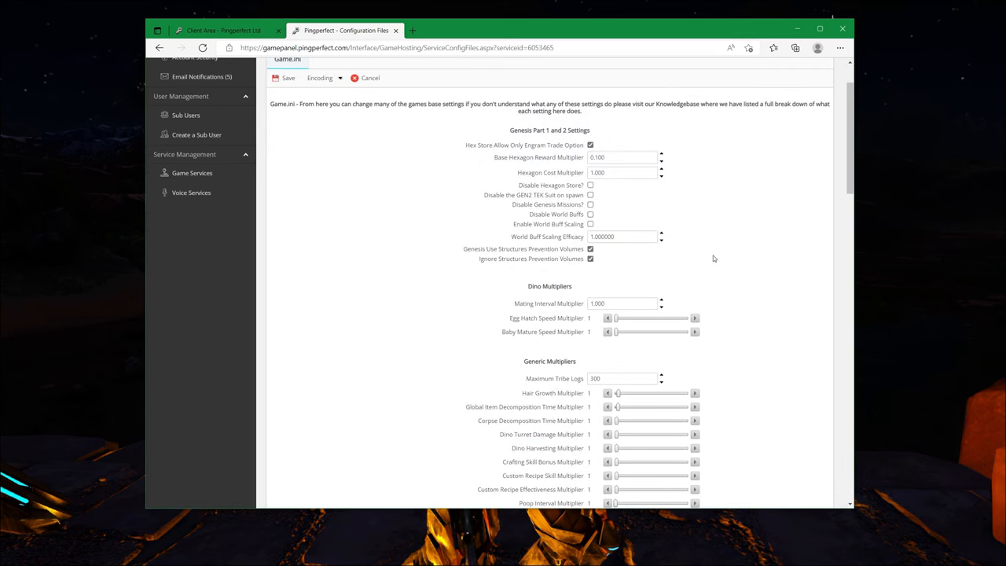
scroll("down", 3)
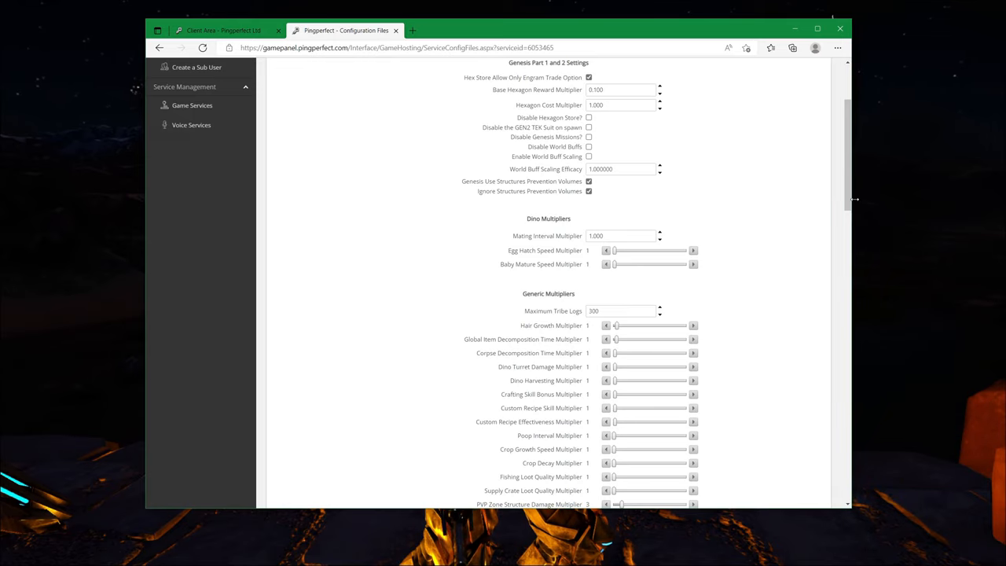
scroll("down", 3)
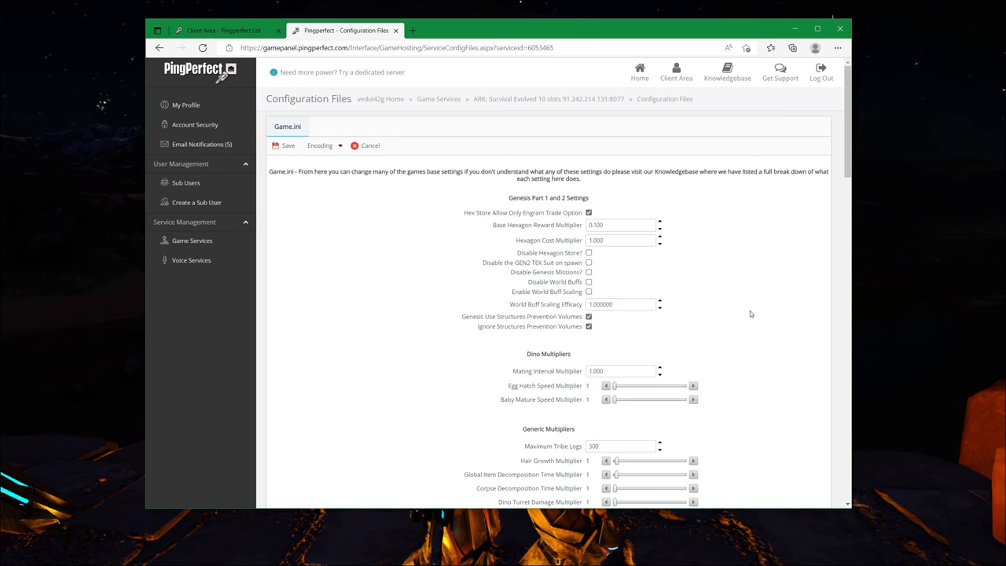
scroll("down", 3)
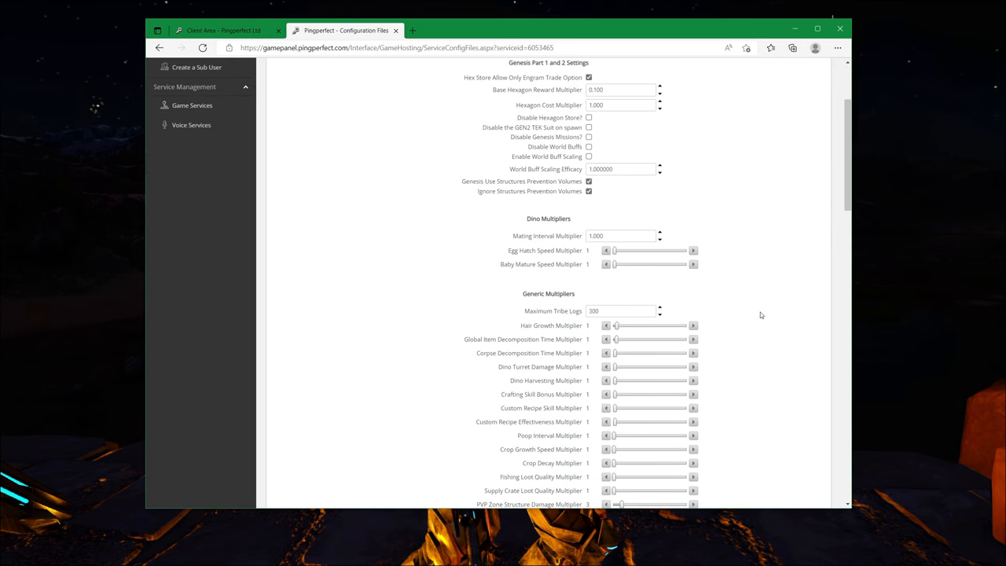
mouse_move(617, 331)
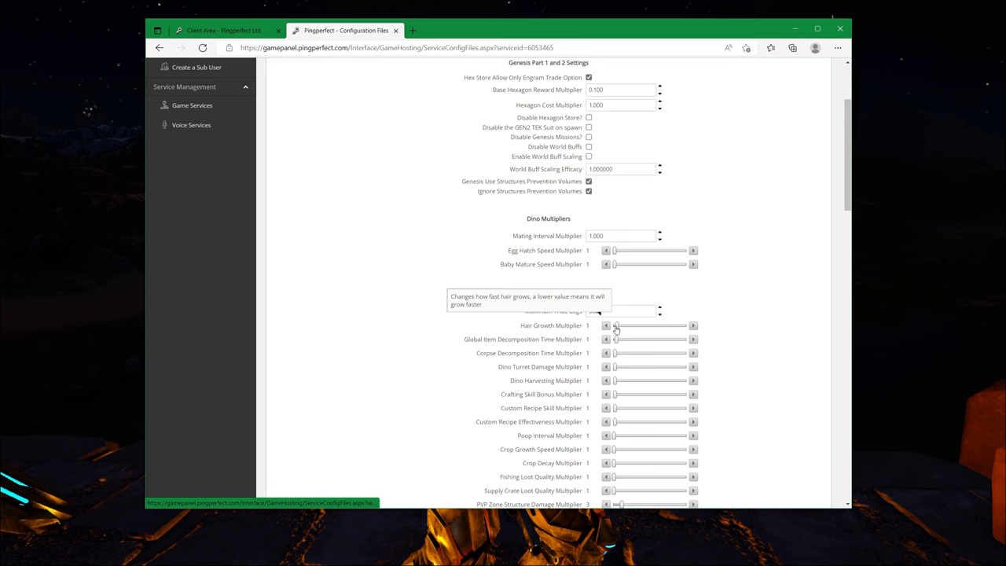
left_click_drag(616, 326, 684, 325)
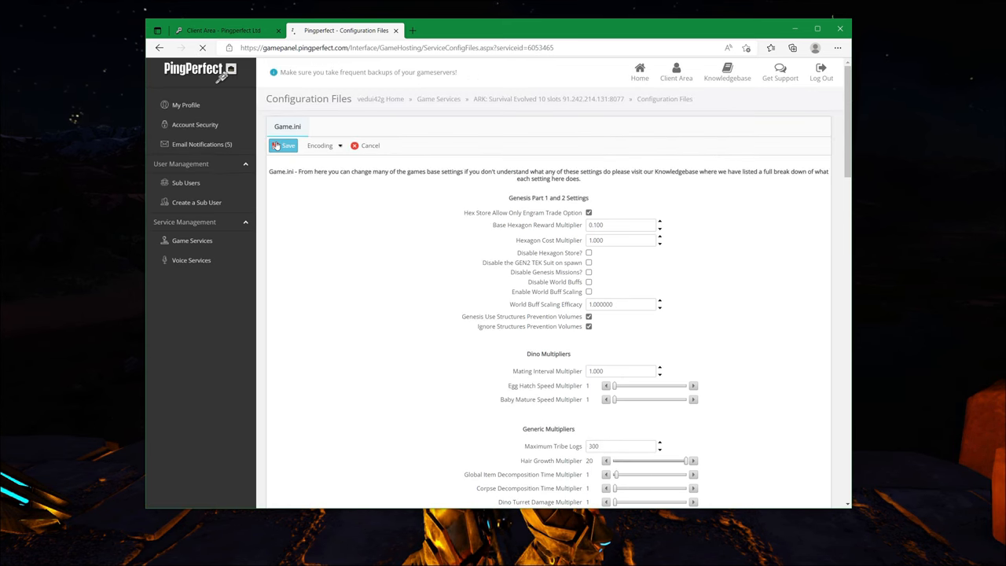
left_click(283, 146)
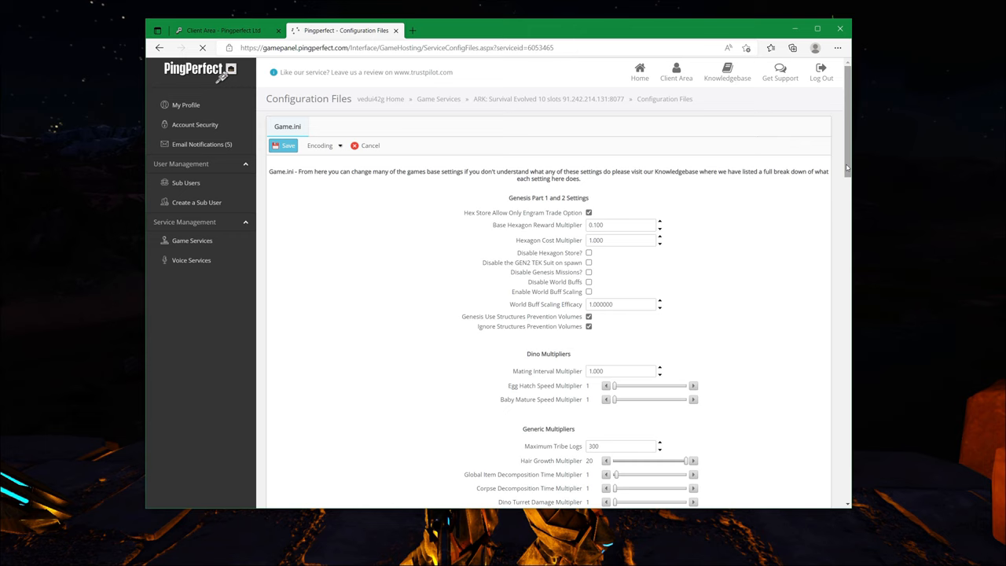
left_click(370, 145)
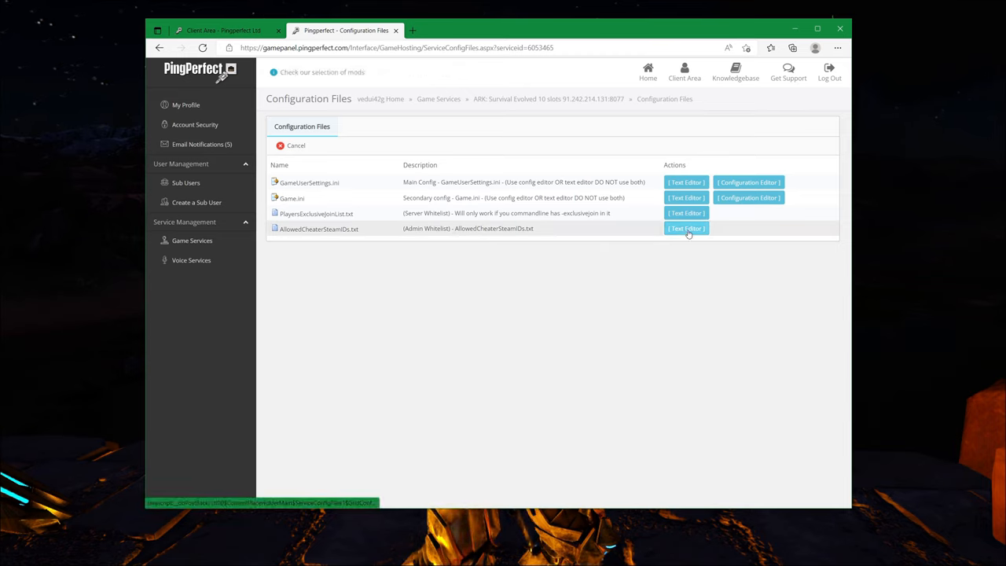
Step: Add an admin Steam ID to AllowedCheaterSteamIDs.txt, save, and return to the overview
left_click(685, 228)
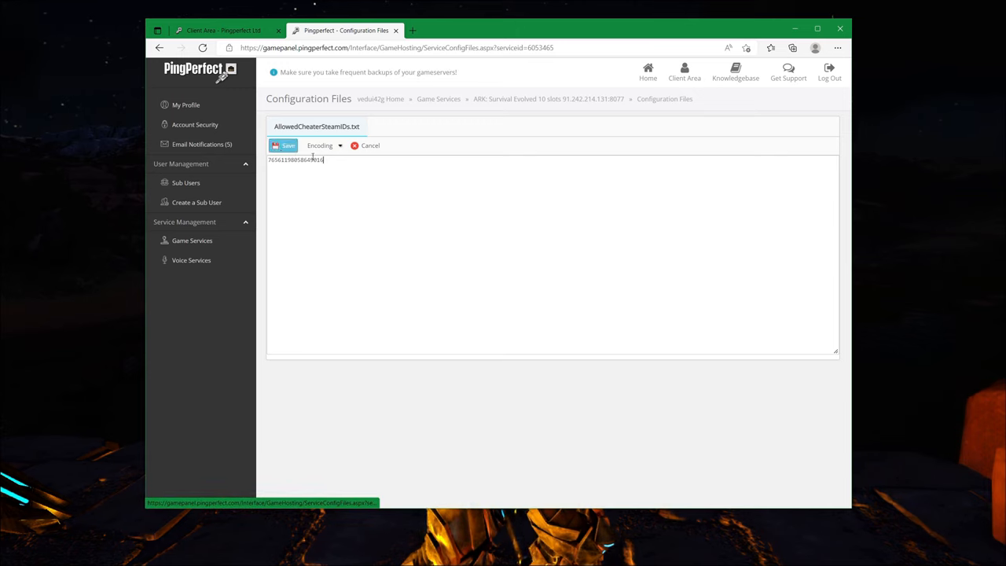
mouse_move(362, 168)
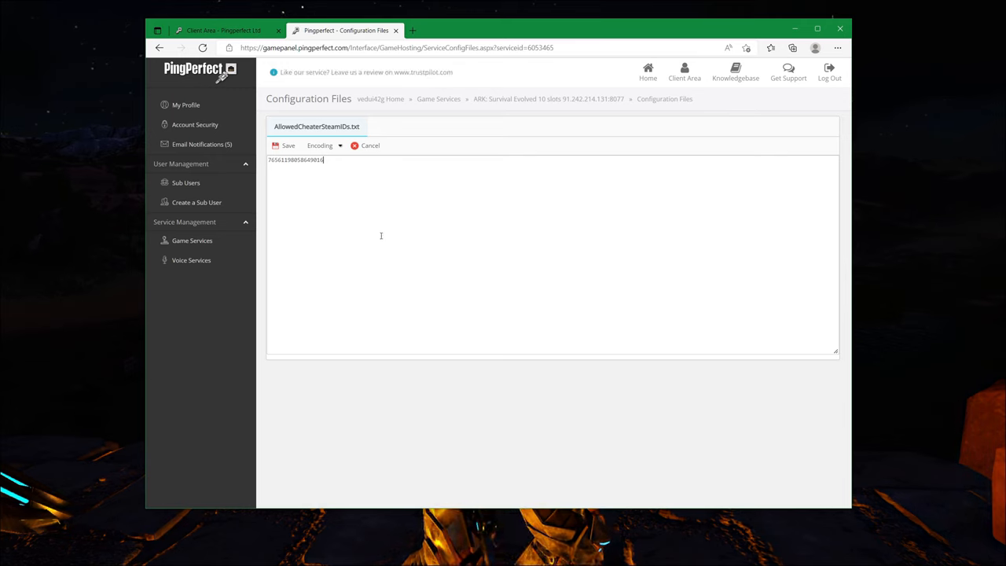
left_click(284, 146)
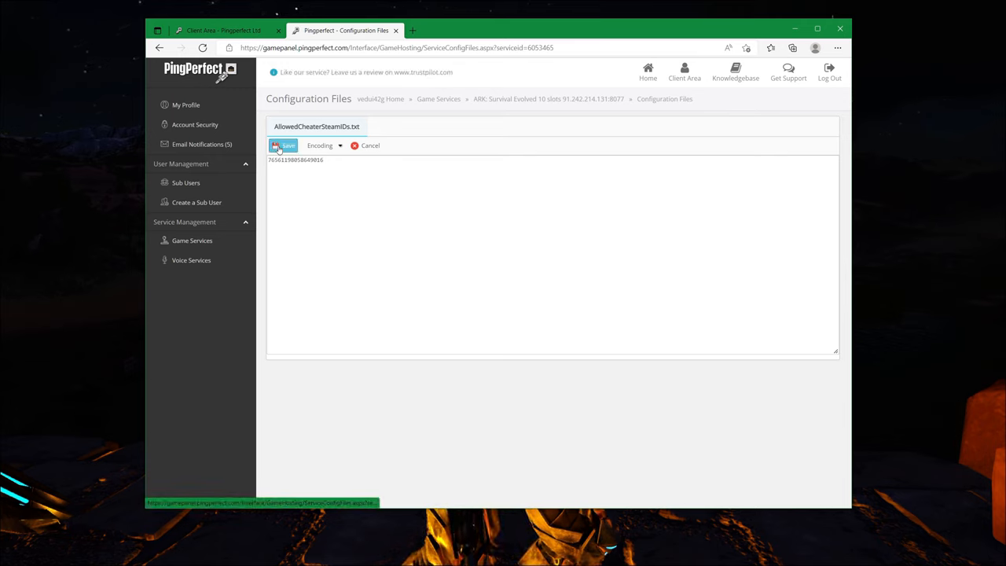
left_click(283, 146)
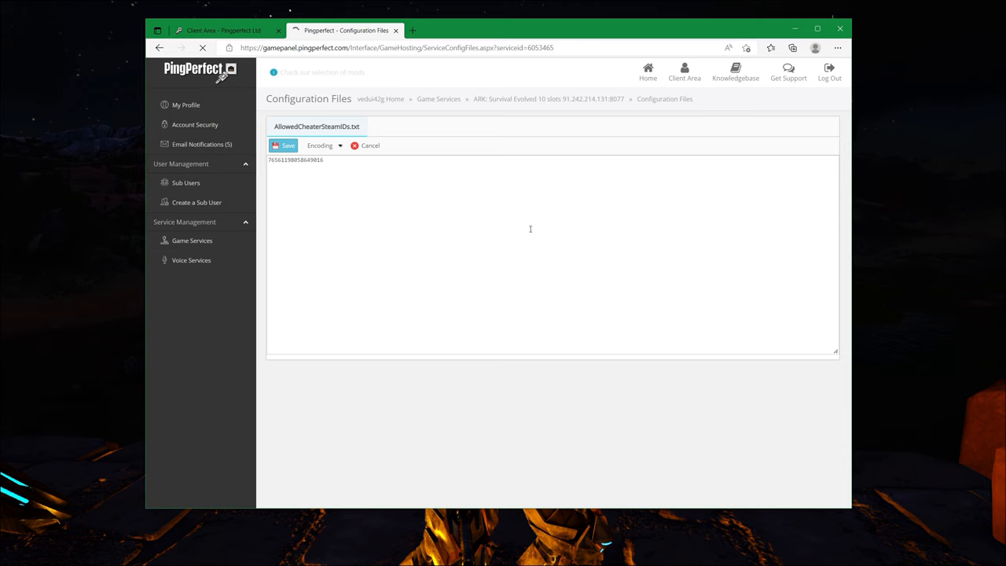
left_click(284, 146)
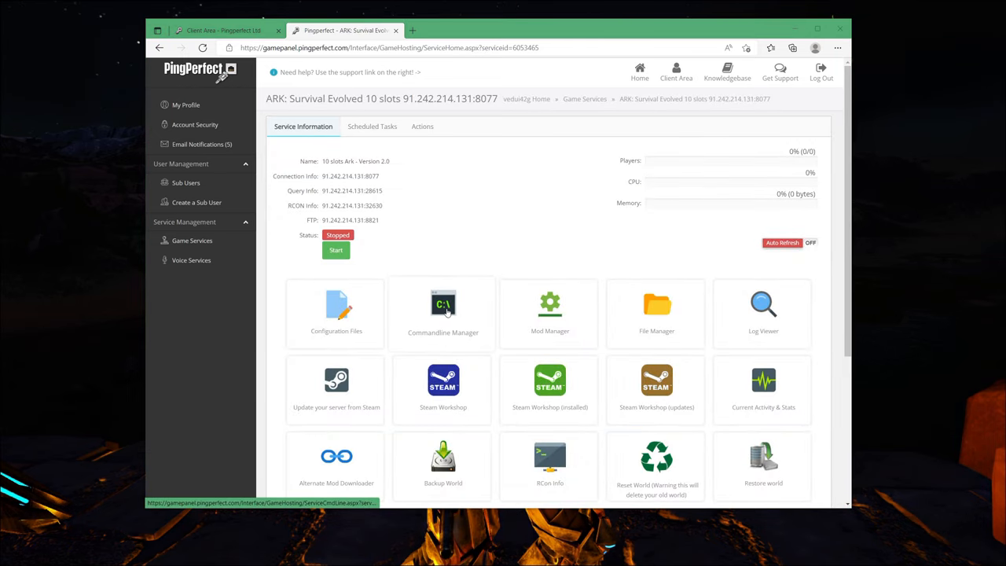
Step: Apply Selectable Map launch settings: Genesis: Part 2, PVE True, BattlEye Disabled
left_click(442, 311)
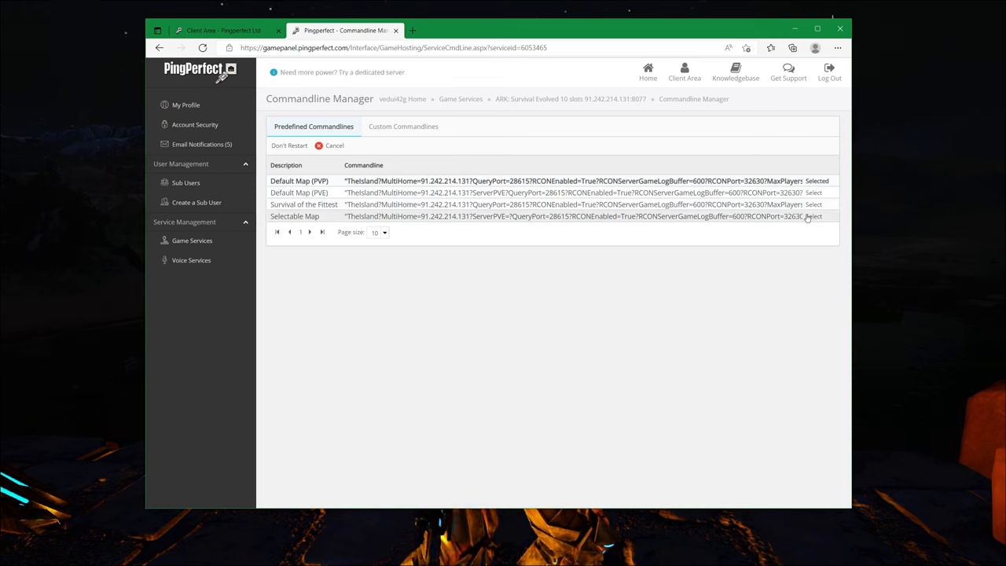
left_click(814, 216)
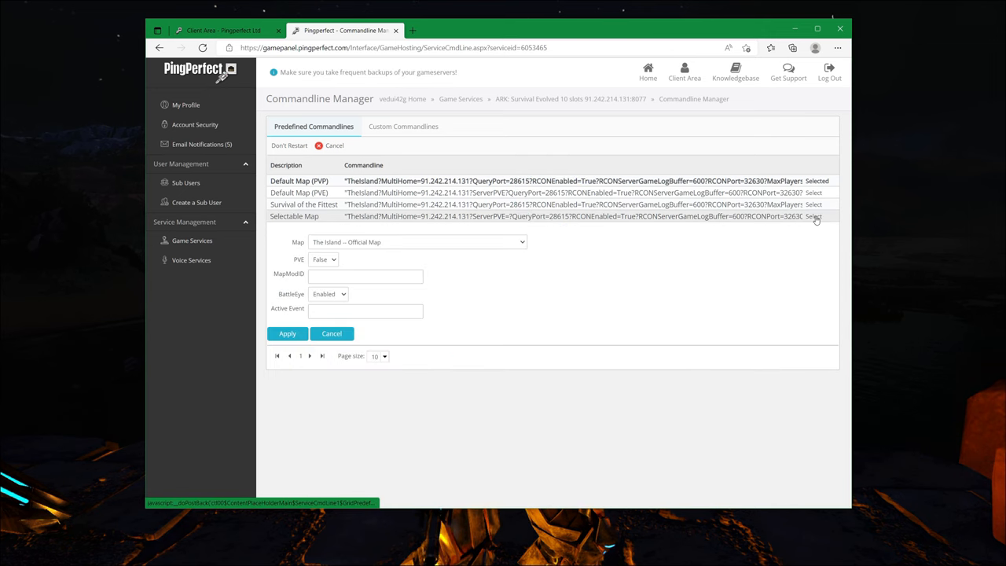
left_click(417, 242)
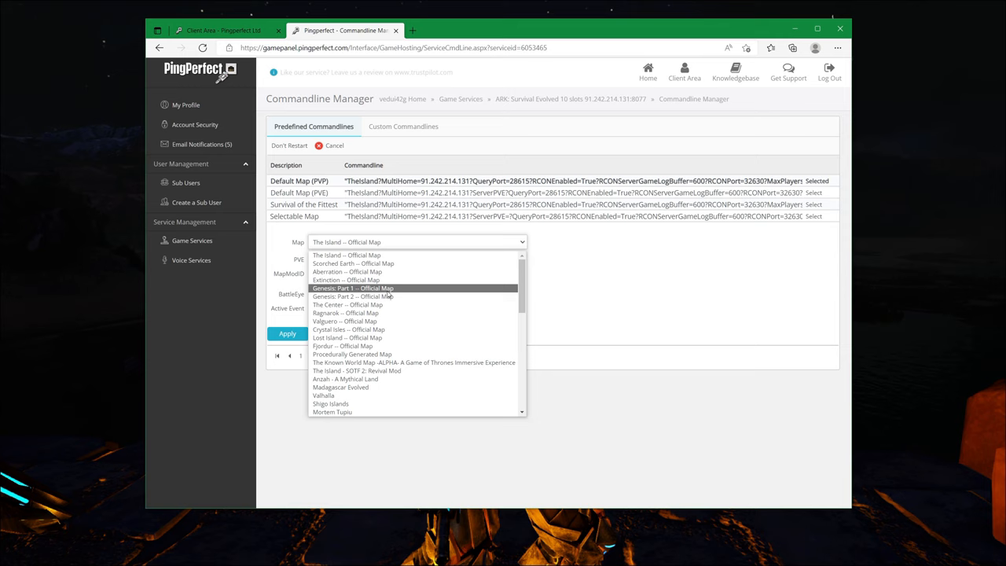
left_click(353, 297)
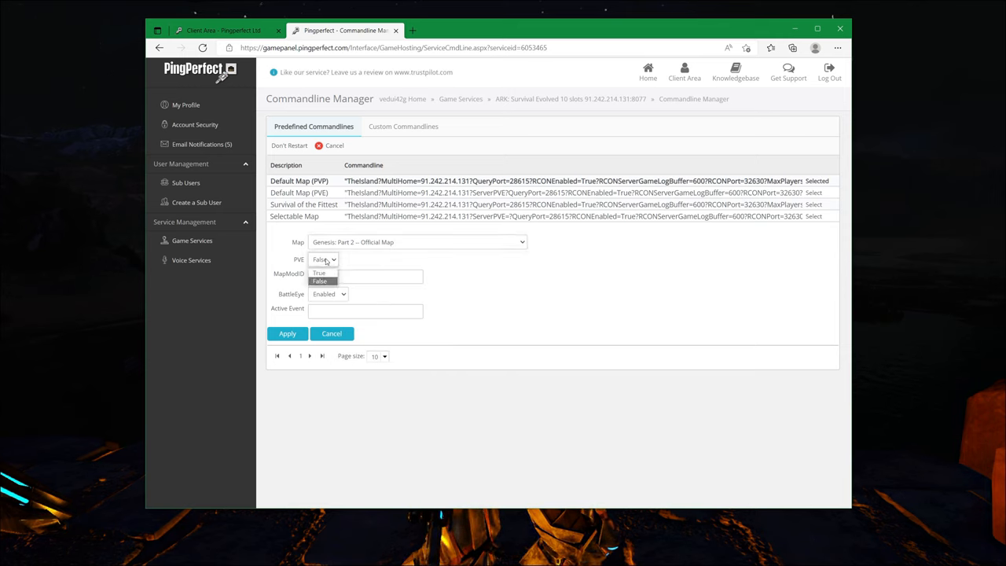
left_click(319, 273)
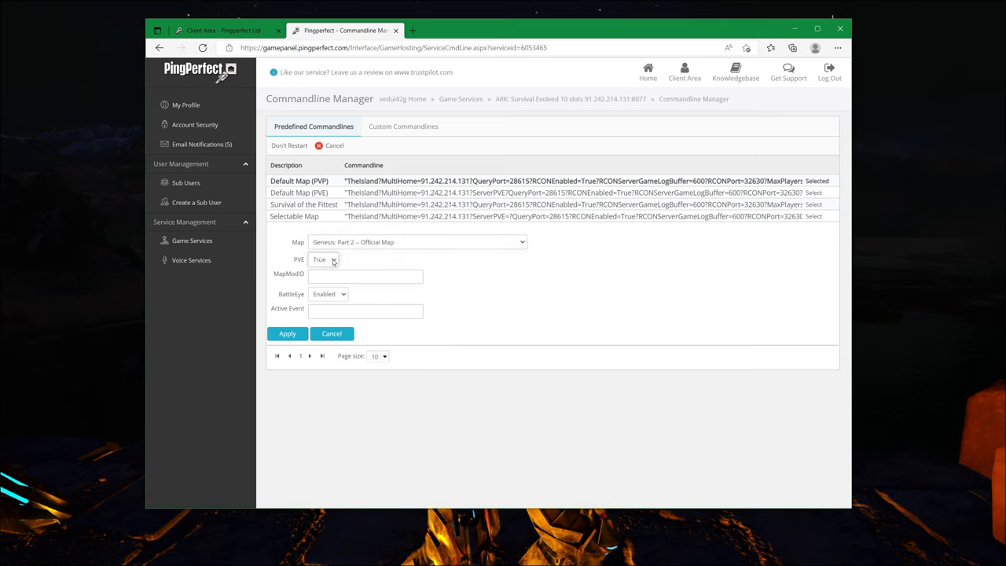
left_click(328, 294)
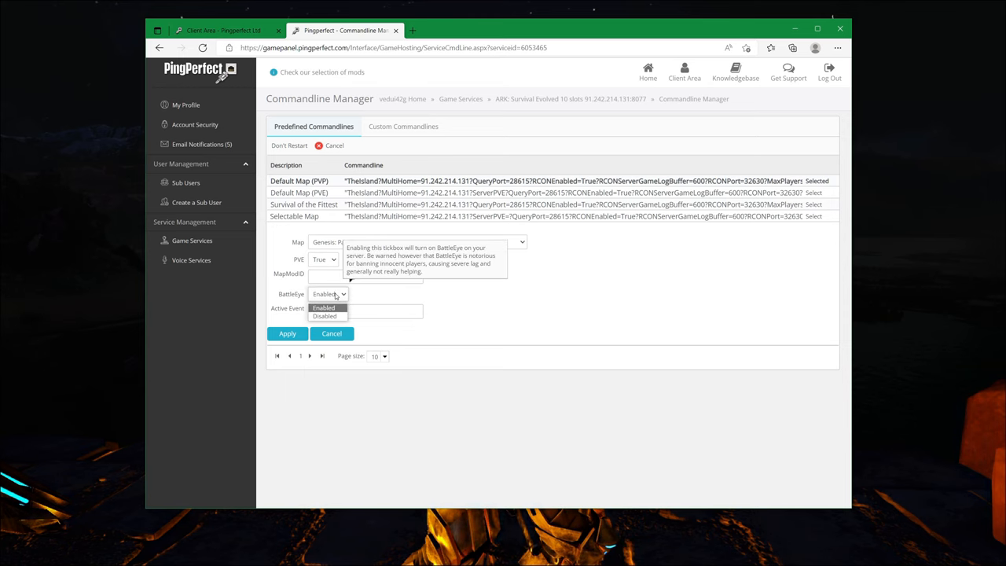
left_click(324, 316)
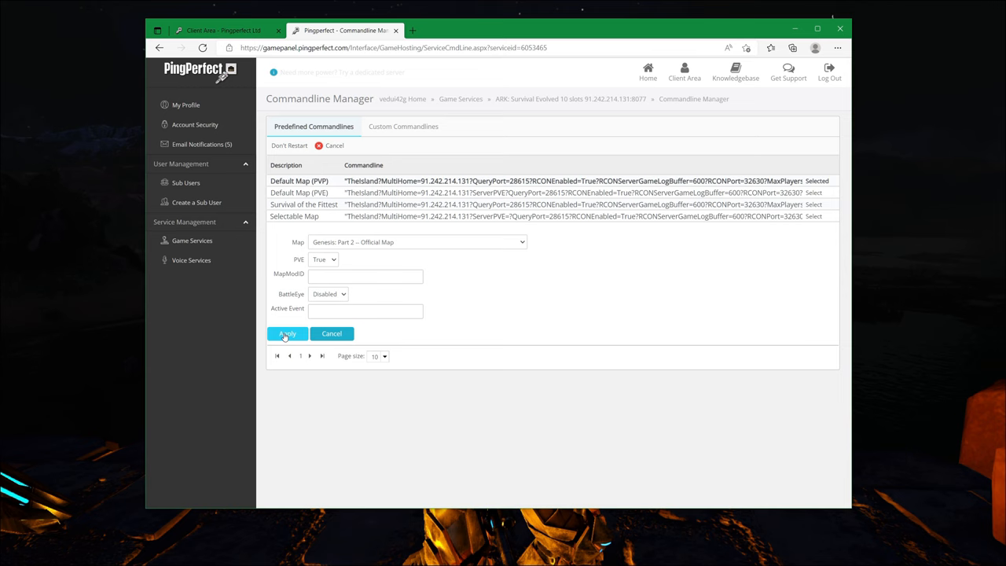
left_click(287, 334)
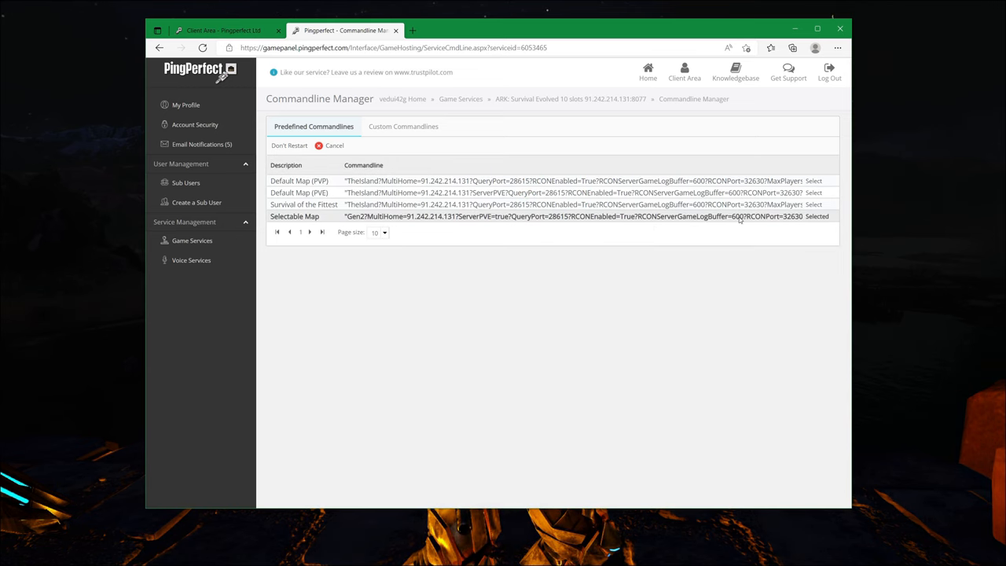
mouse_move(763, 221)
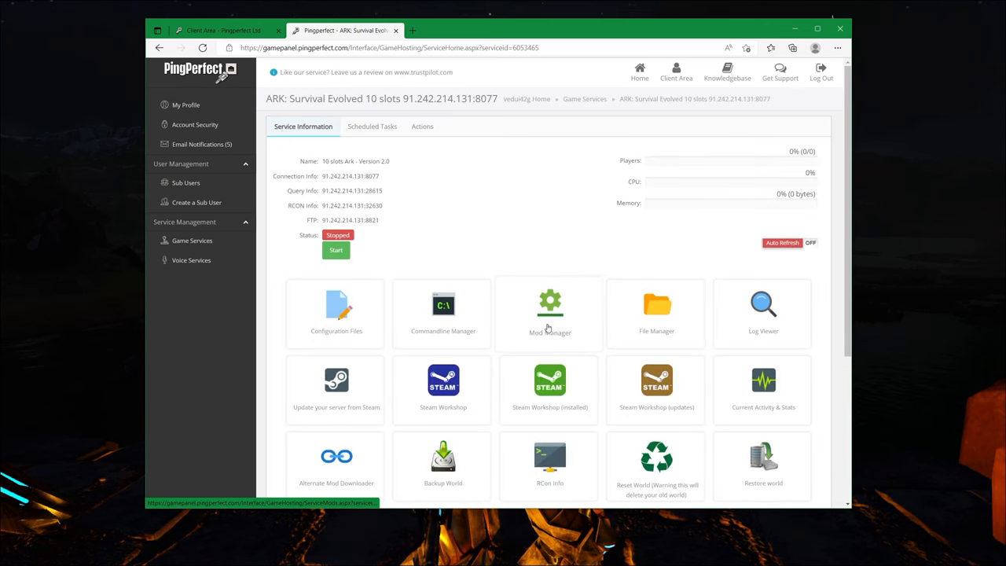
mouse_move(552, 222)
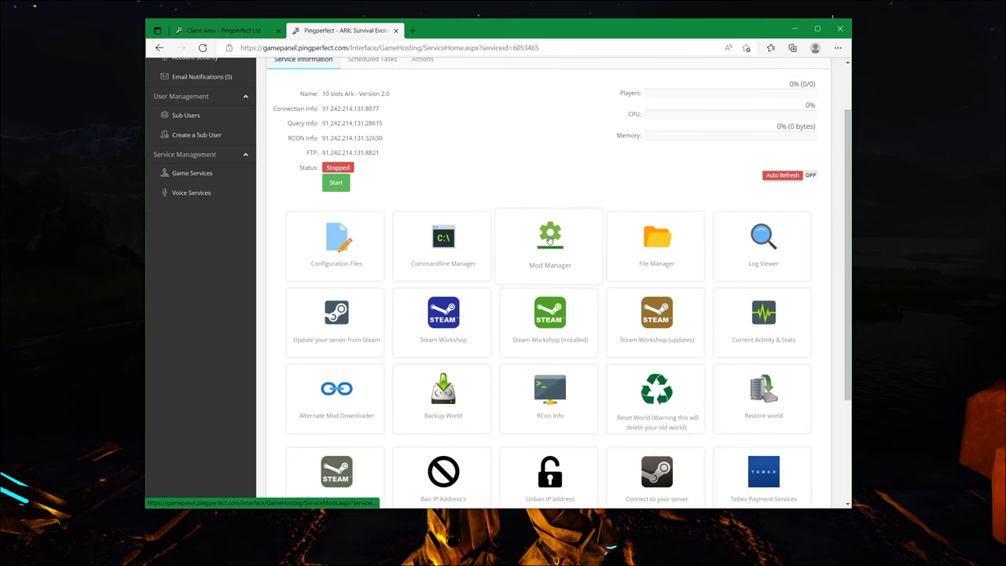
mouse_move(657, 322)
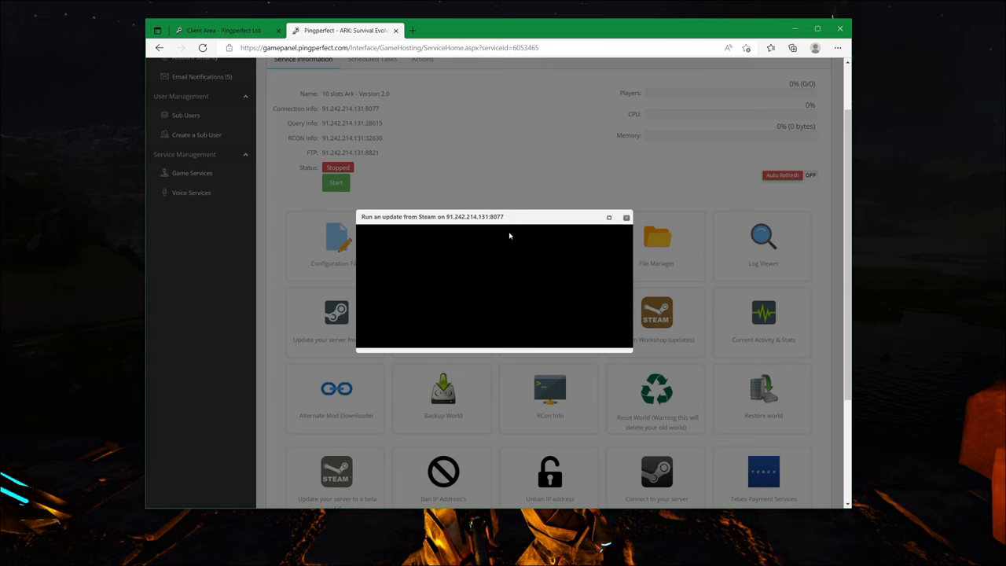
mouse_move(510, 275)
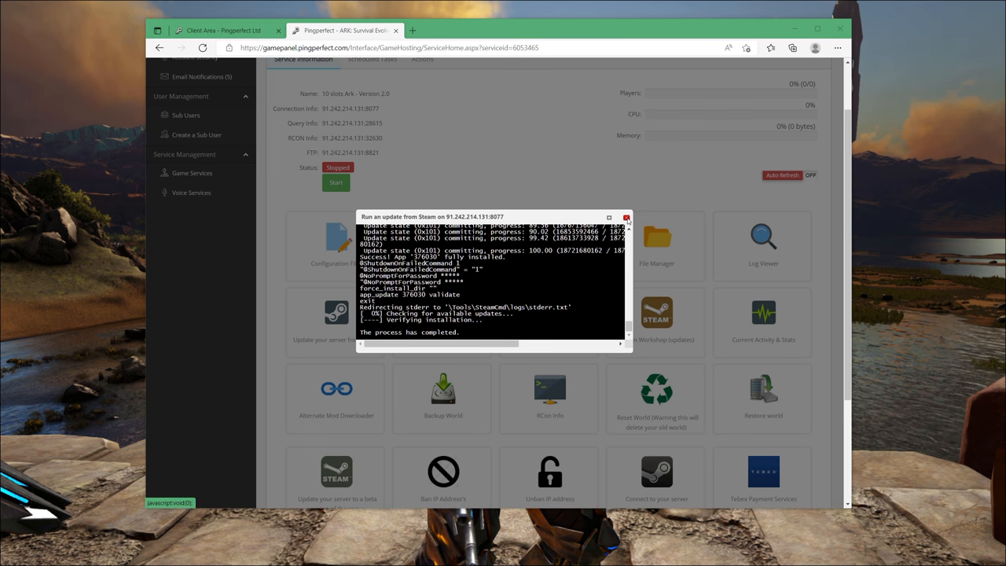
Step: Close the finished Steam update console and scroll the server overview
left_click(627, 217)
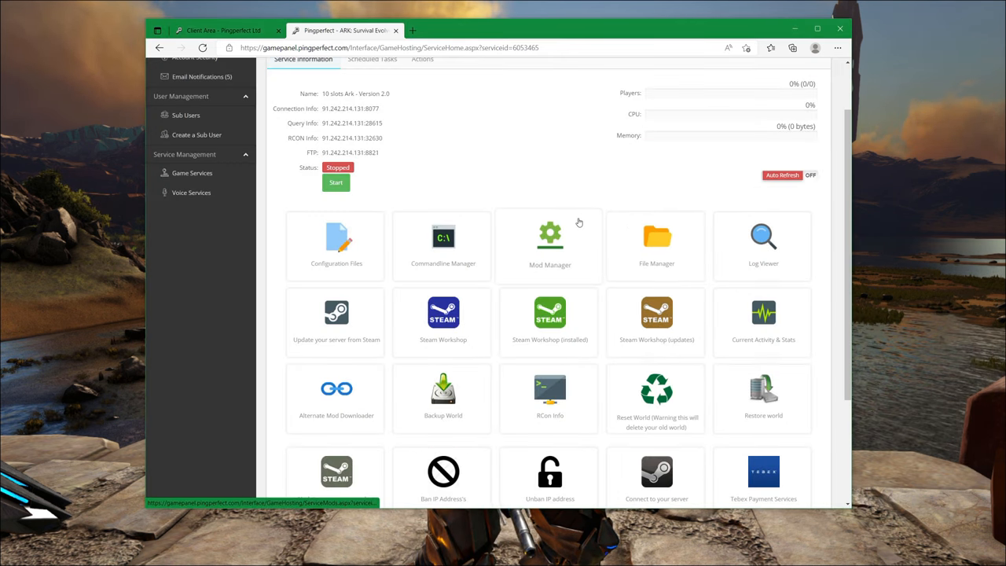
scroll("down", 3)
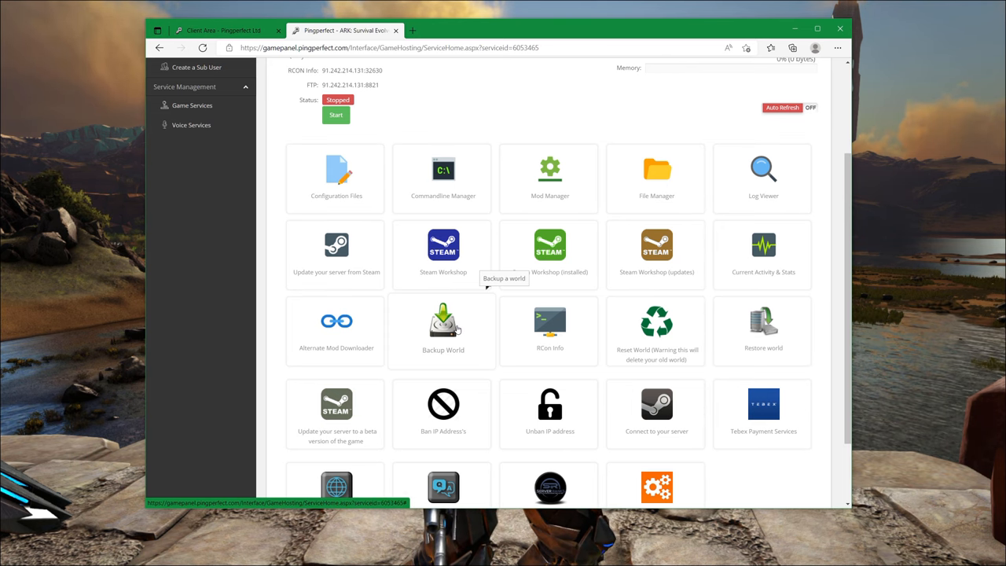
mouse_move(527, 352)
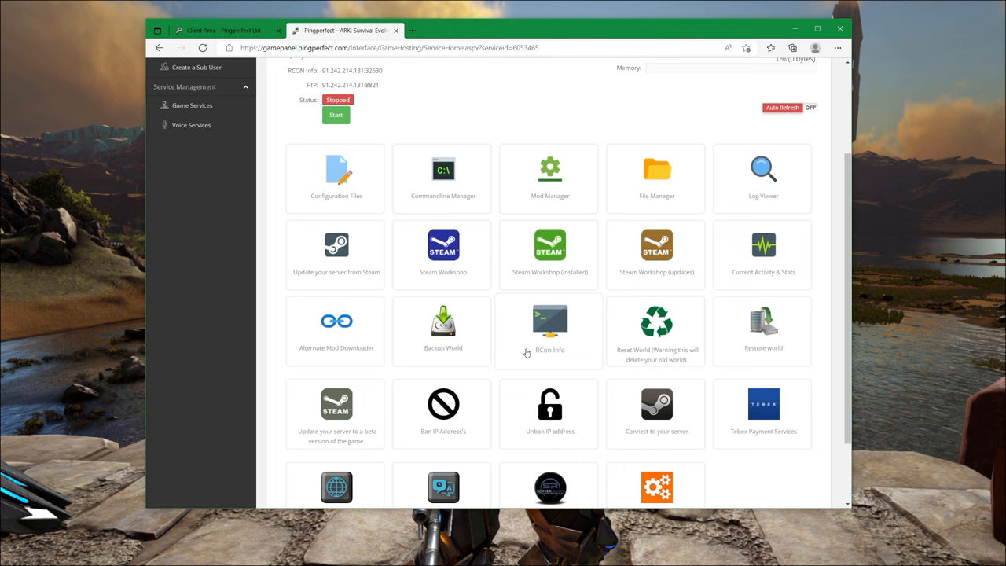
mouse_move(564, 294)
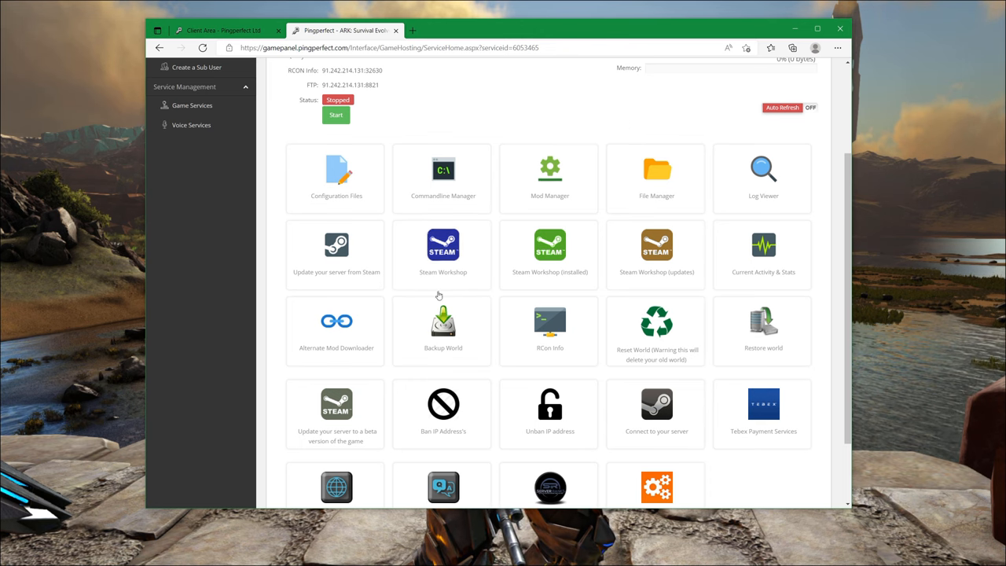
mouse_move(472, 311)
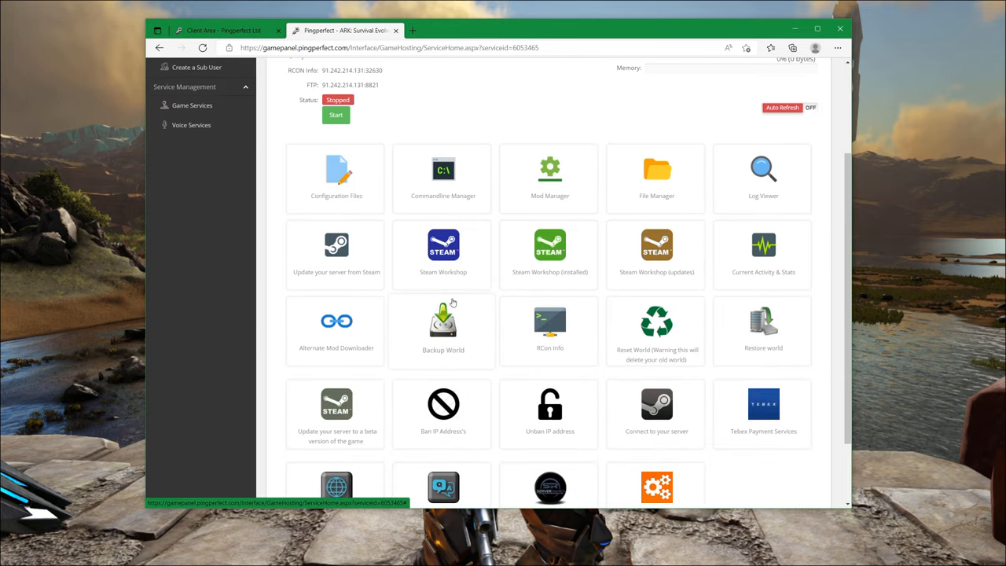
Step: Create and save a weekly Backup World task running Mondays and Thursdays
left_click(371, 126)
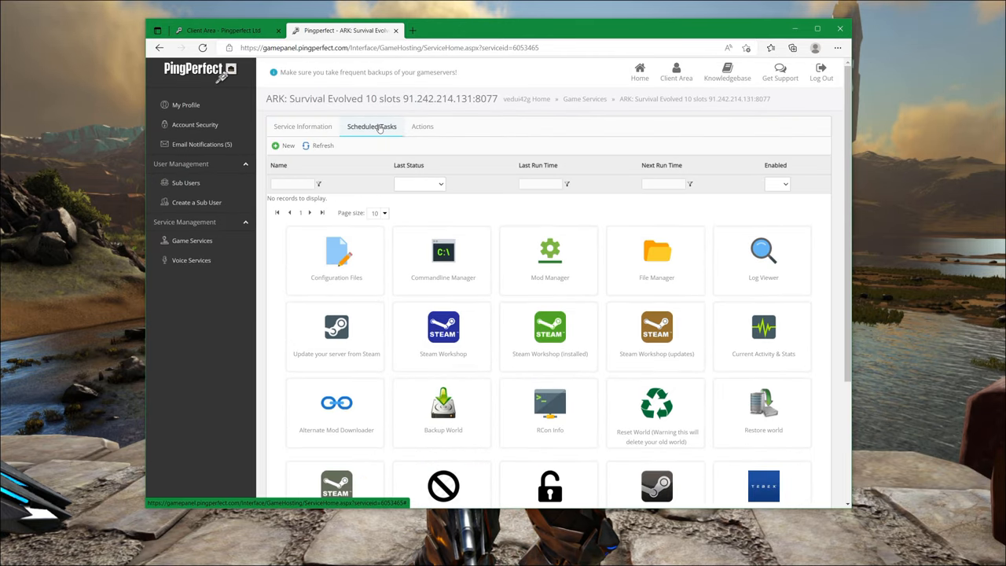
left_click(285, 146)
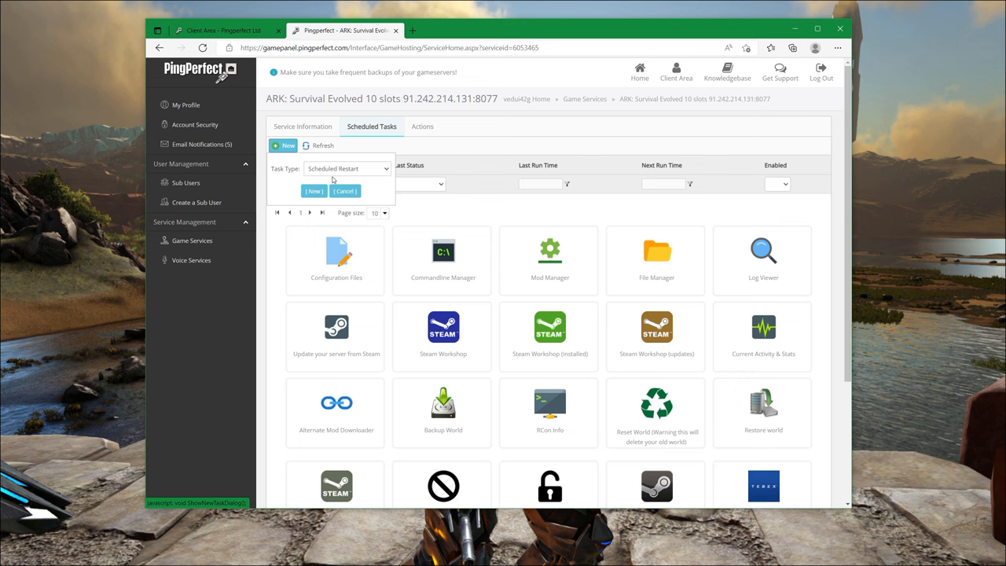
left_click(347, 168)
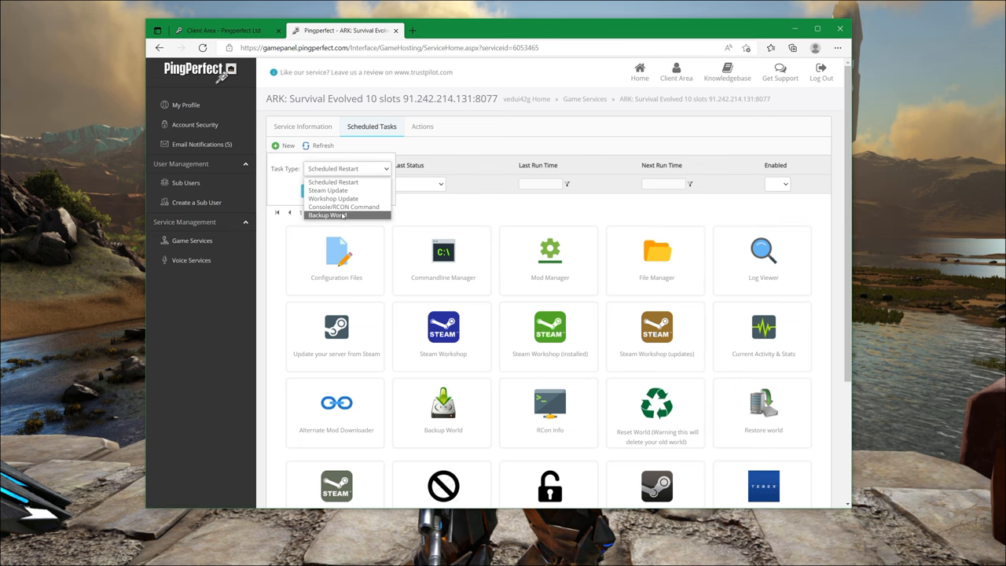
left_click(326, 215)
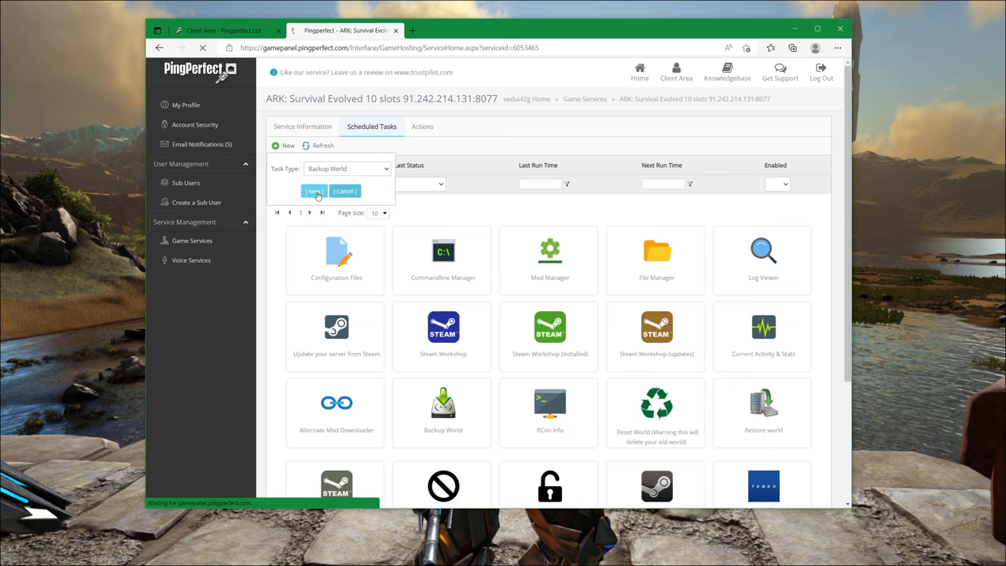
left_click(314, 191)
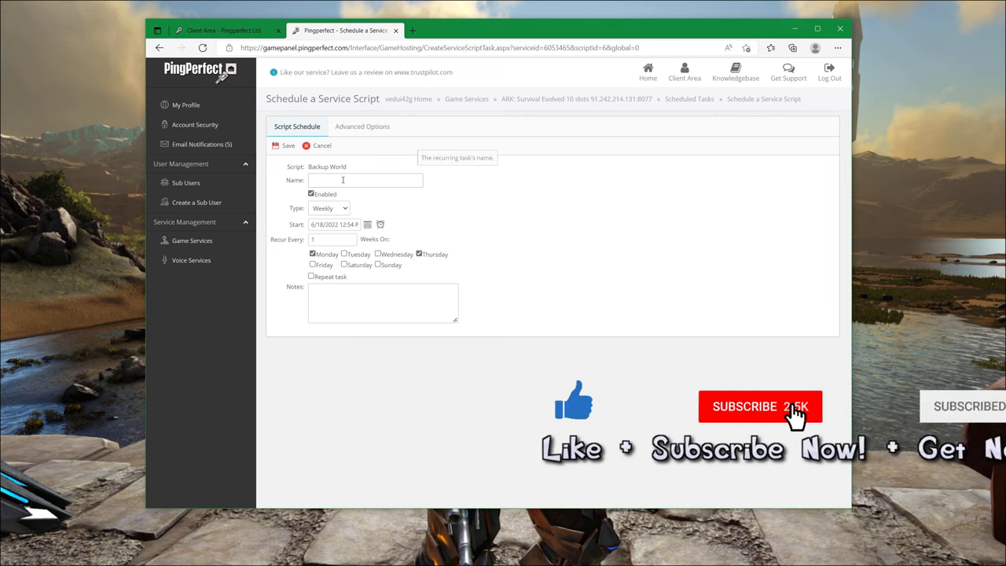
left_click(283, 145)
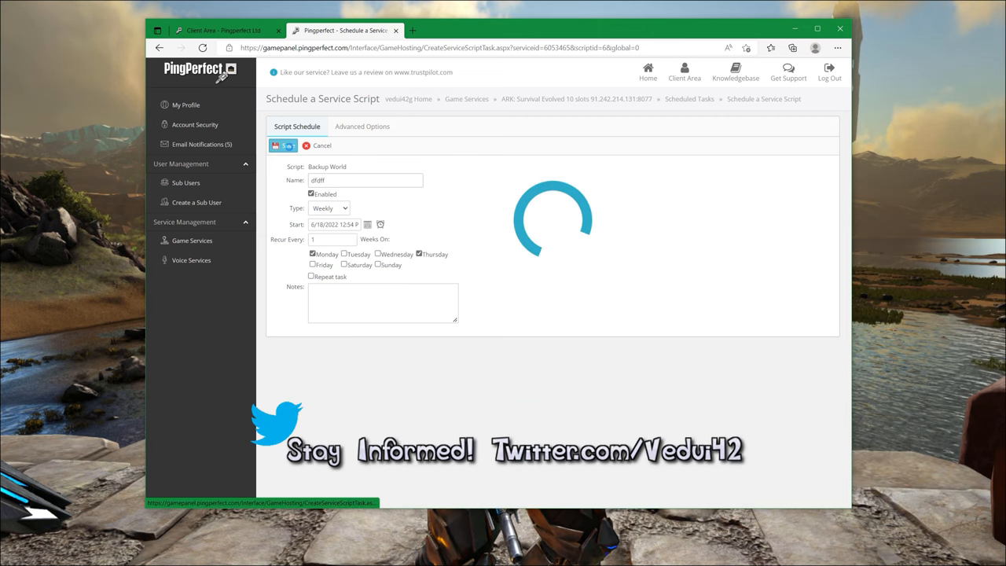
left_click(283, 146)
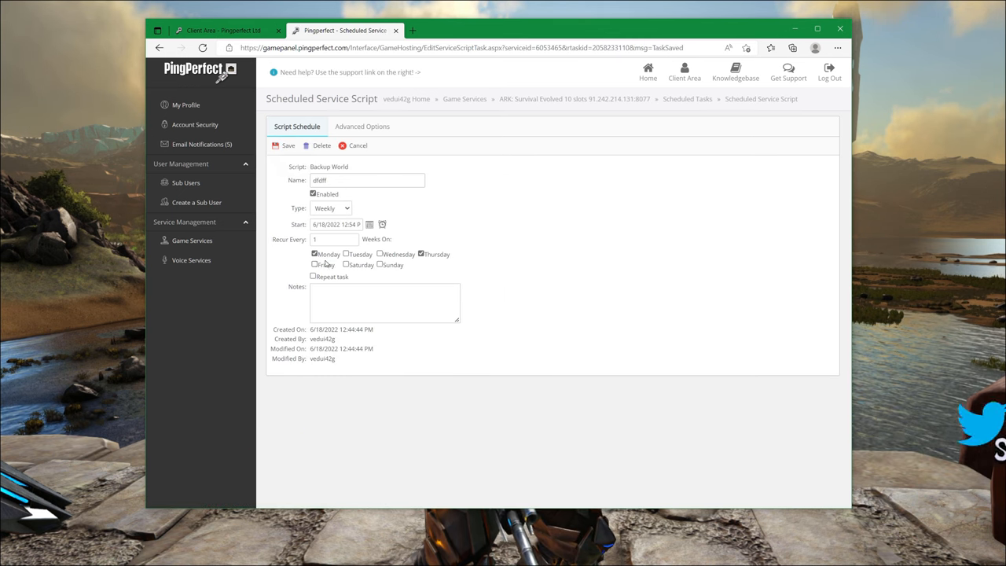
mouse_move(584, 100)
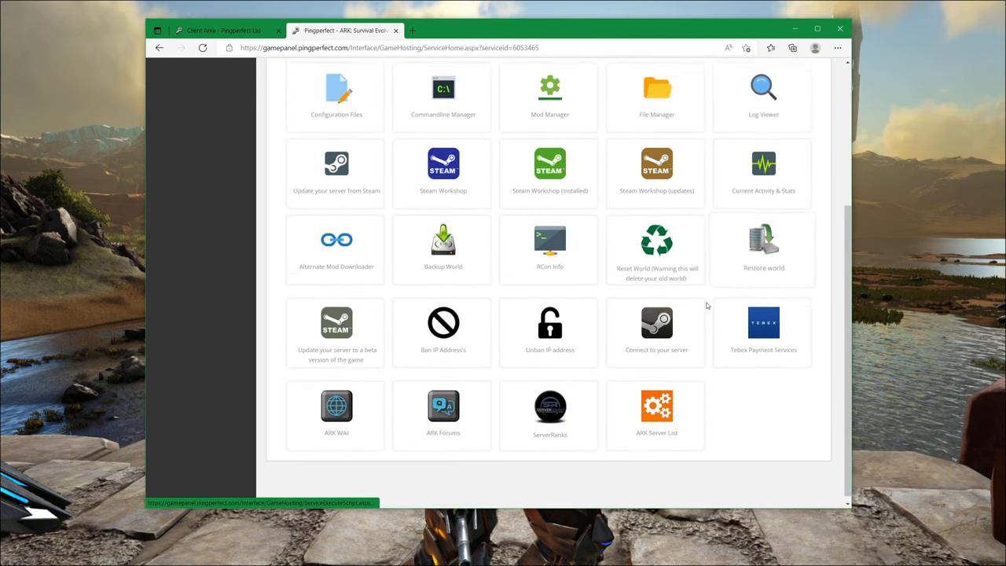
Step: Search the Workshop for 'structures pl', install Structures Plus (5+), and check installed mods
scroll("down", 3)
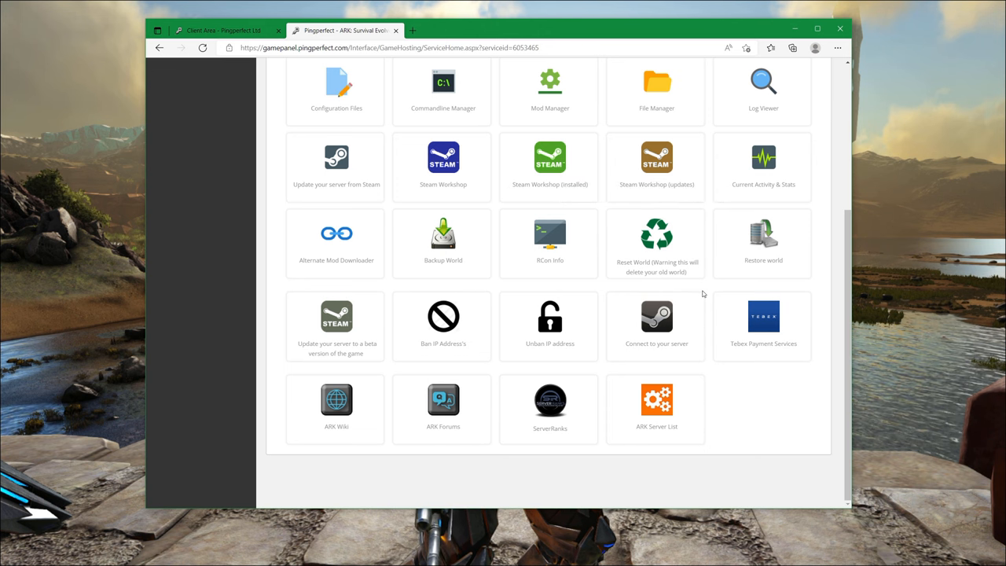
mouse_move(764, 240)
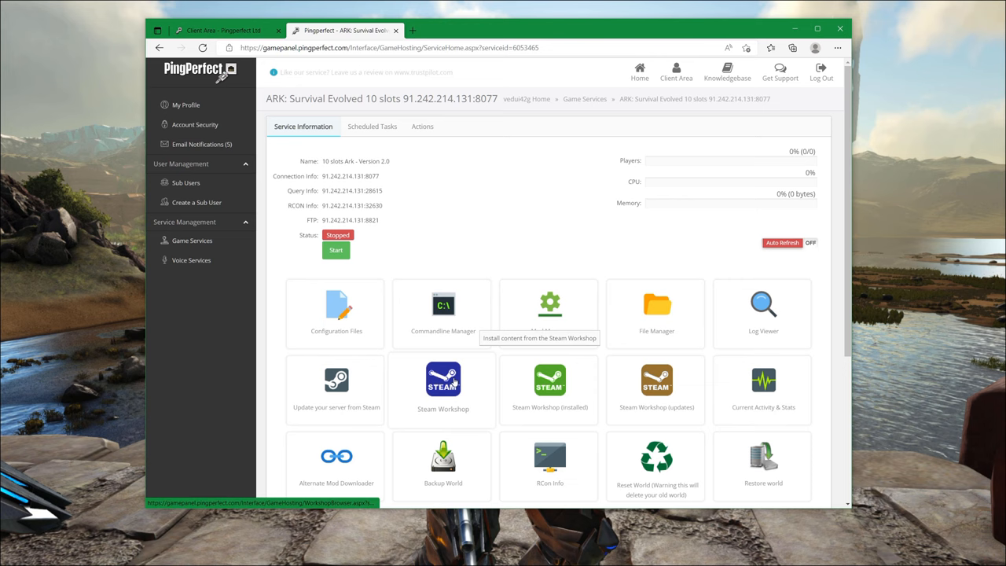
left_click(443, 379)
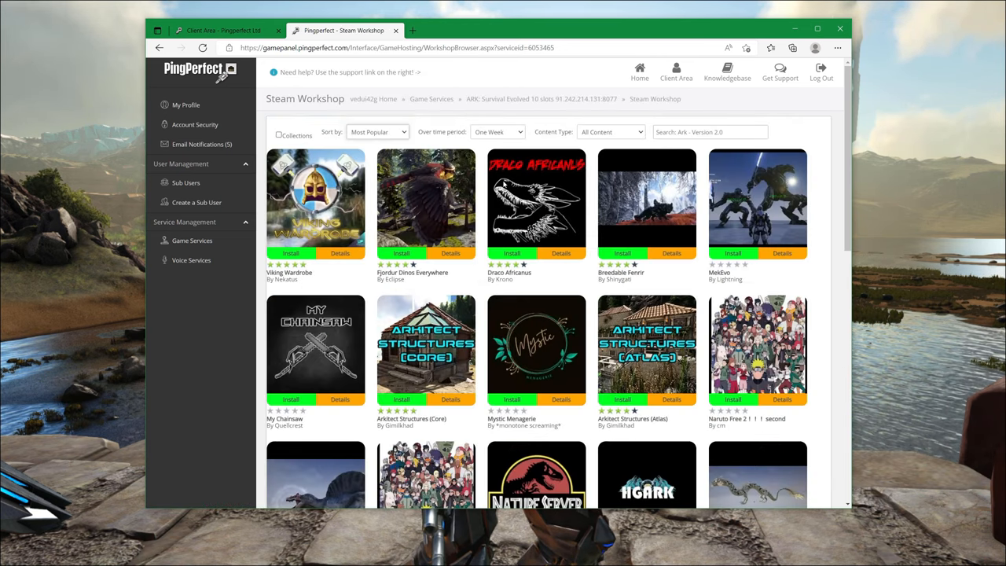
mouse_move(629, 189)
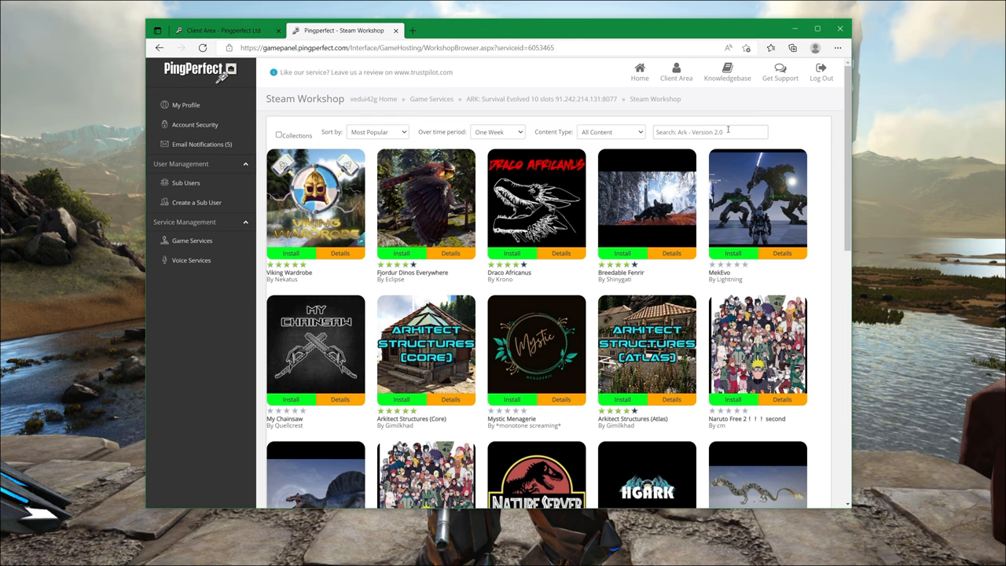
type("structures plus")
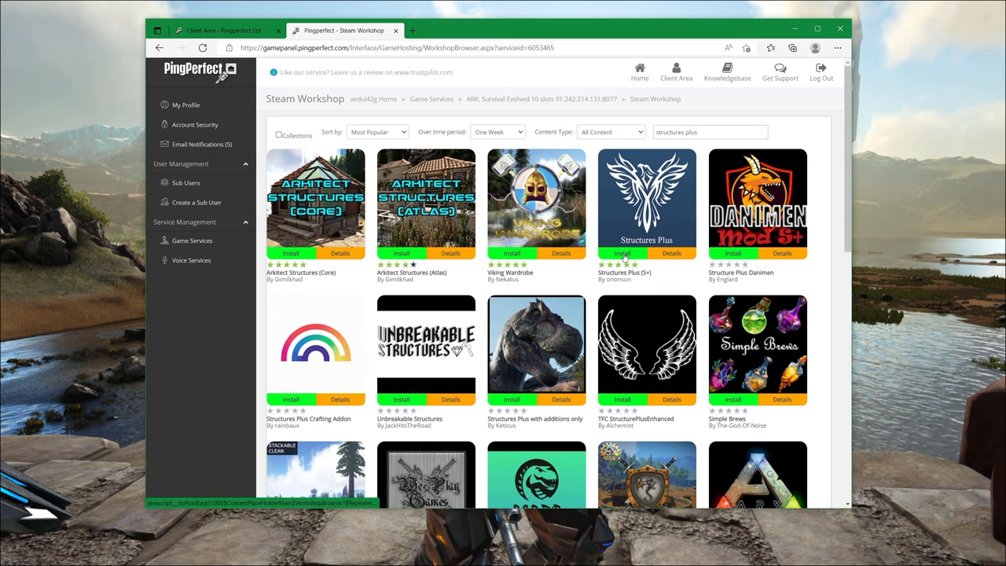
left_click(621, 253)
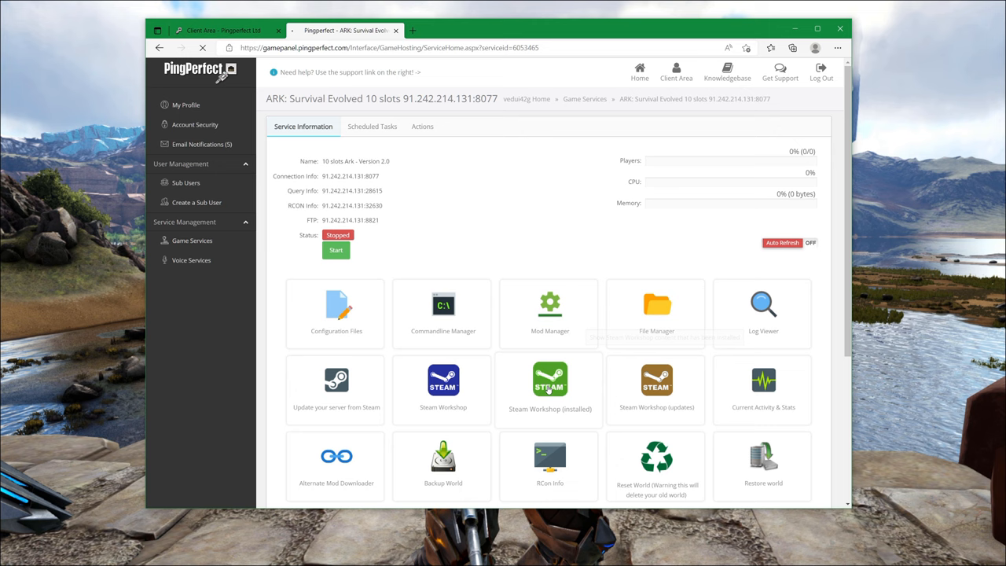
left_click(550, 385)
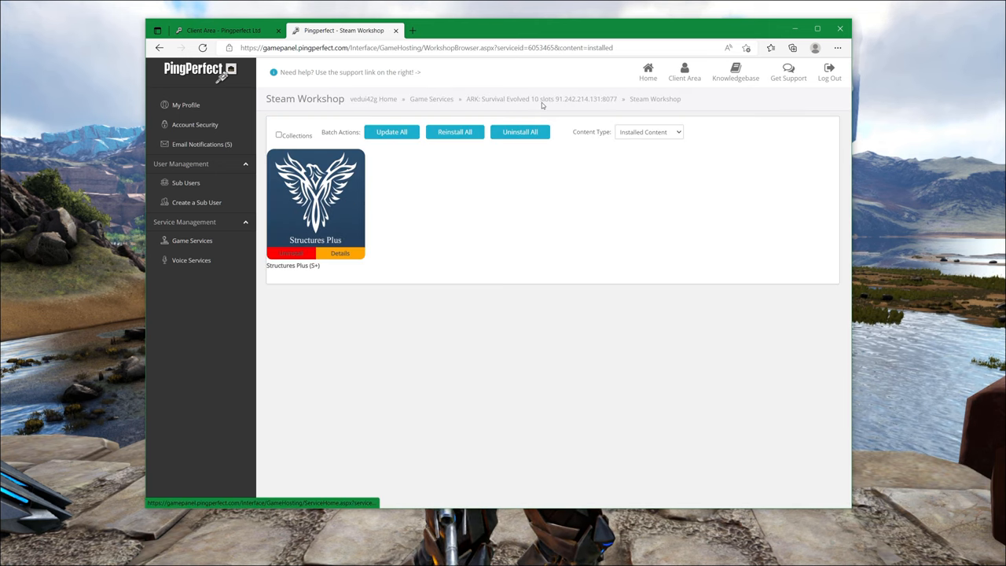
left_click(543, 99)
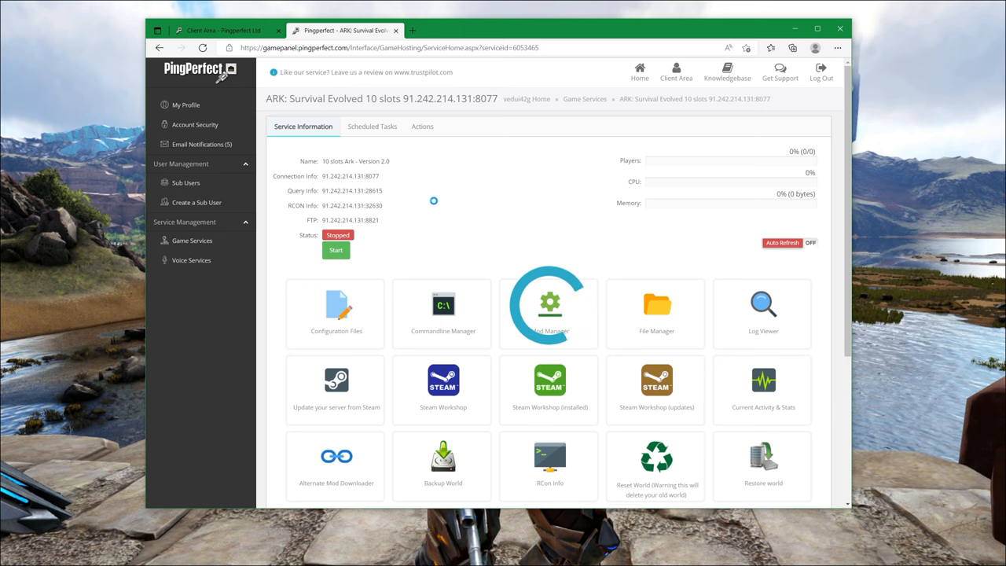
Step: Start the ARK game server, then launch Steam from the desktop
left_click(336, 250)
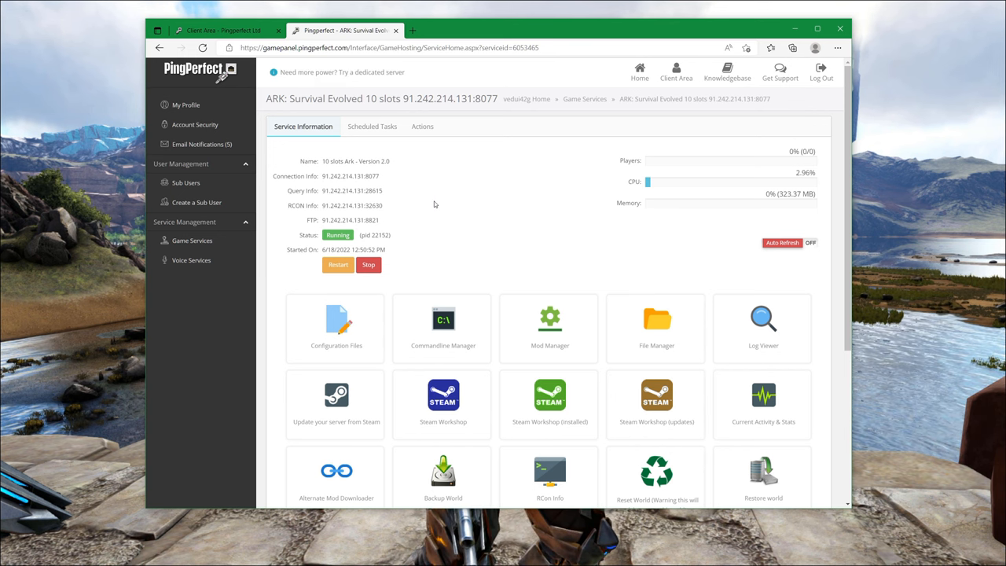
double_click(370, 190)
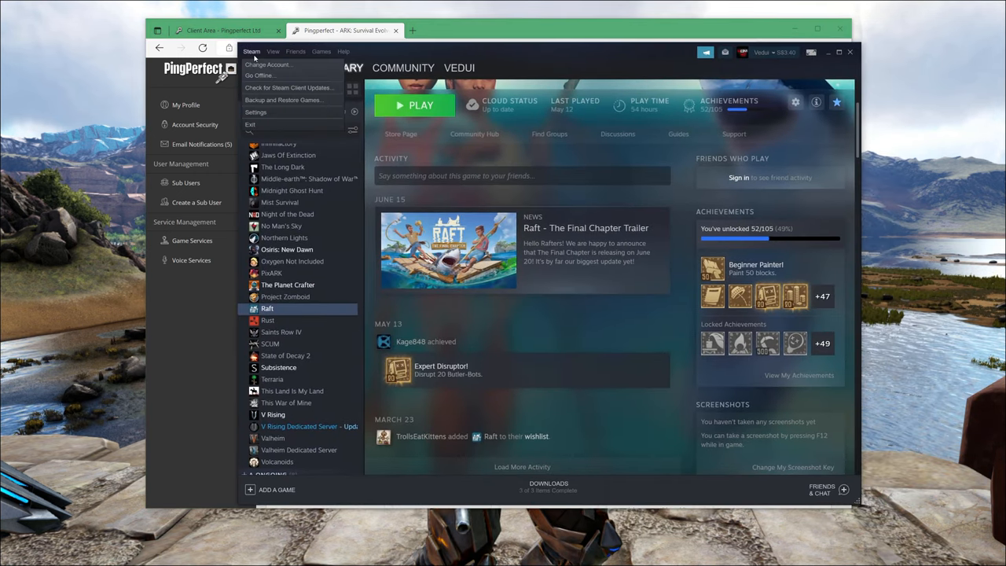
Step: Add server 91.242.214.131:28615 to Steam's favorite servers through View > Servers
left_click(273, 51)
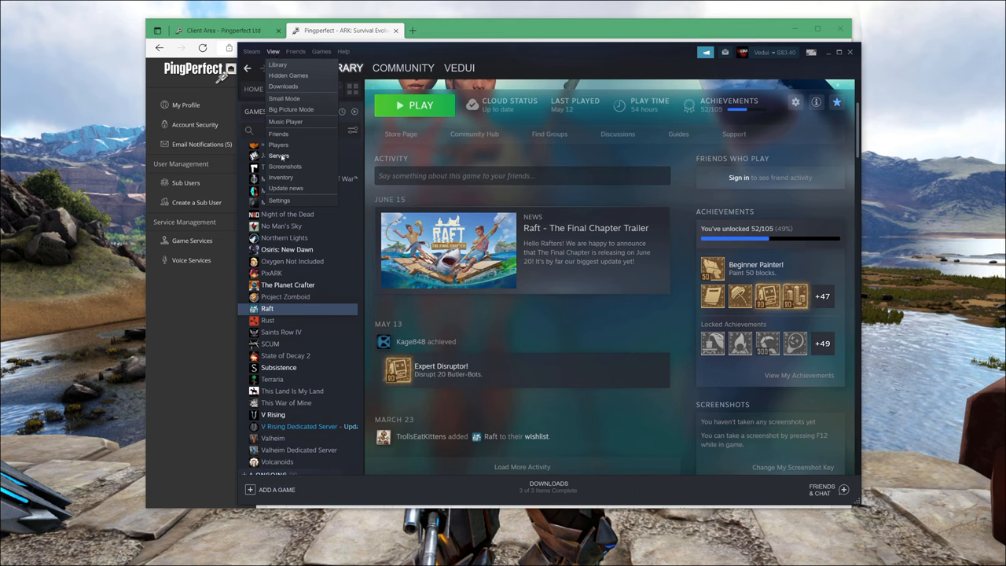
left_click(279, 156)
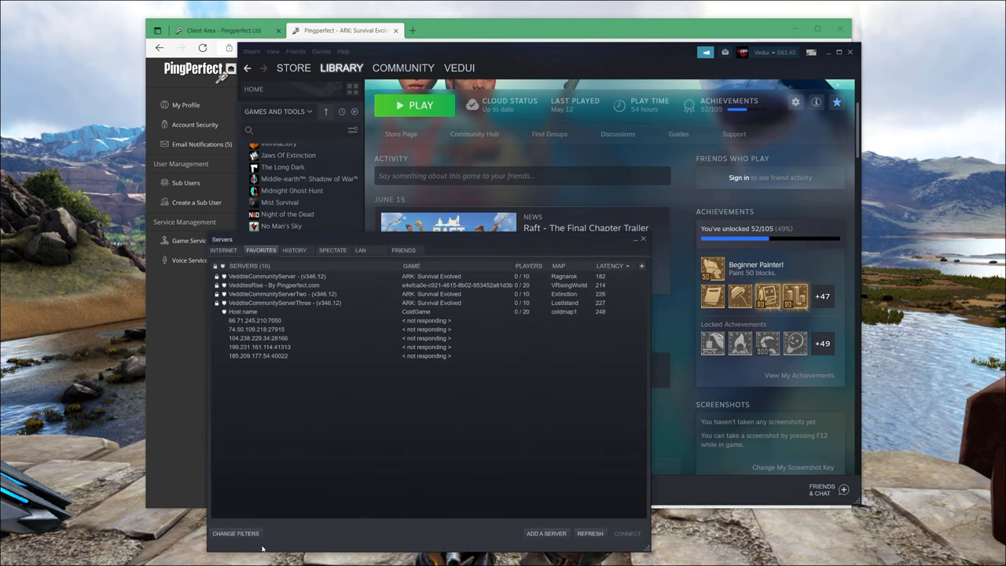
left_click(545, 533)
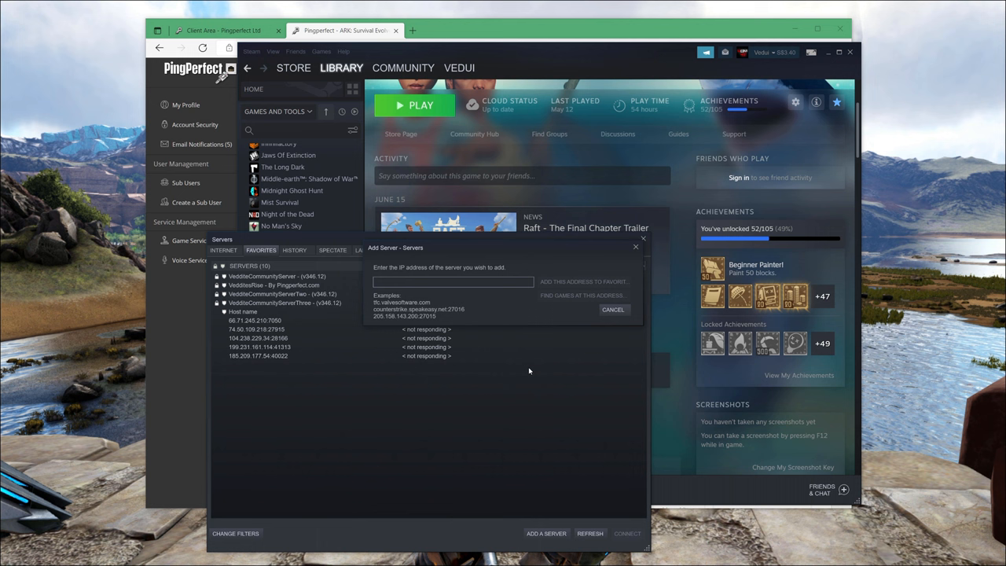
type("91.242.214.131:28615")
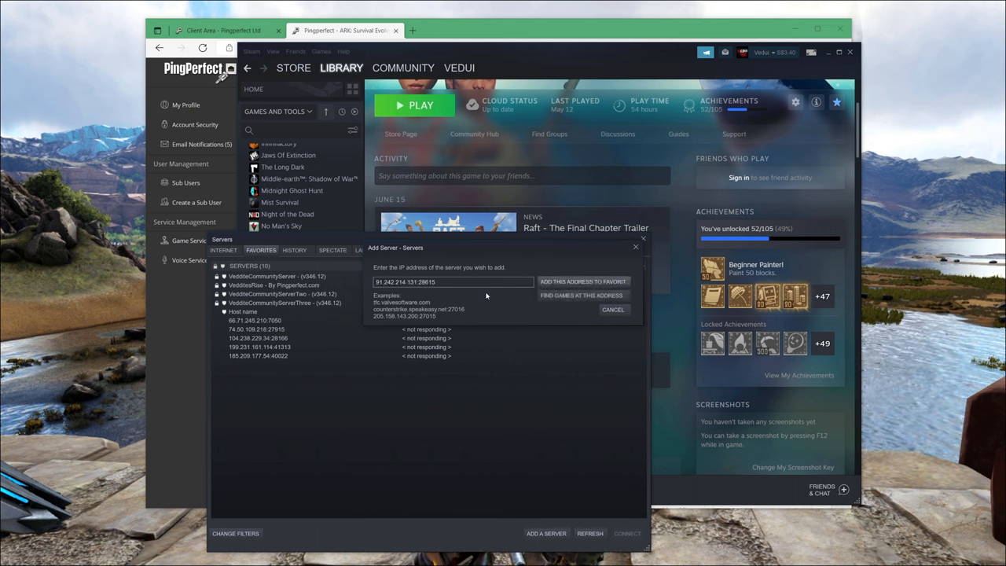
left_click(435, 281)
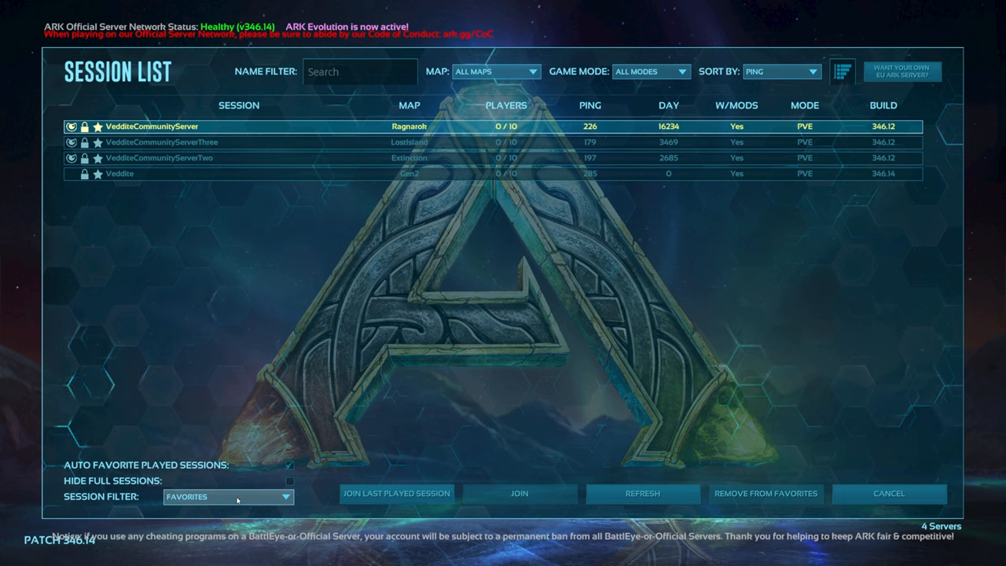
Step: Join the Veddite Gen2 session with its password and continue once mods load
left_click(642, 494)
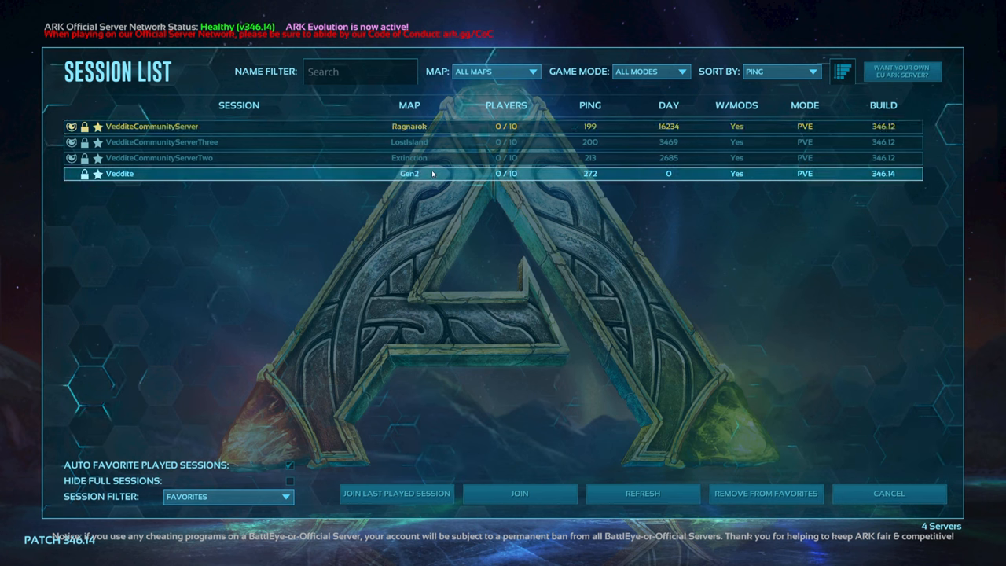
left_click(519, 493)
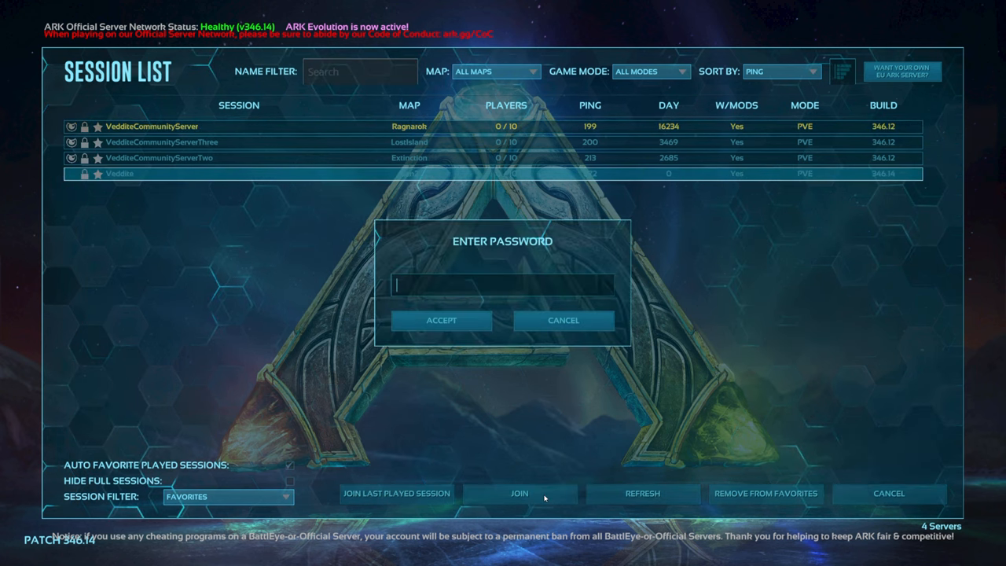
type("*")
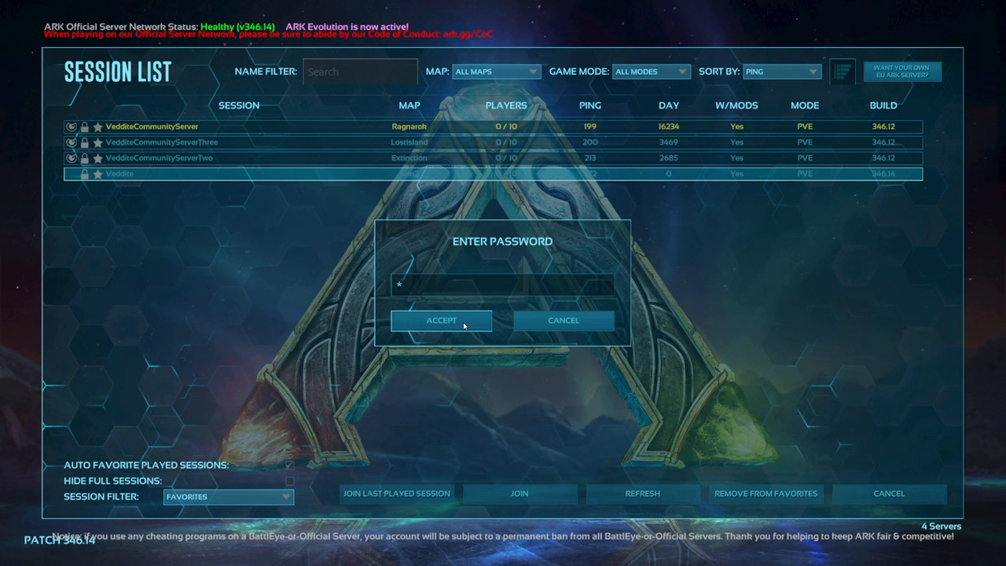
left_click(441, 320)
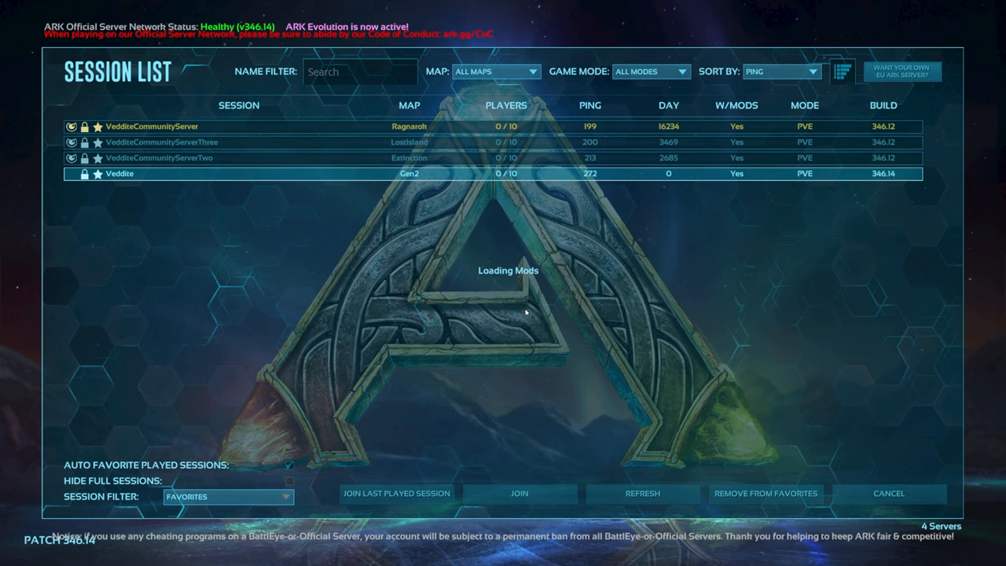
mouse_move(621, 277)
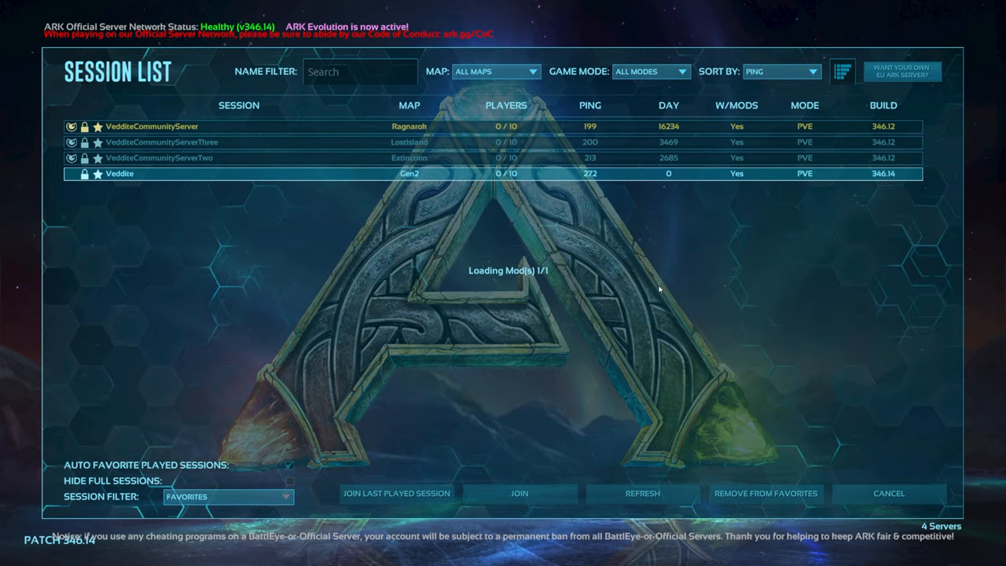
left_click(519, 493)
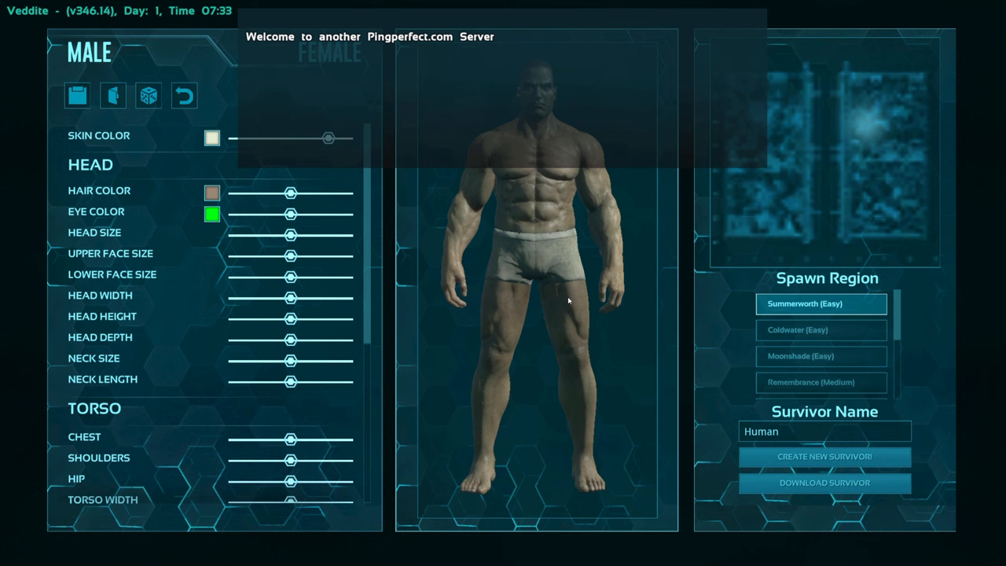
Step: Randomize the survivor's look, name it 'E', create it, and resume into Genesis 2
left_click(148, 95)
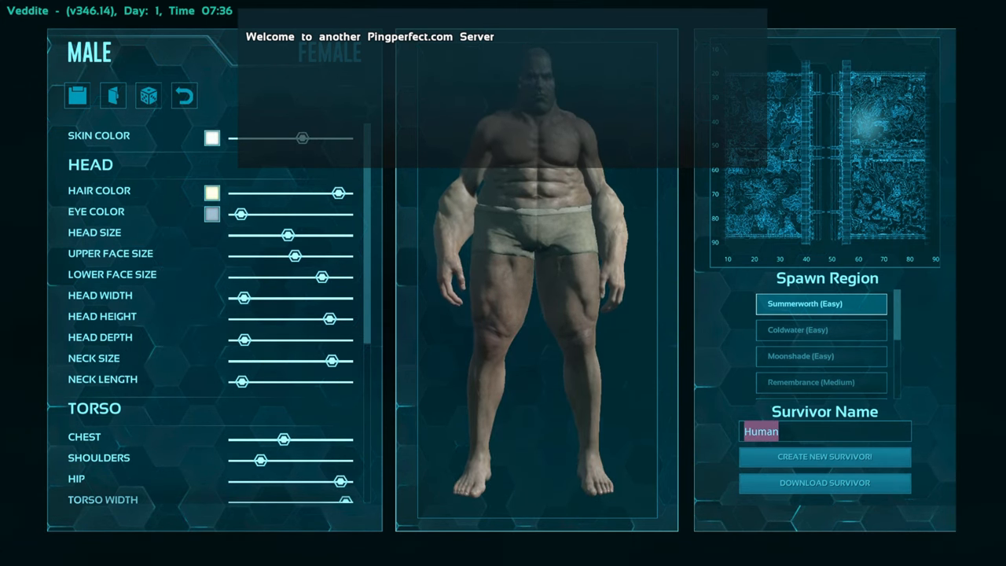
type("E")
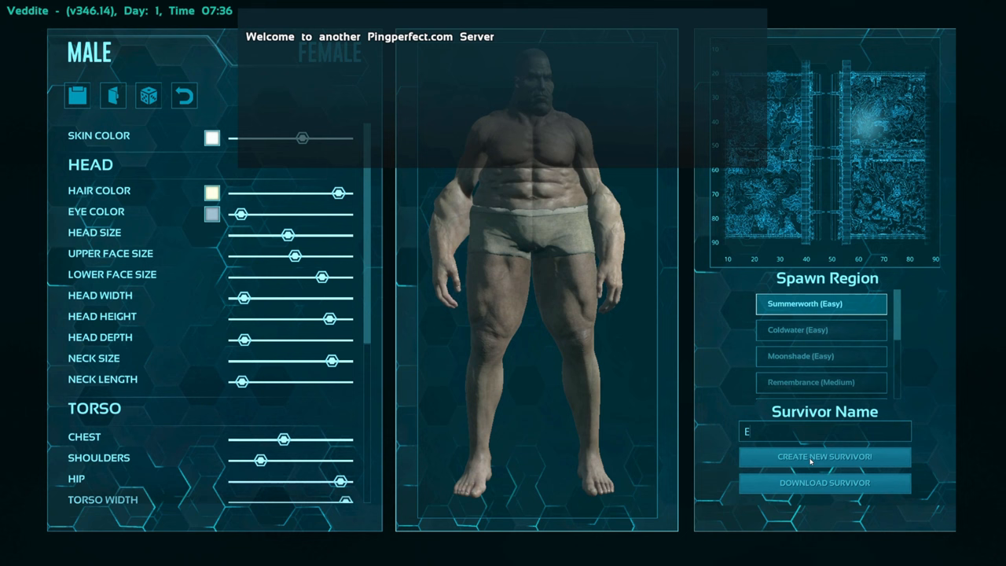
left_click(824, 457)
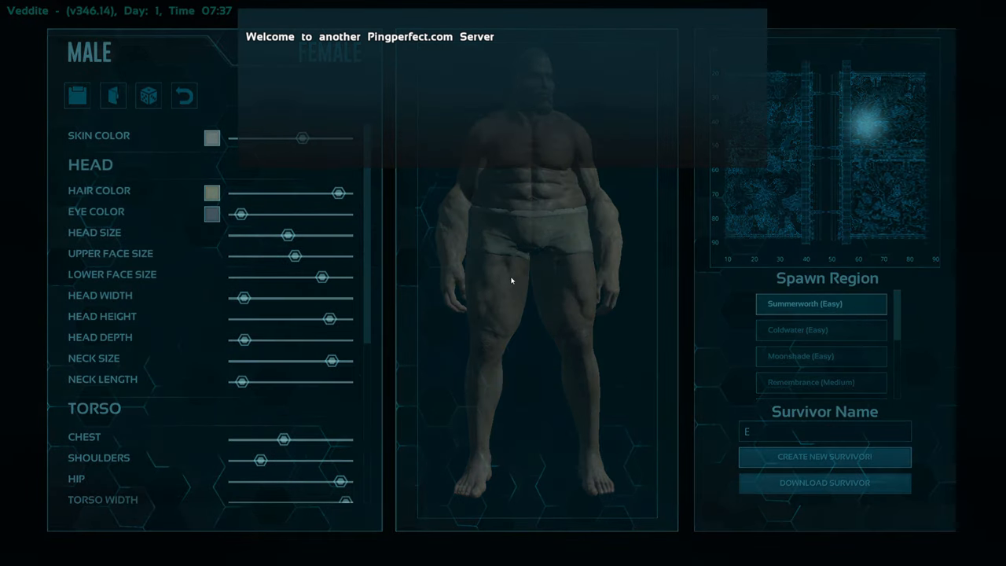
mouse_move(522, 194)
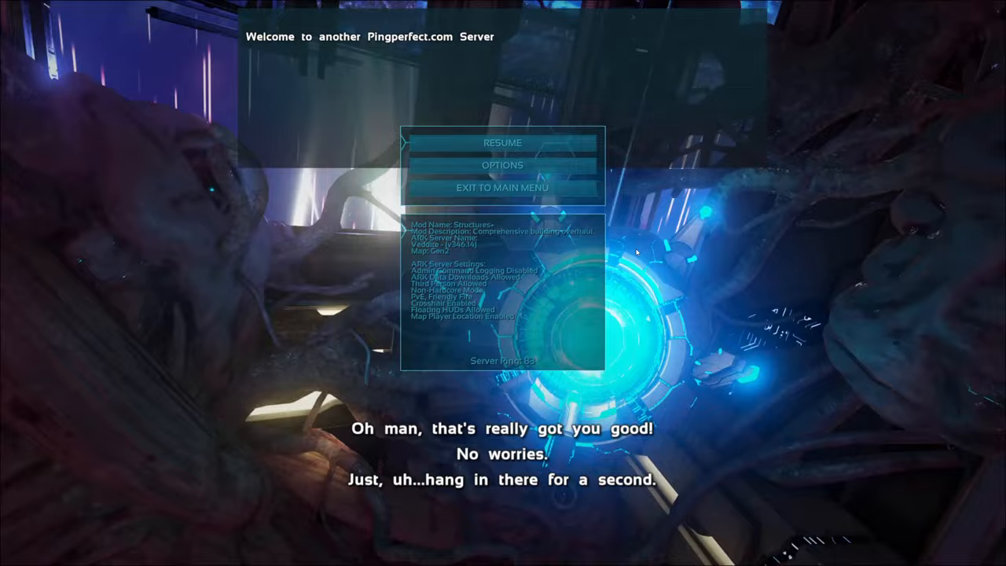
left_click(502, 142)
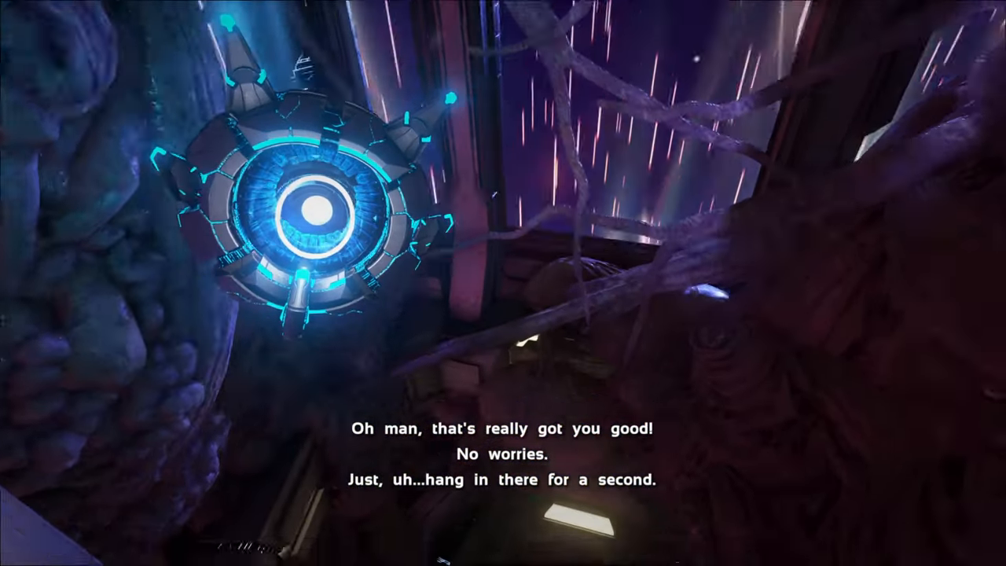